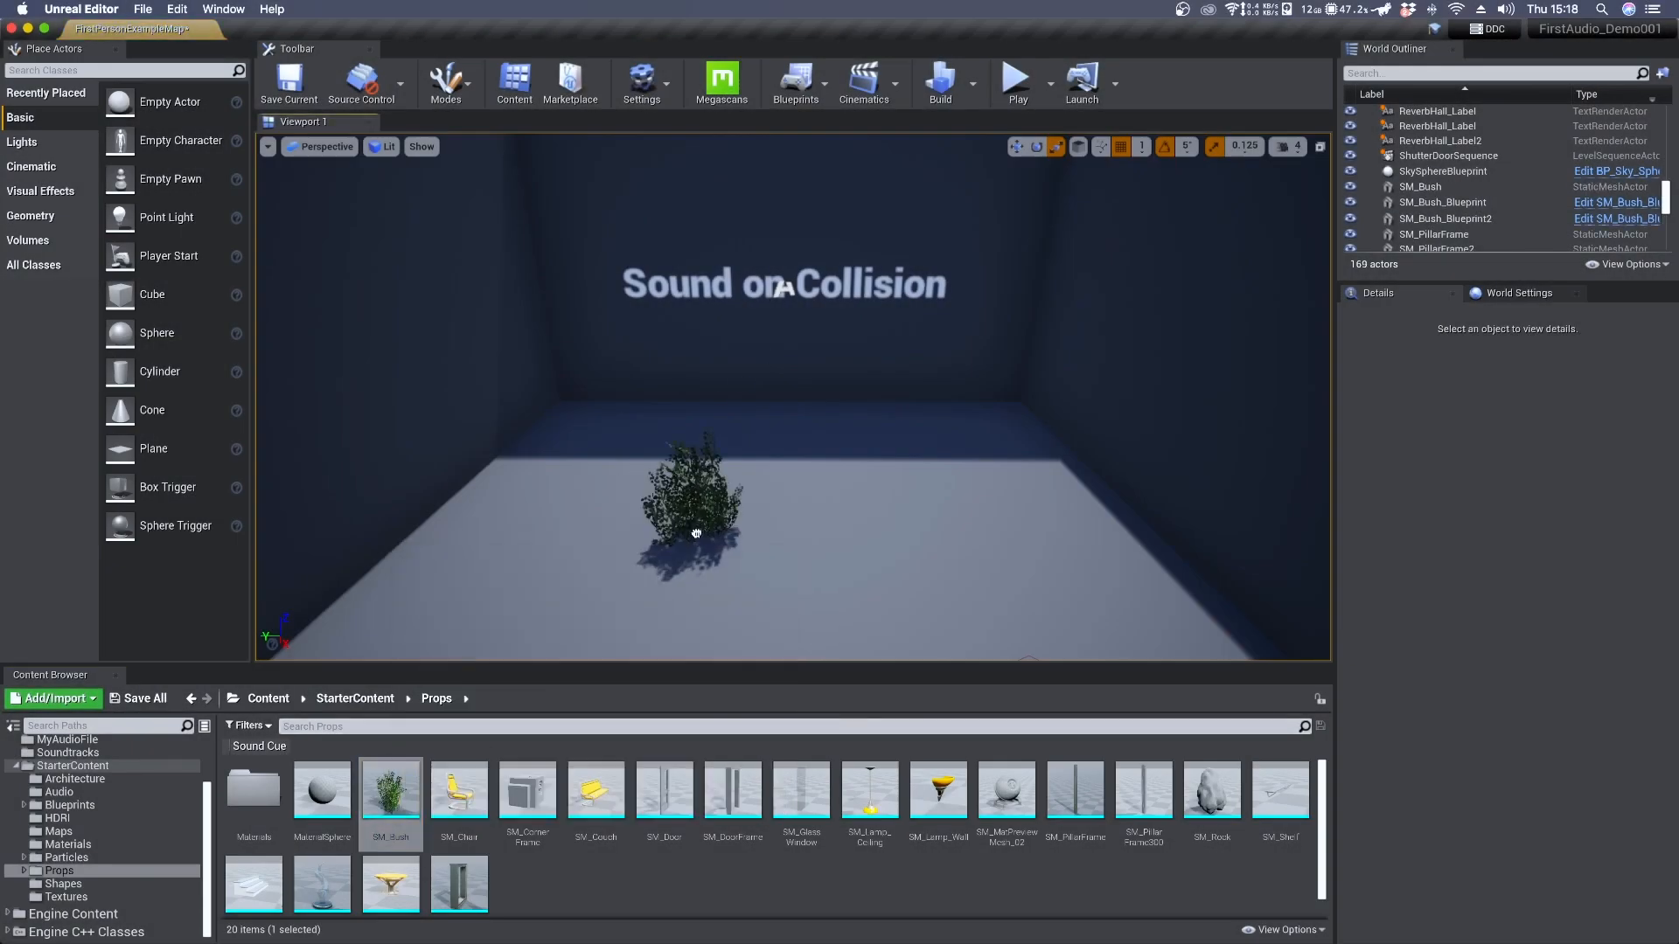
# Select the SM_Bush actor in the viewport to show its details
pyautogui.click(694, 504)
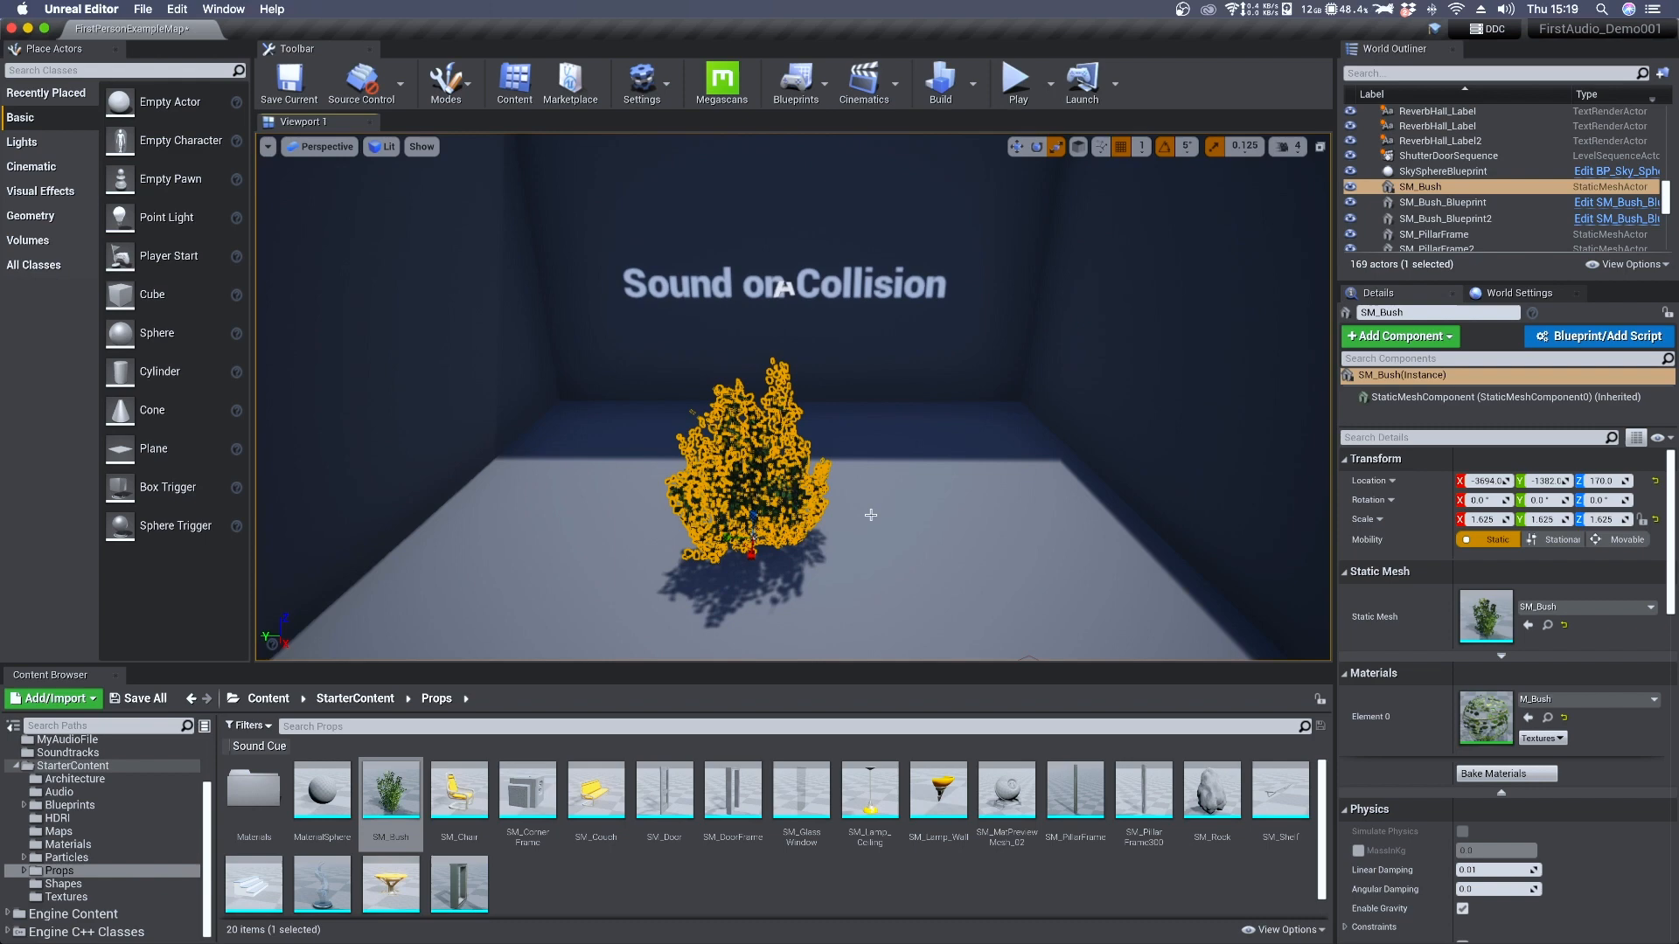
pyautogui.moveTo(1597, 336)
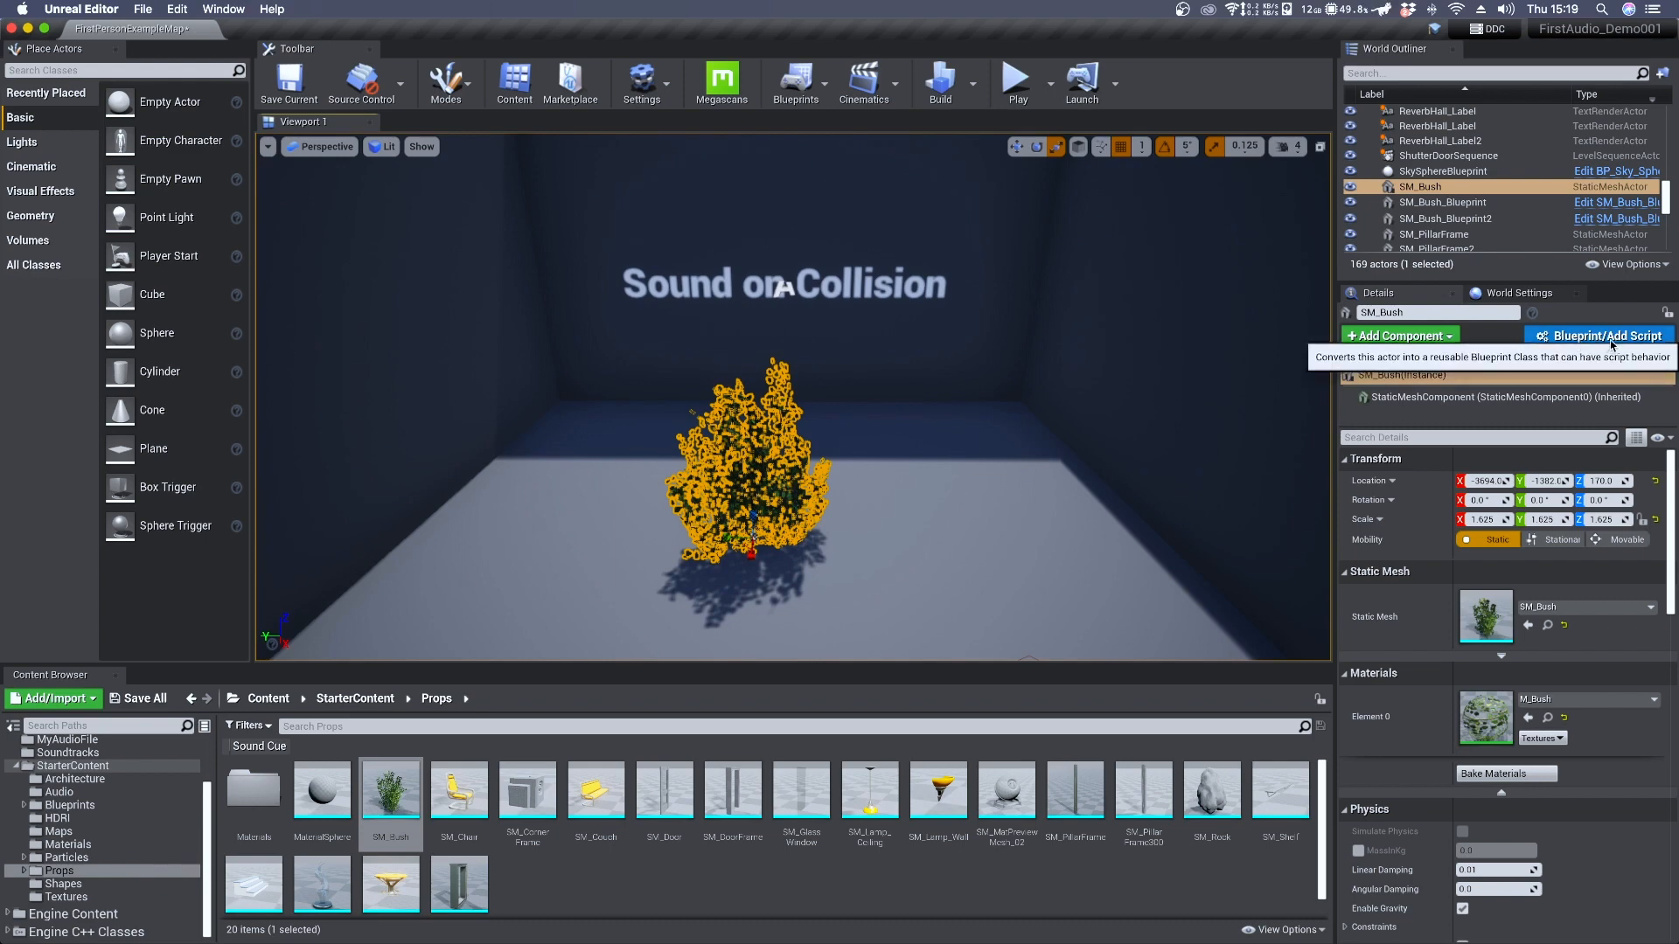
# Convert the bush into SoundCollisionBush_Blueprint saved under MyAudioFile and open it
pyautogui.click(1598, 335)
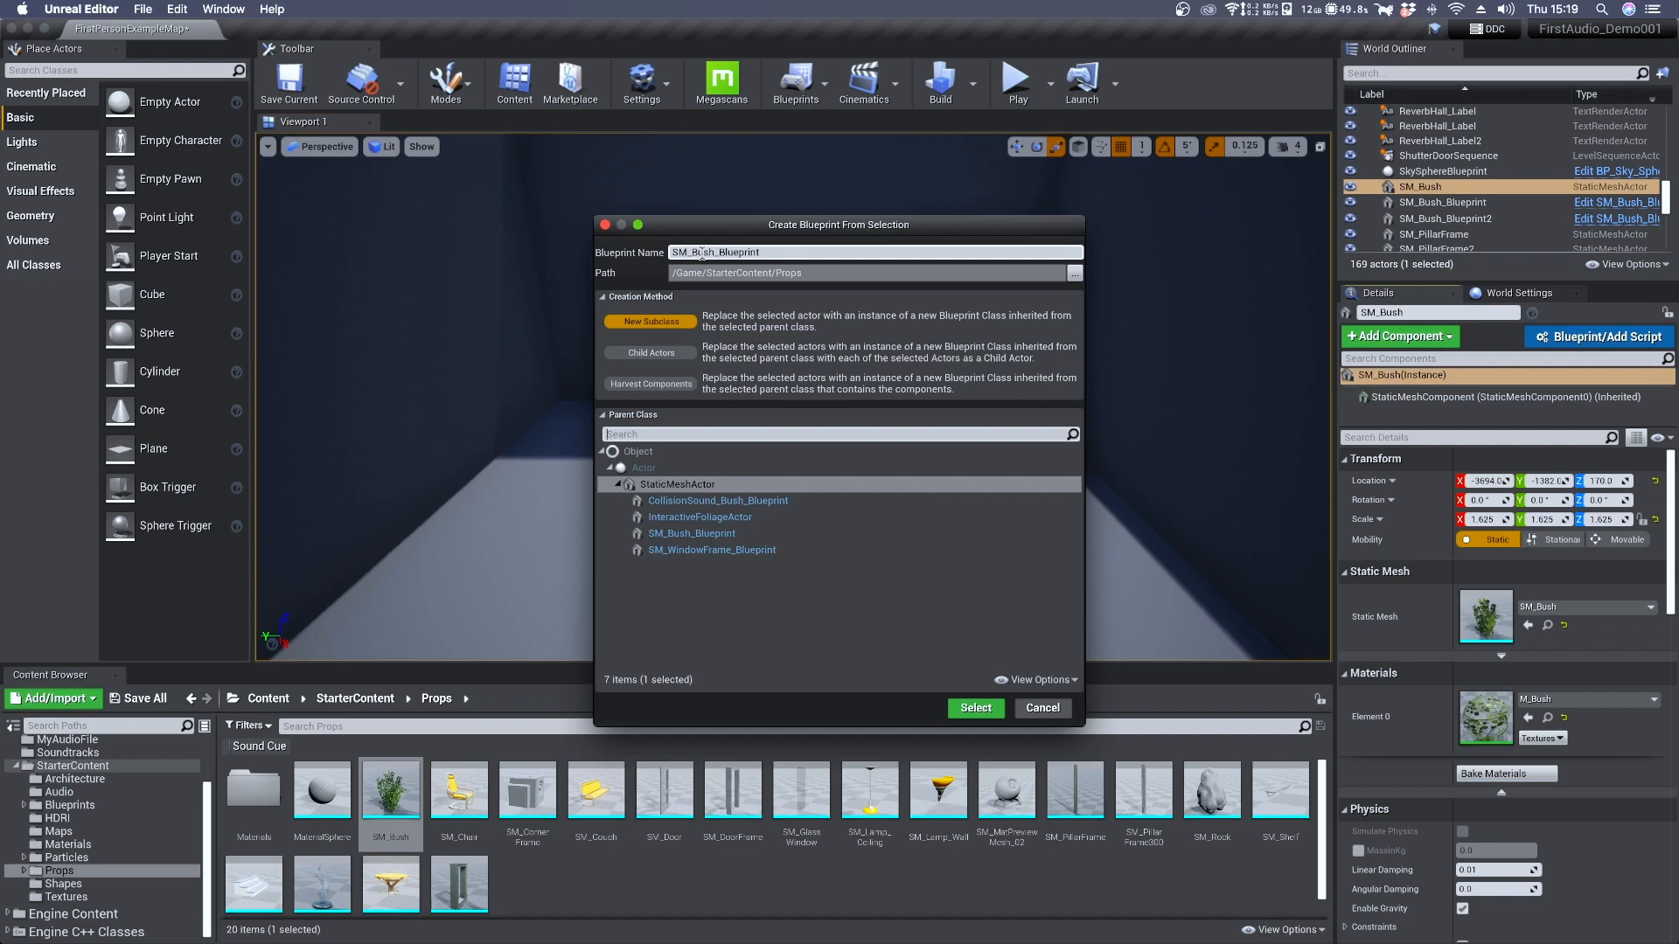
pyautogui.write('SoundCollisionBush_Blueprint')
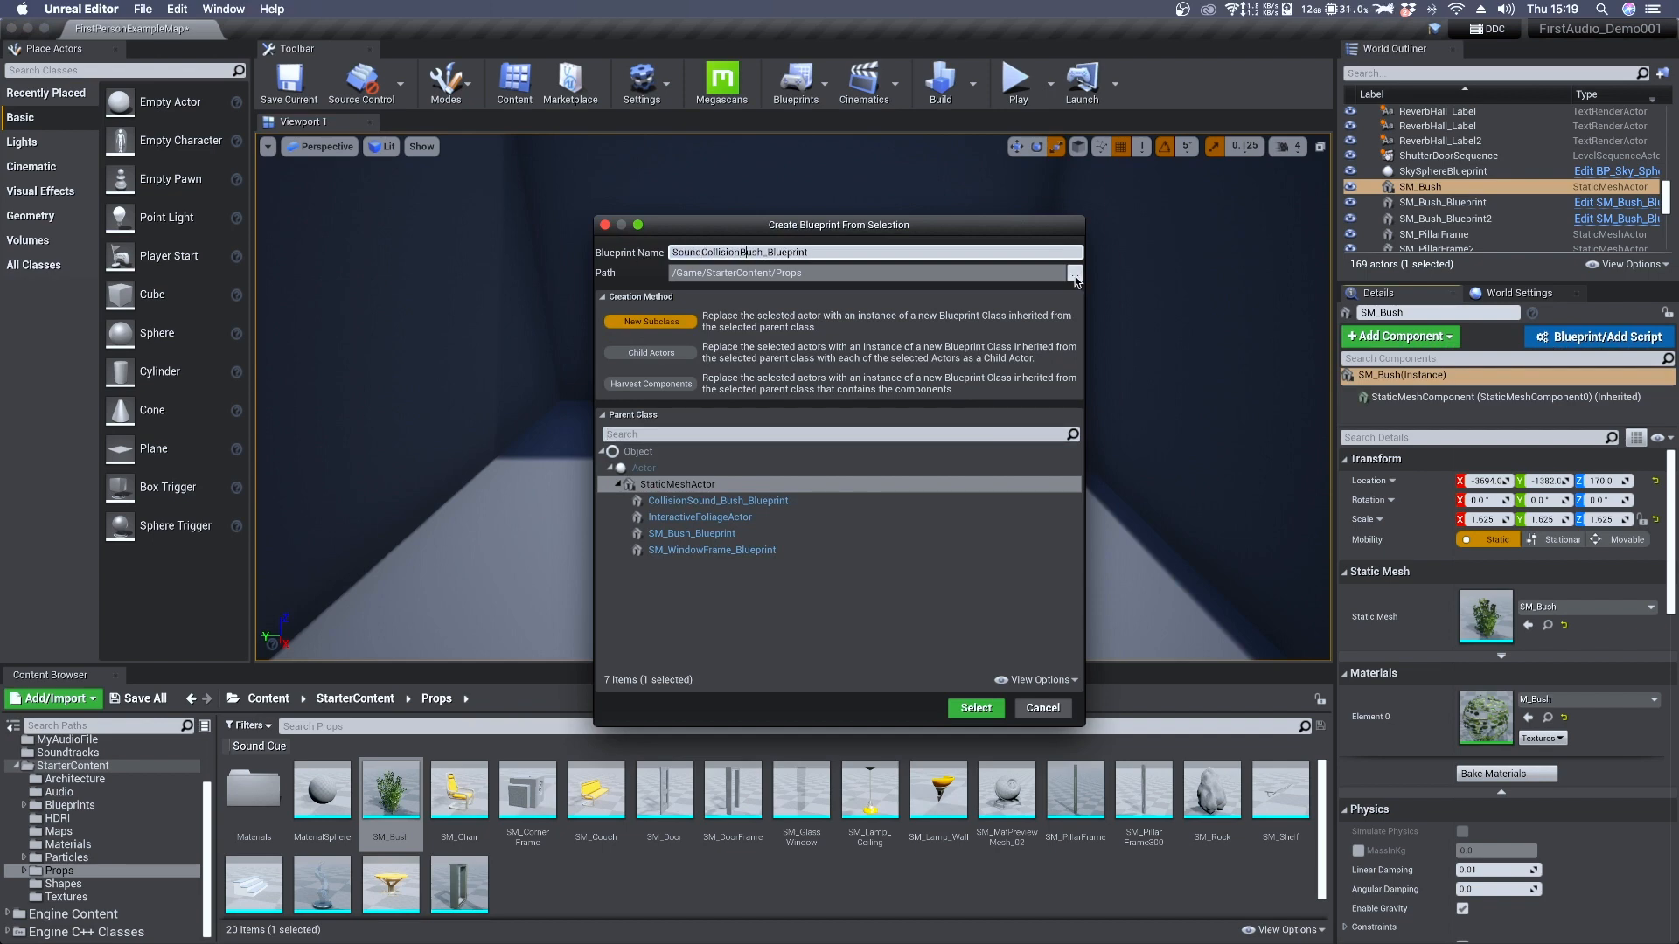
pyautogui.click(1072, 273)
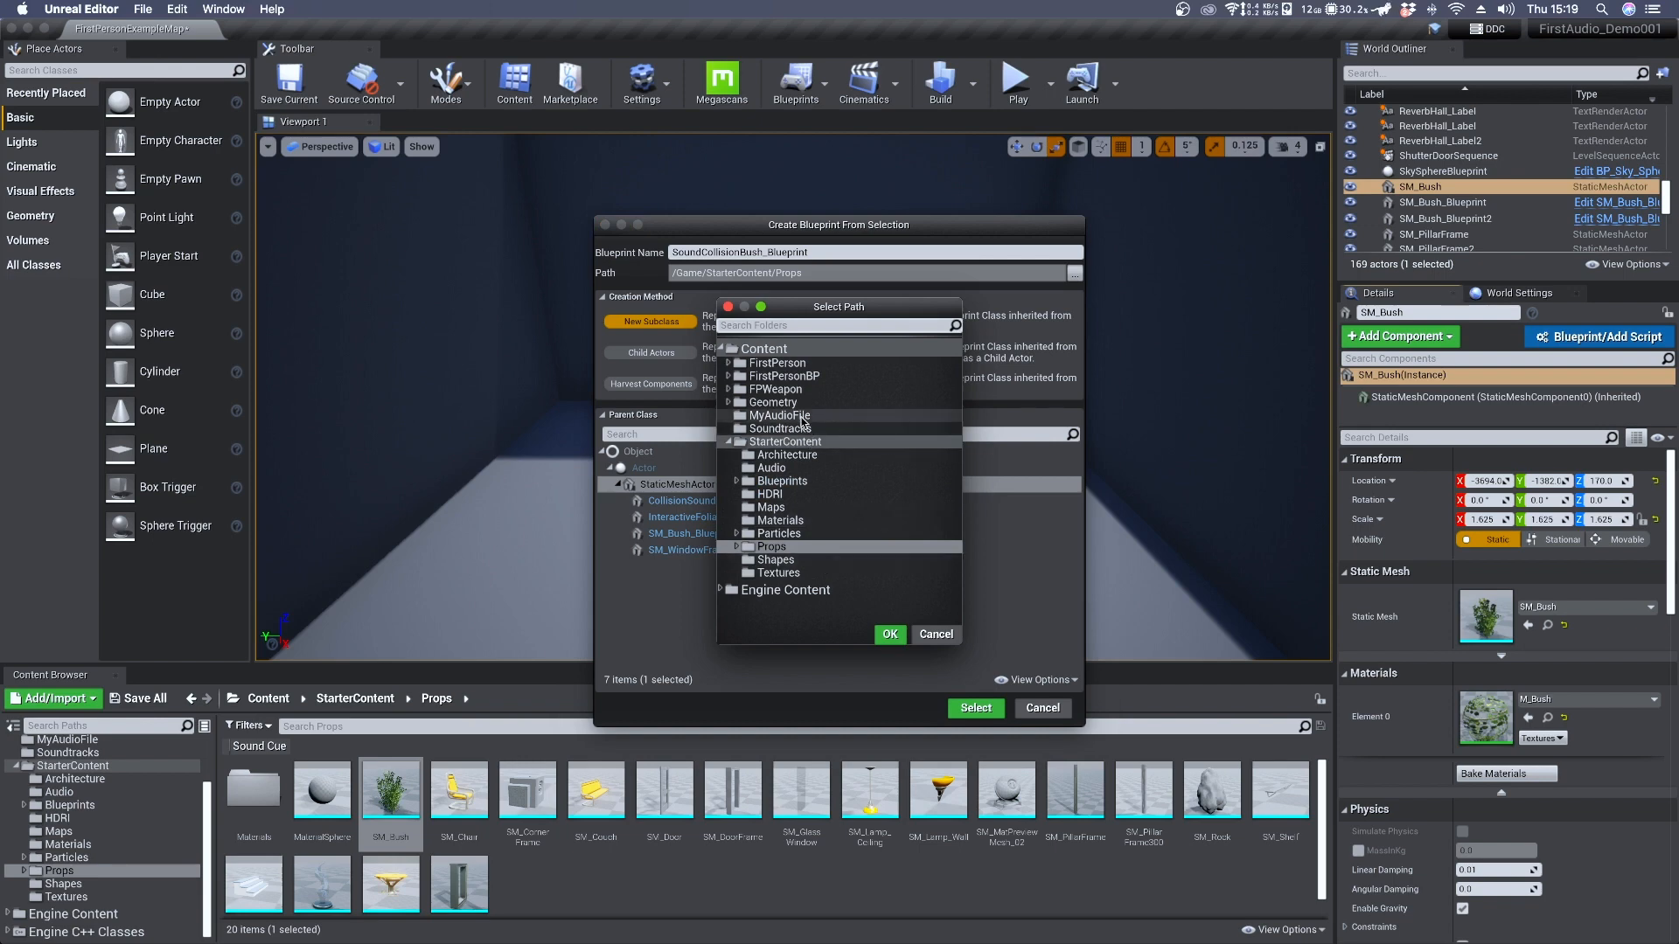
pyautogui.click(889, 633)
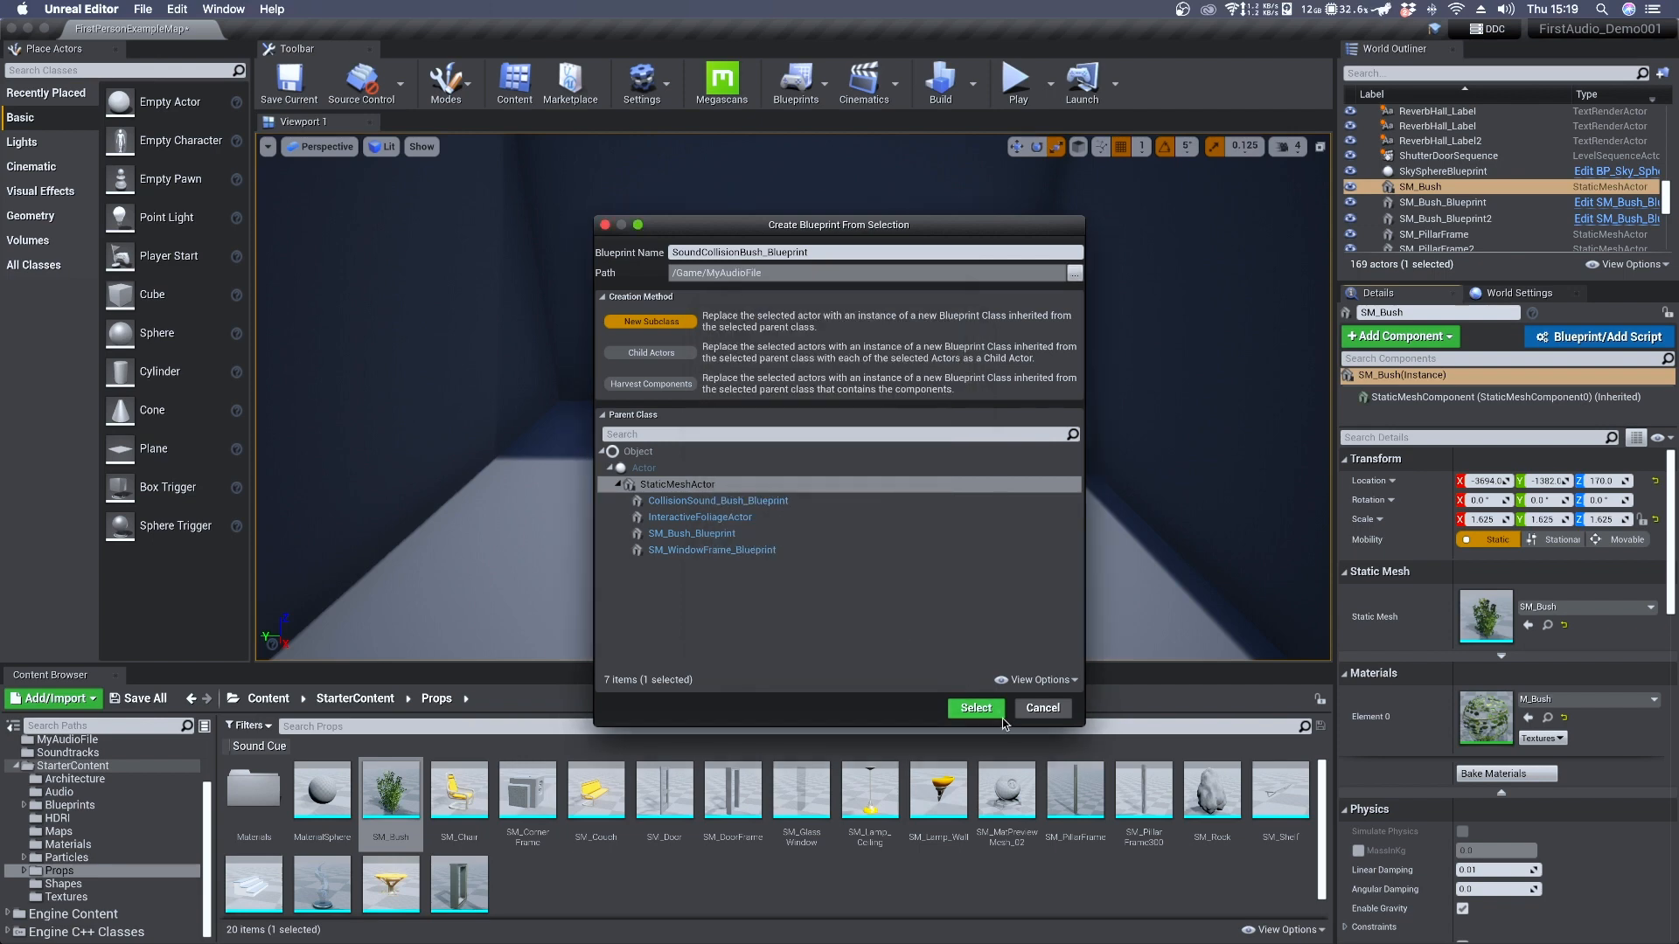
pyautogui.click(974, 708)
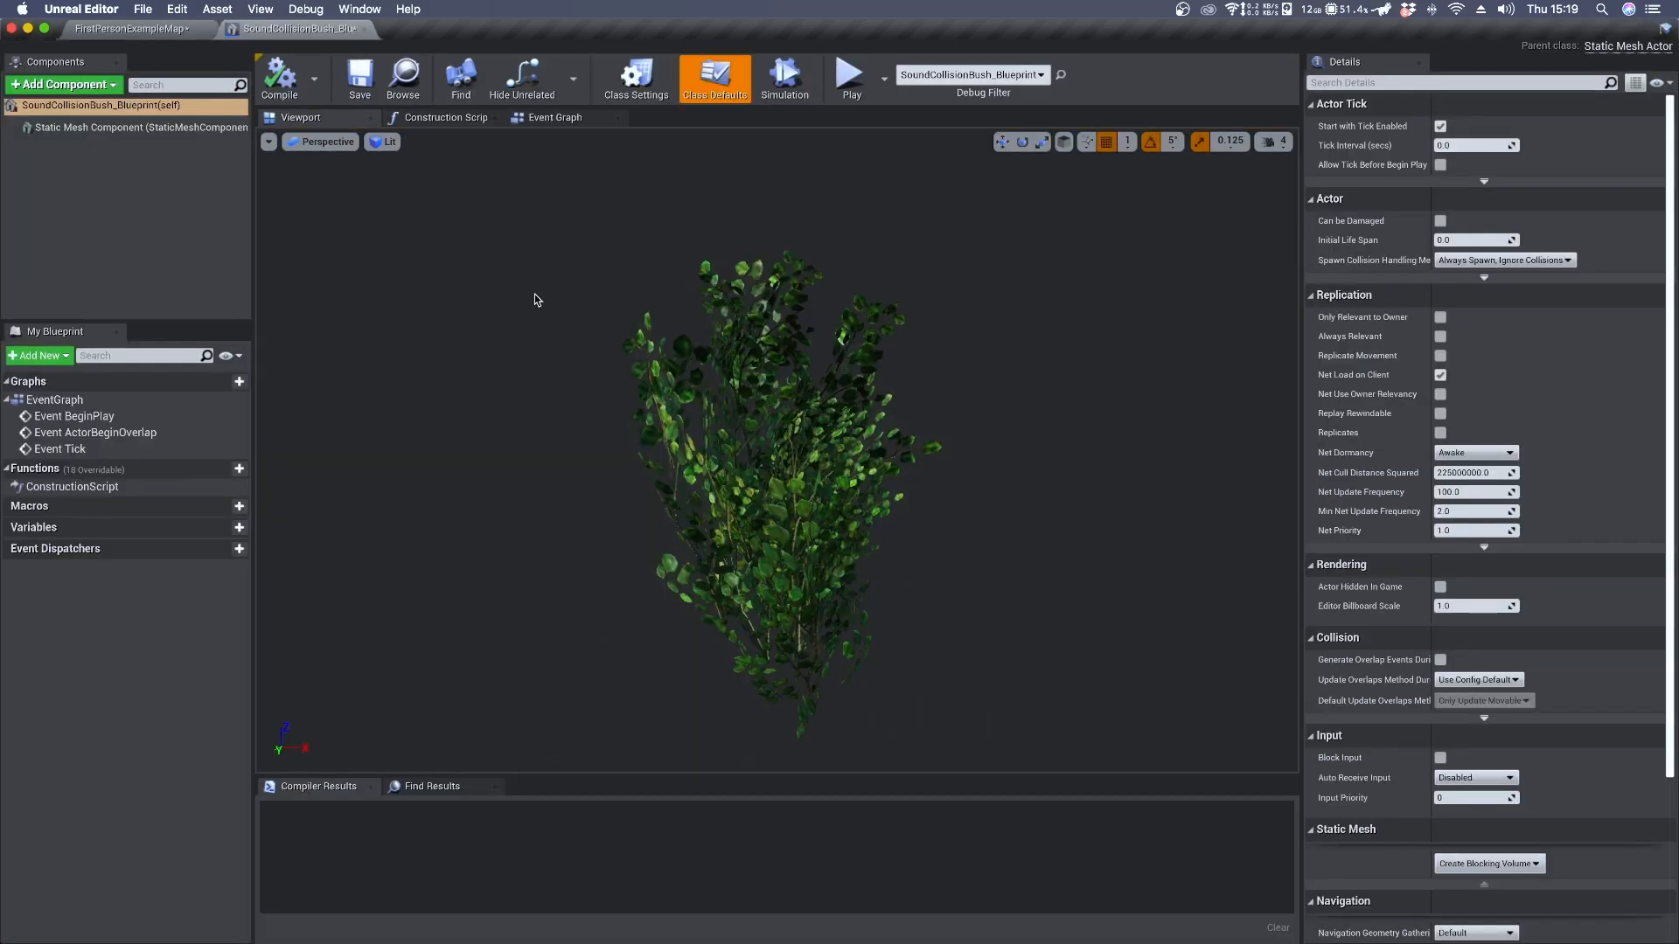
pyautogui.moveTo(524, 292)
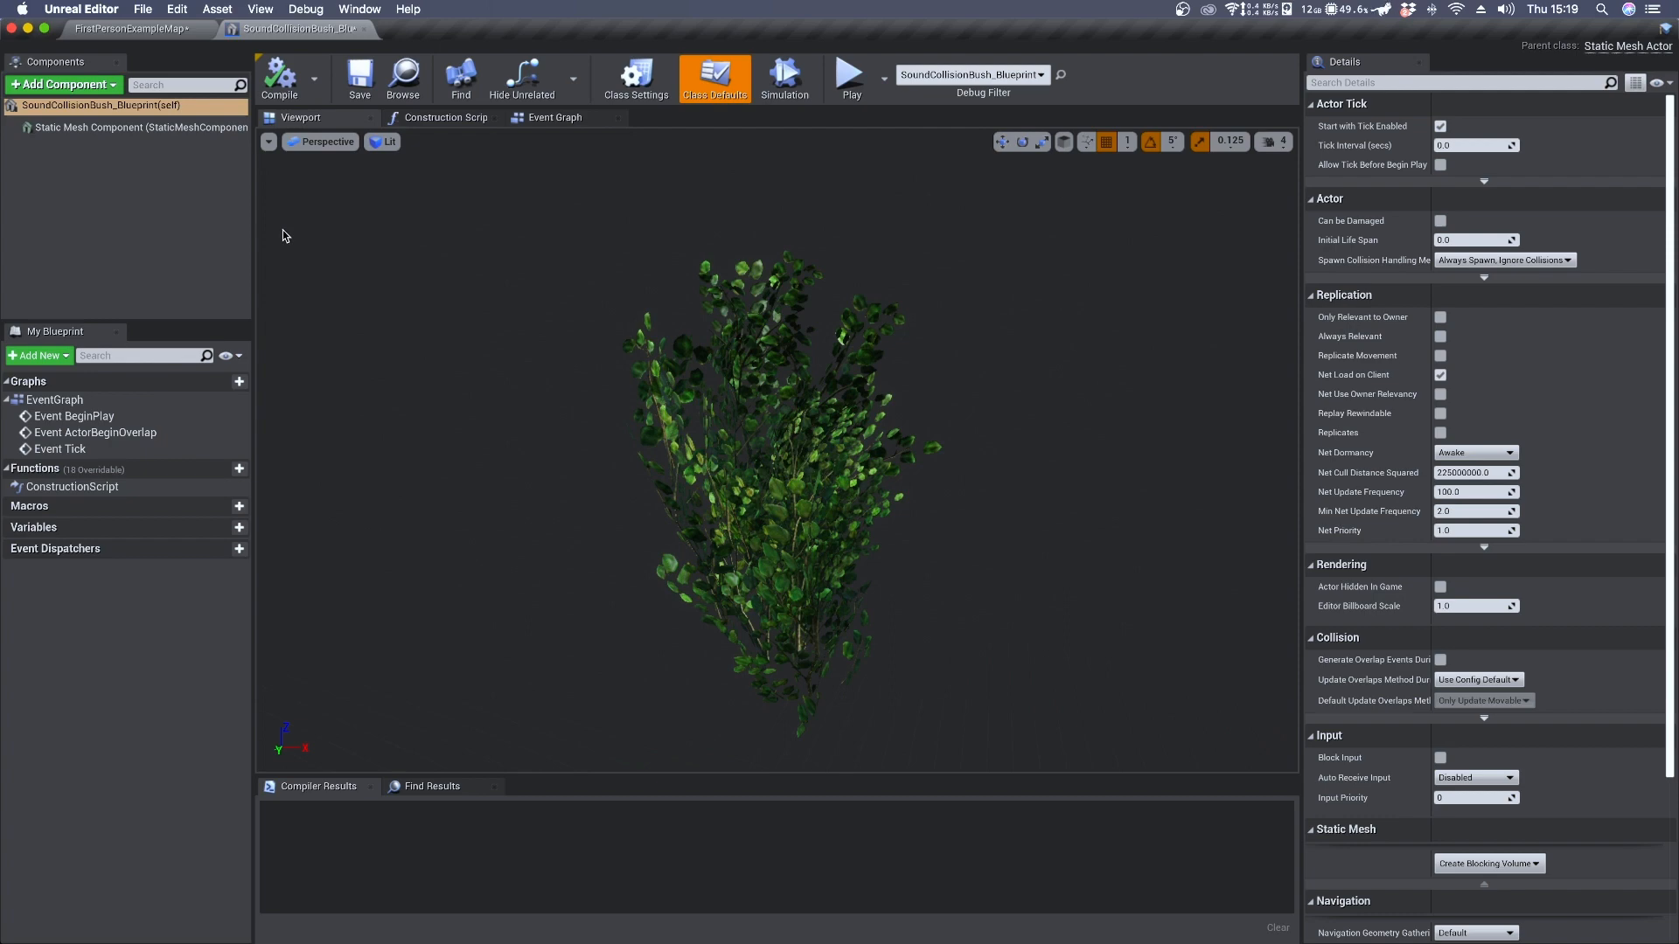
pyautogui.moveTo(128, 126)
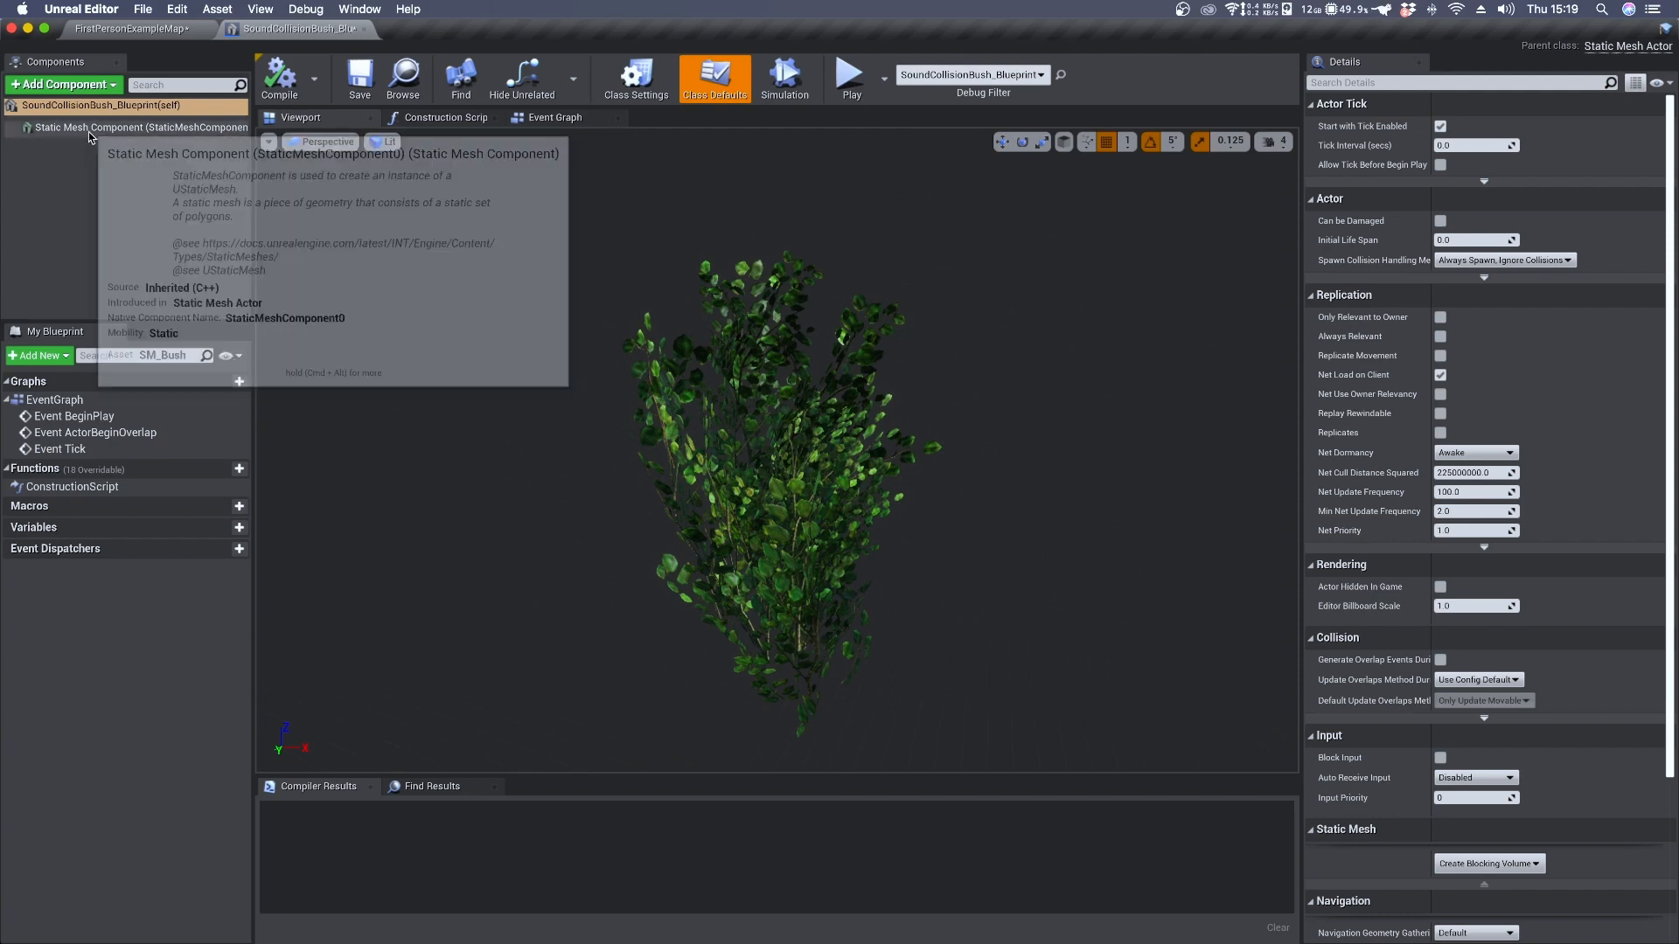
# Add a Capsule Collision component named Capsule under the static mesh component
pyautogui.click(141, 126)
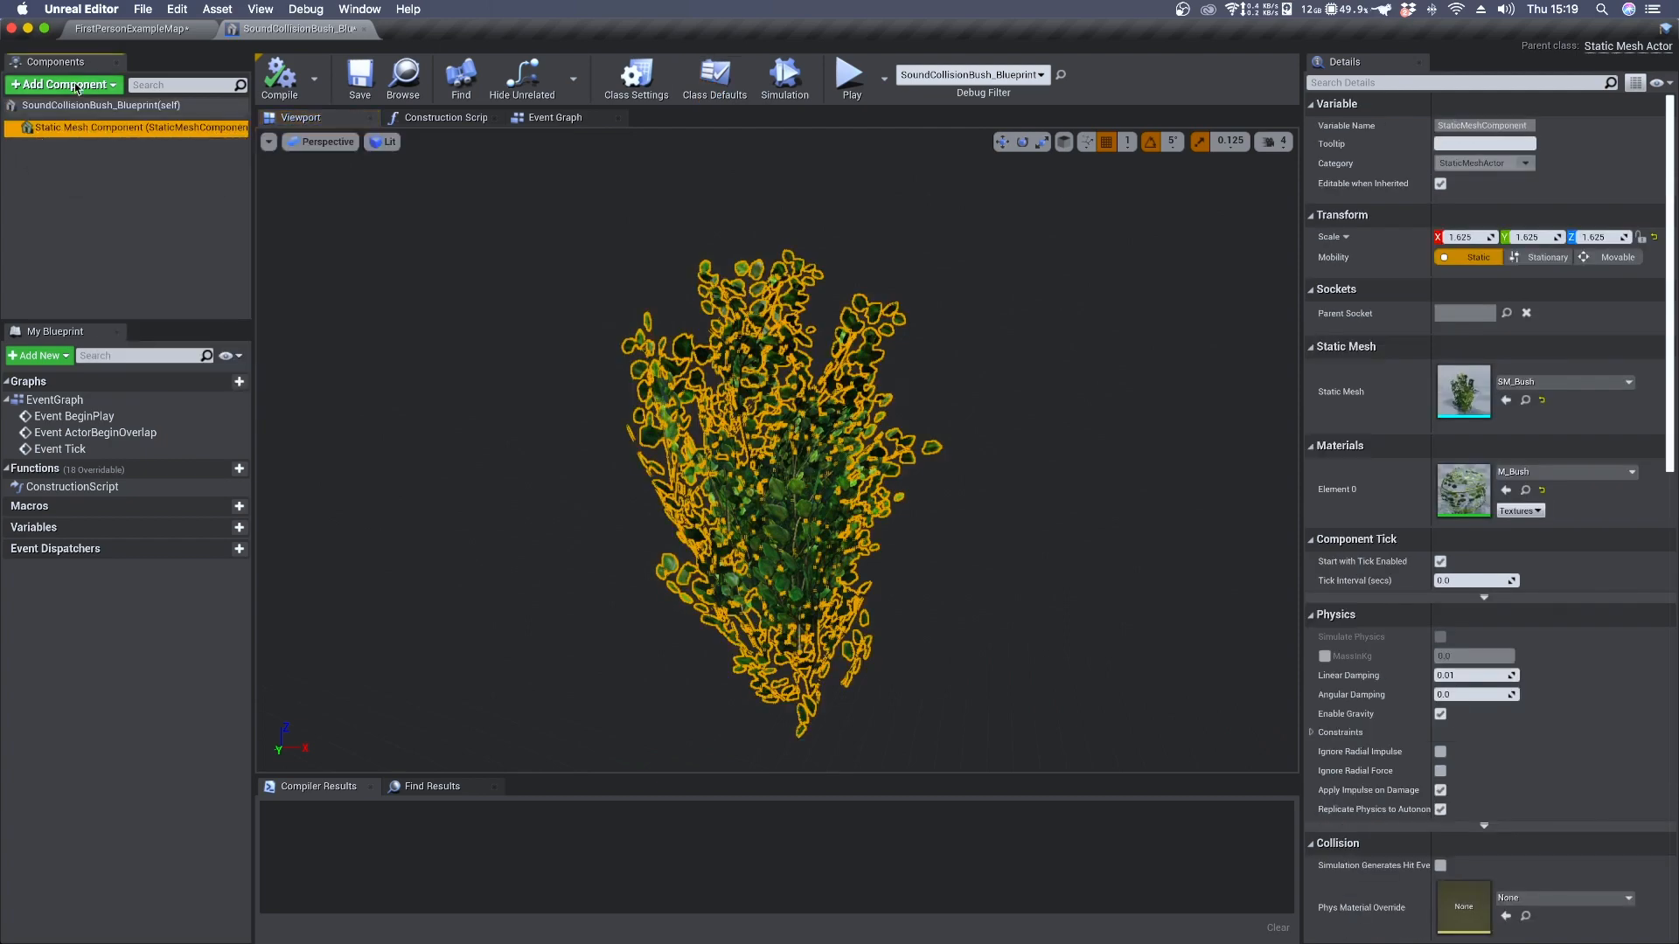
pyautogui.click(59, 84)
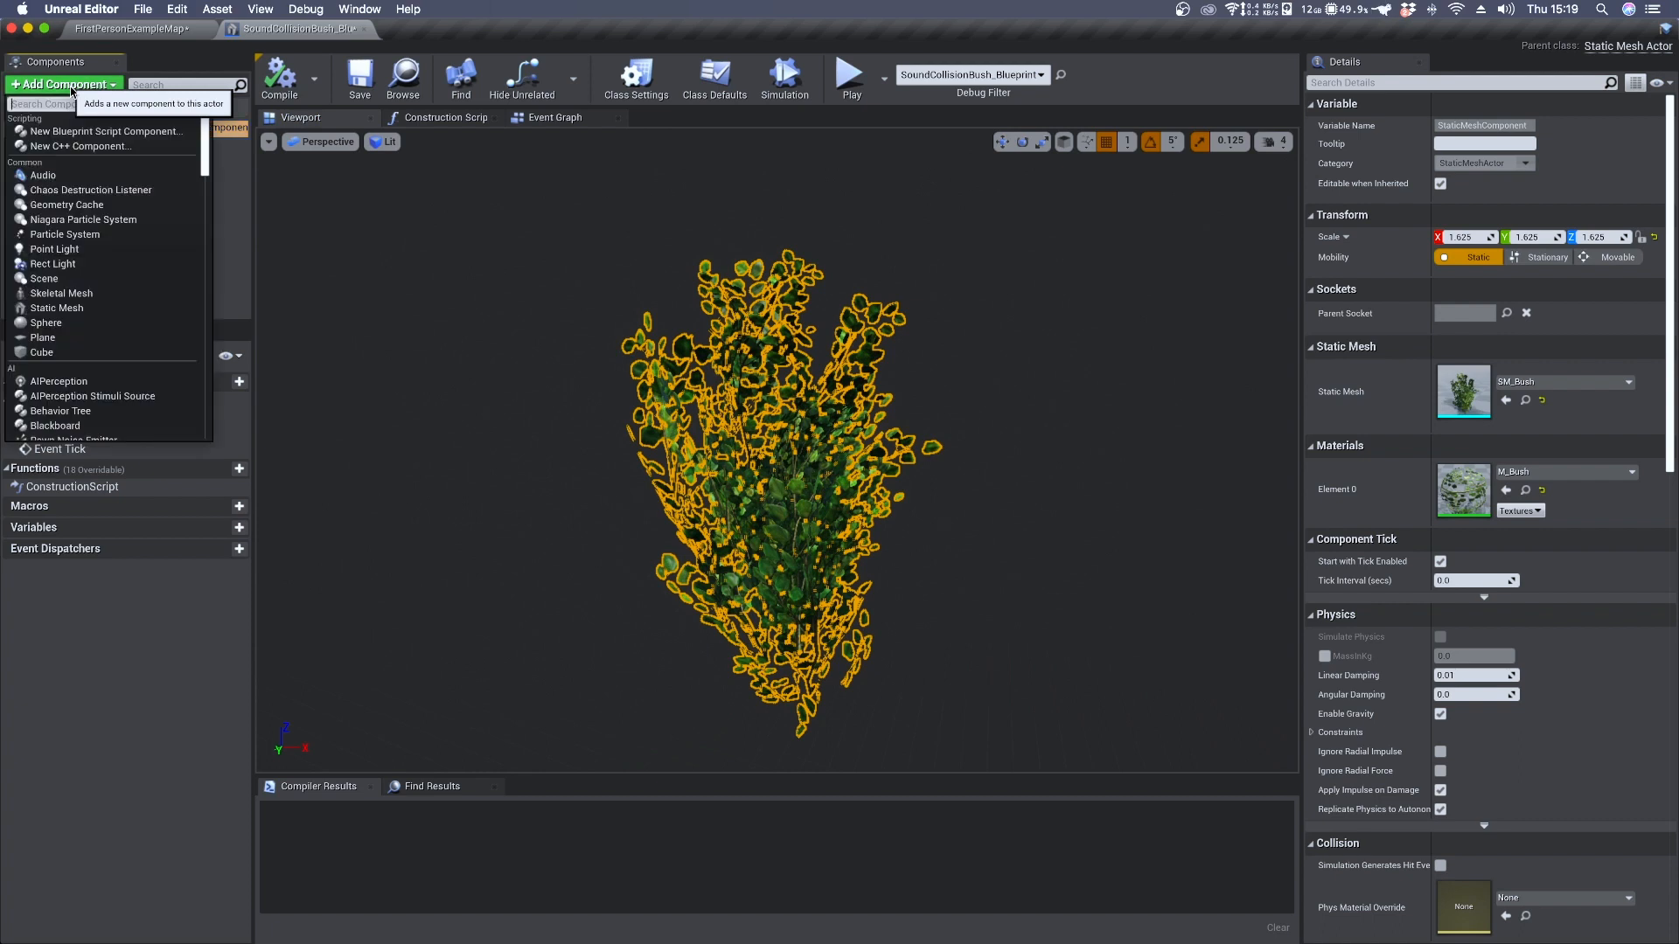
pyautogui.write('collision')
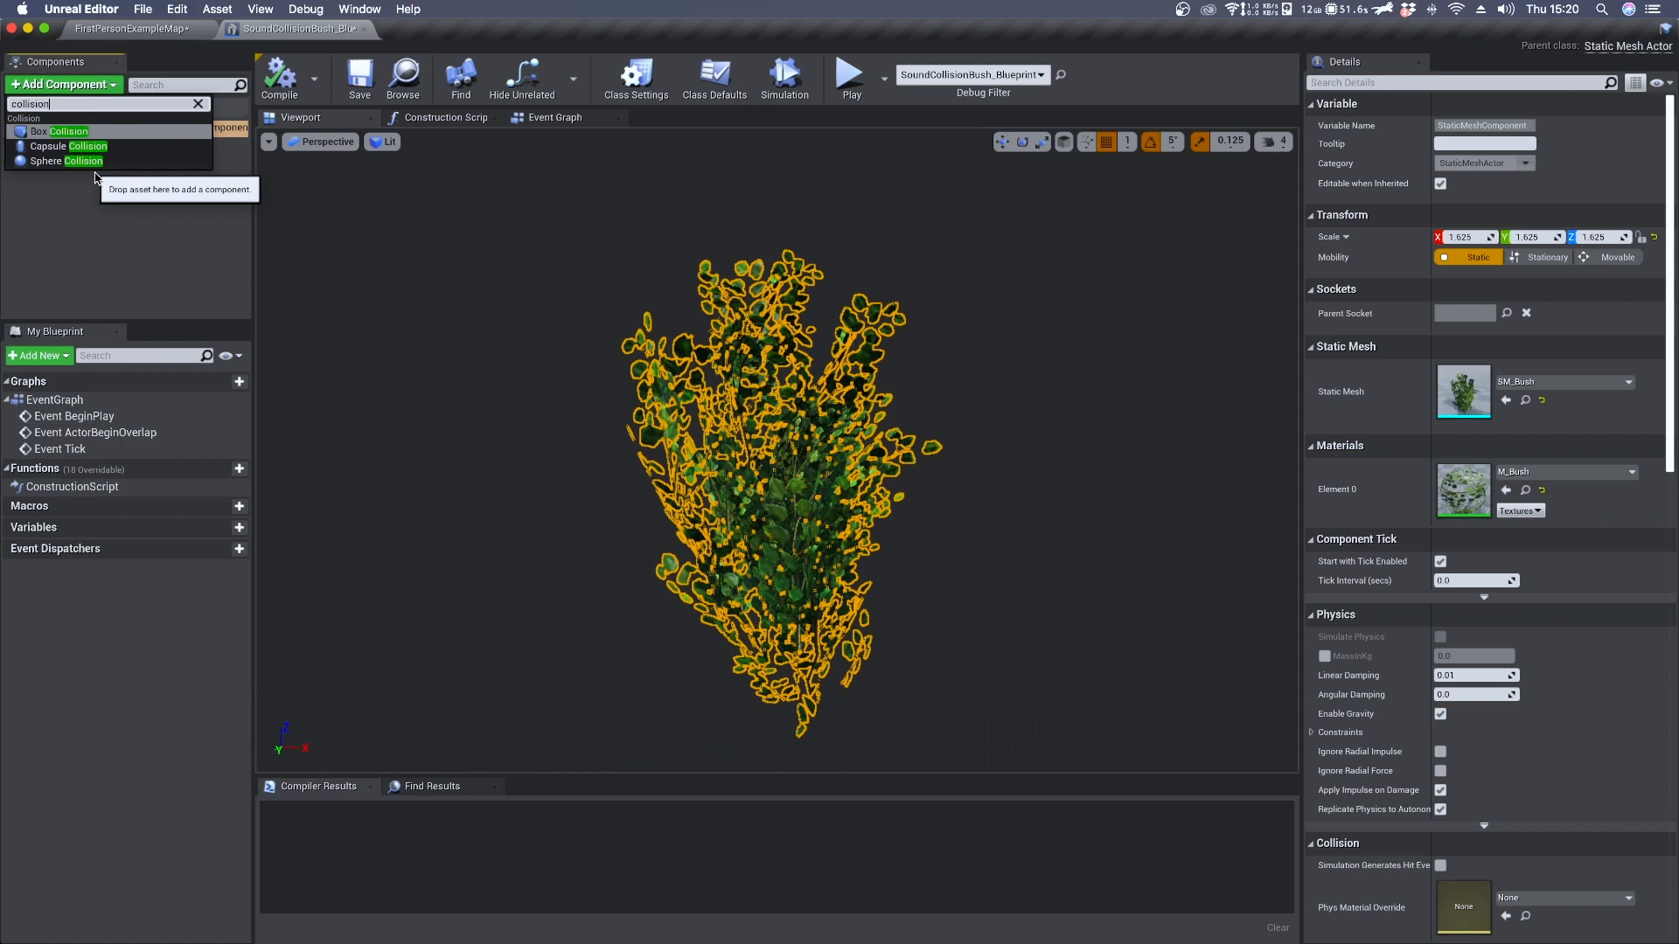
pyautogui.moveTo(69, 145)
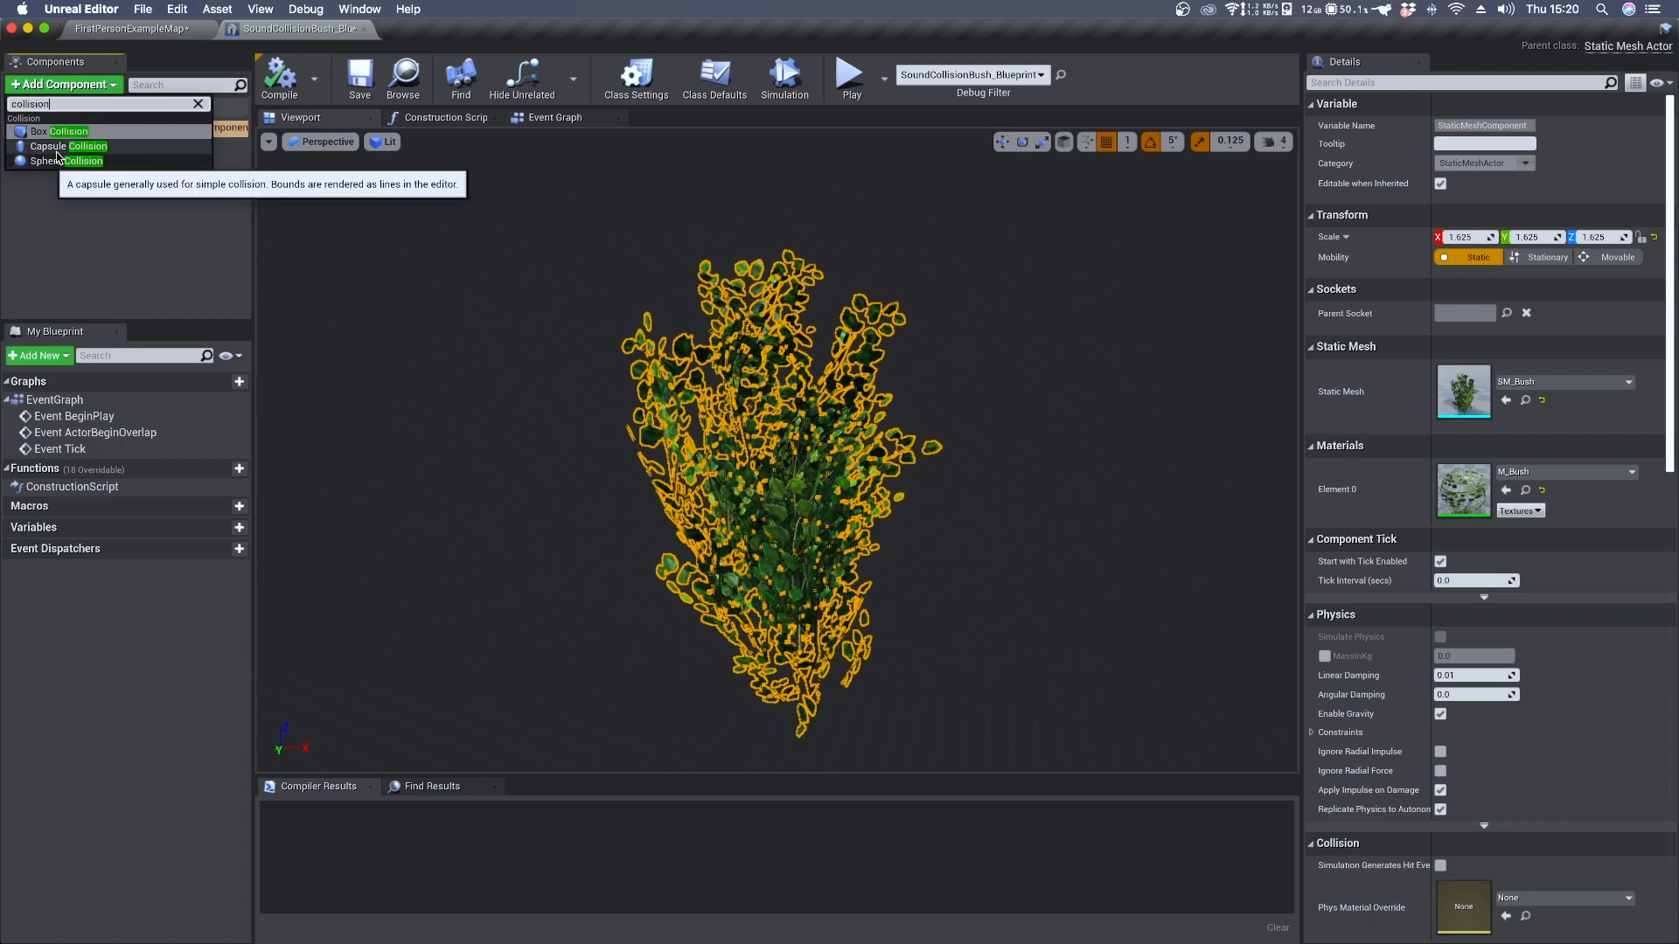
pyautogui.click(69, 145)
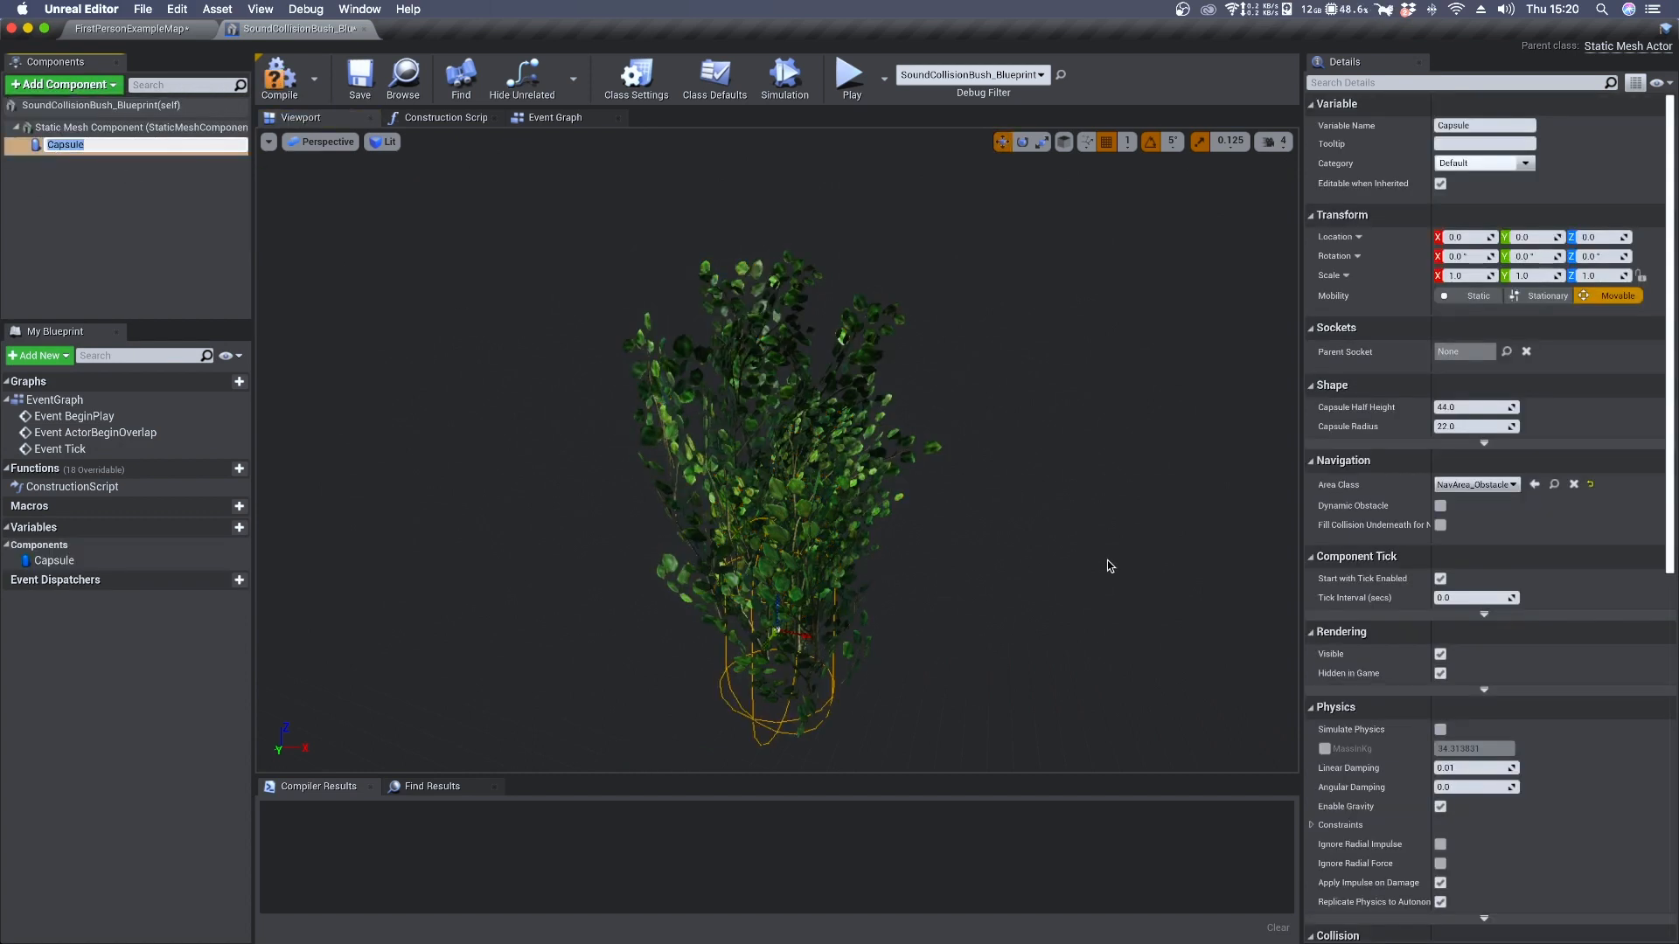
# Stretch and raise the capsule so it encloses the whole bush
pyautogui.moveTo(805, 535); pyautogui.dragTo(804, 493)
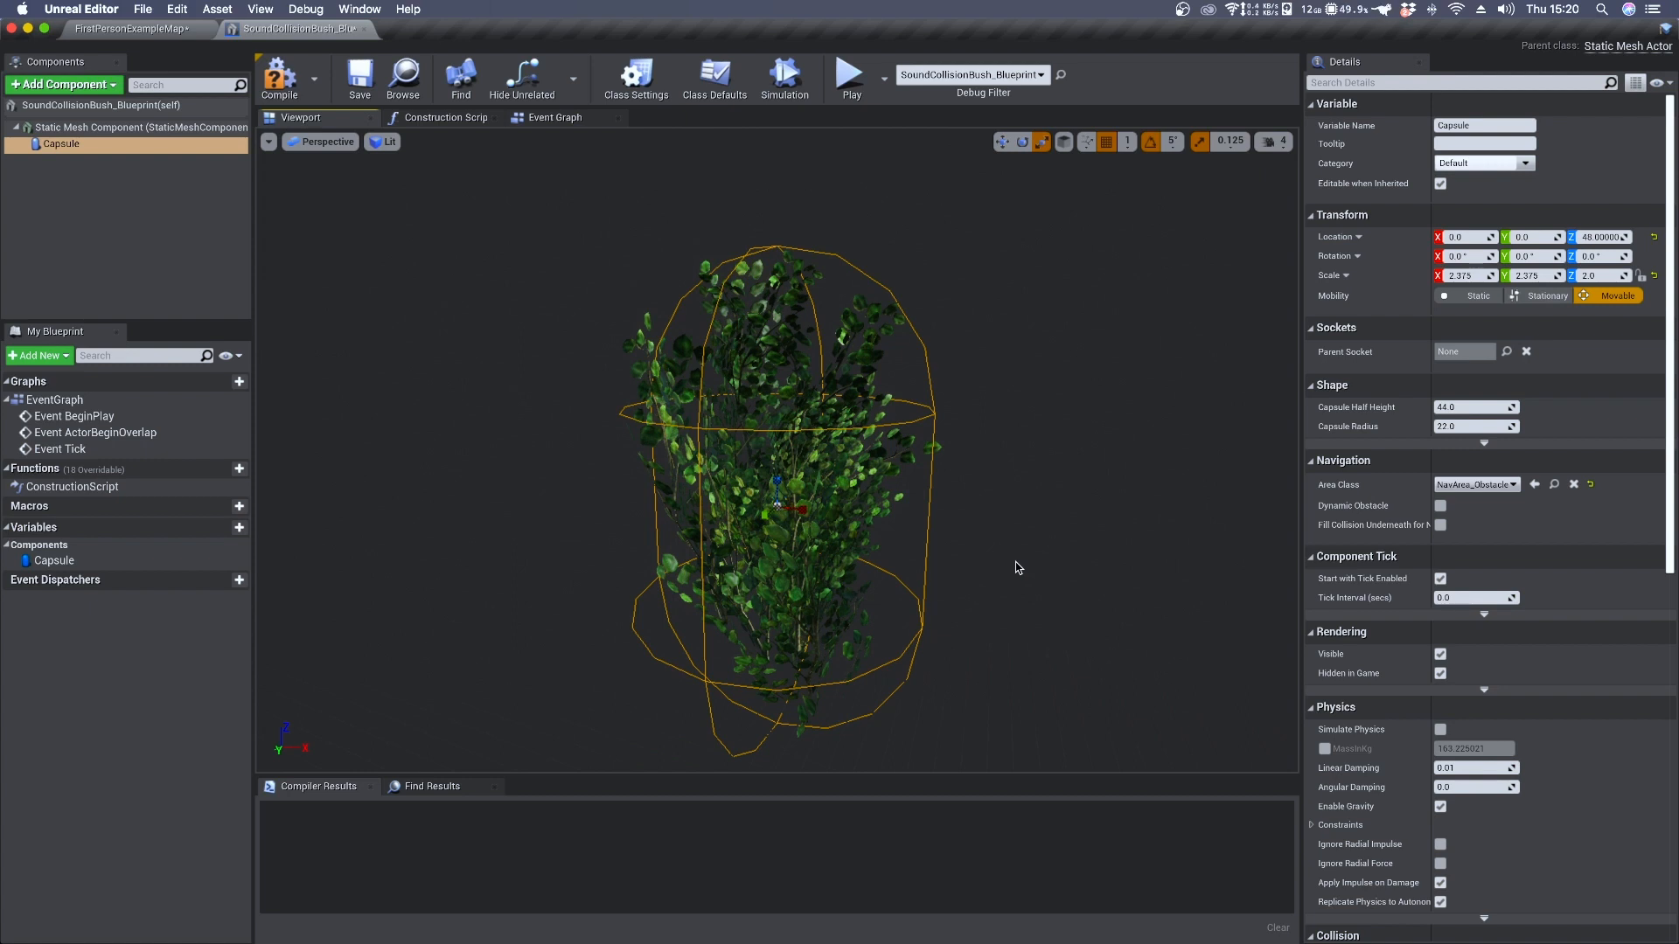
pyautogui.scroll(-3)
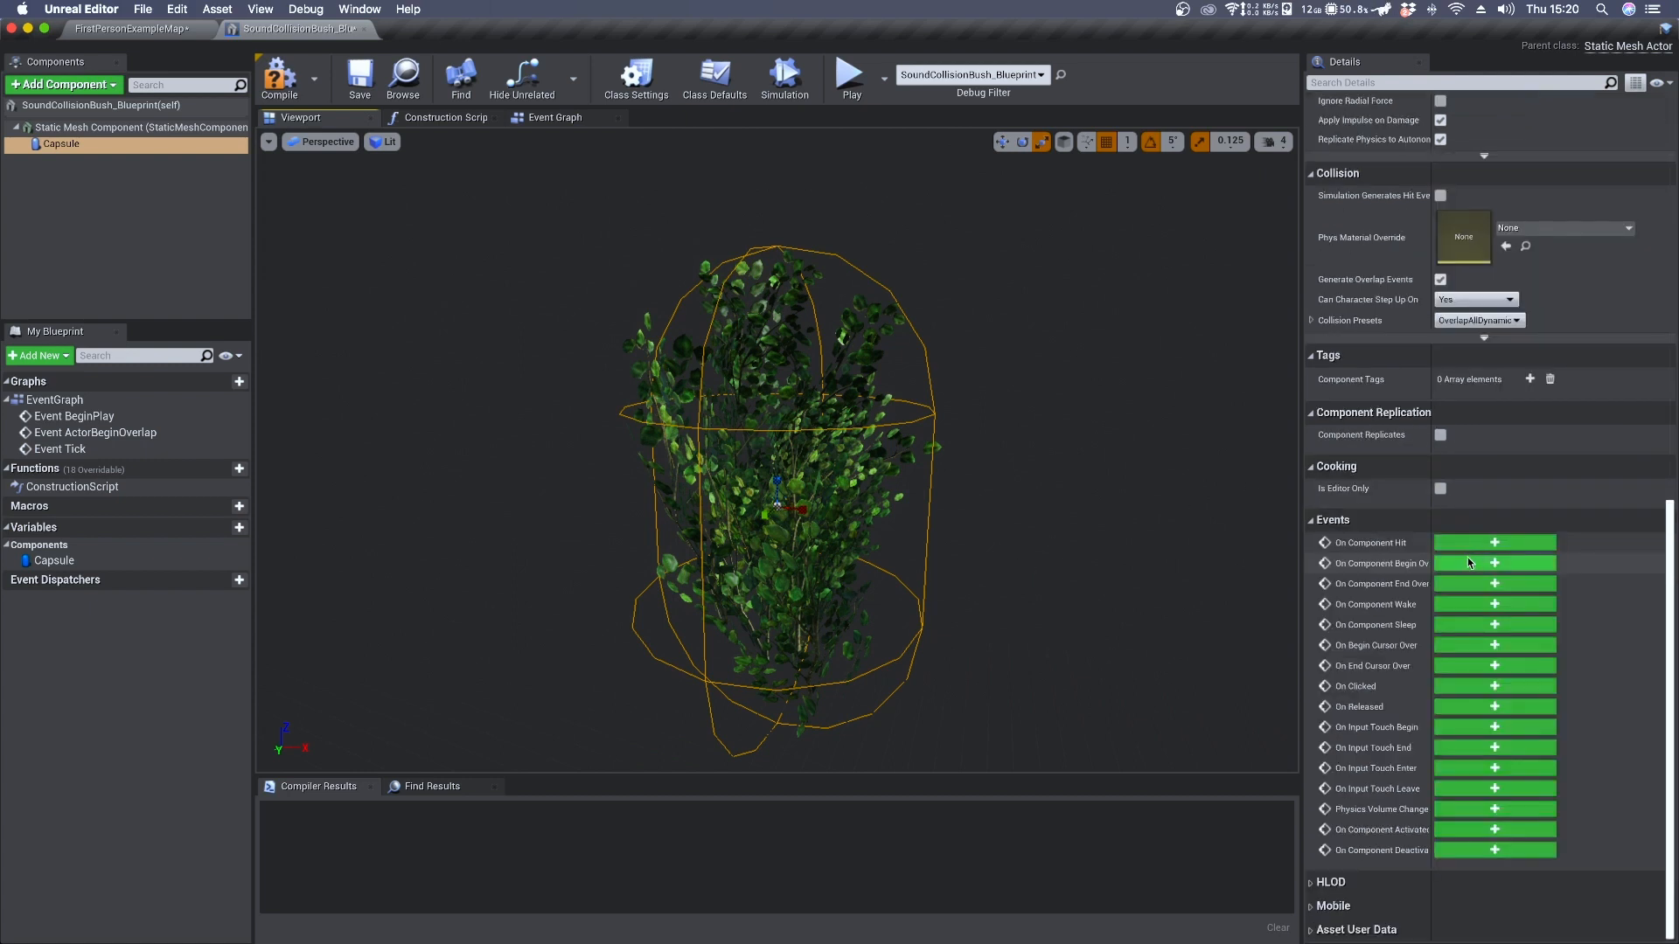
pyautogui.moveTo(1434, 652)
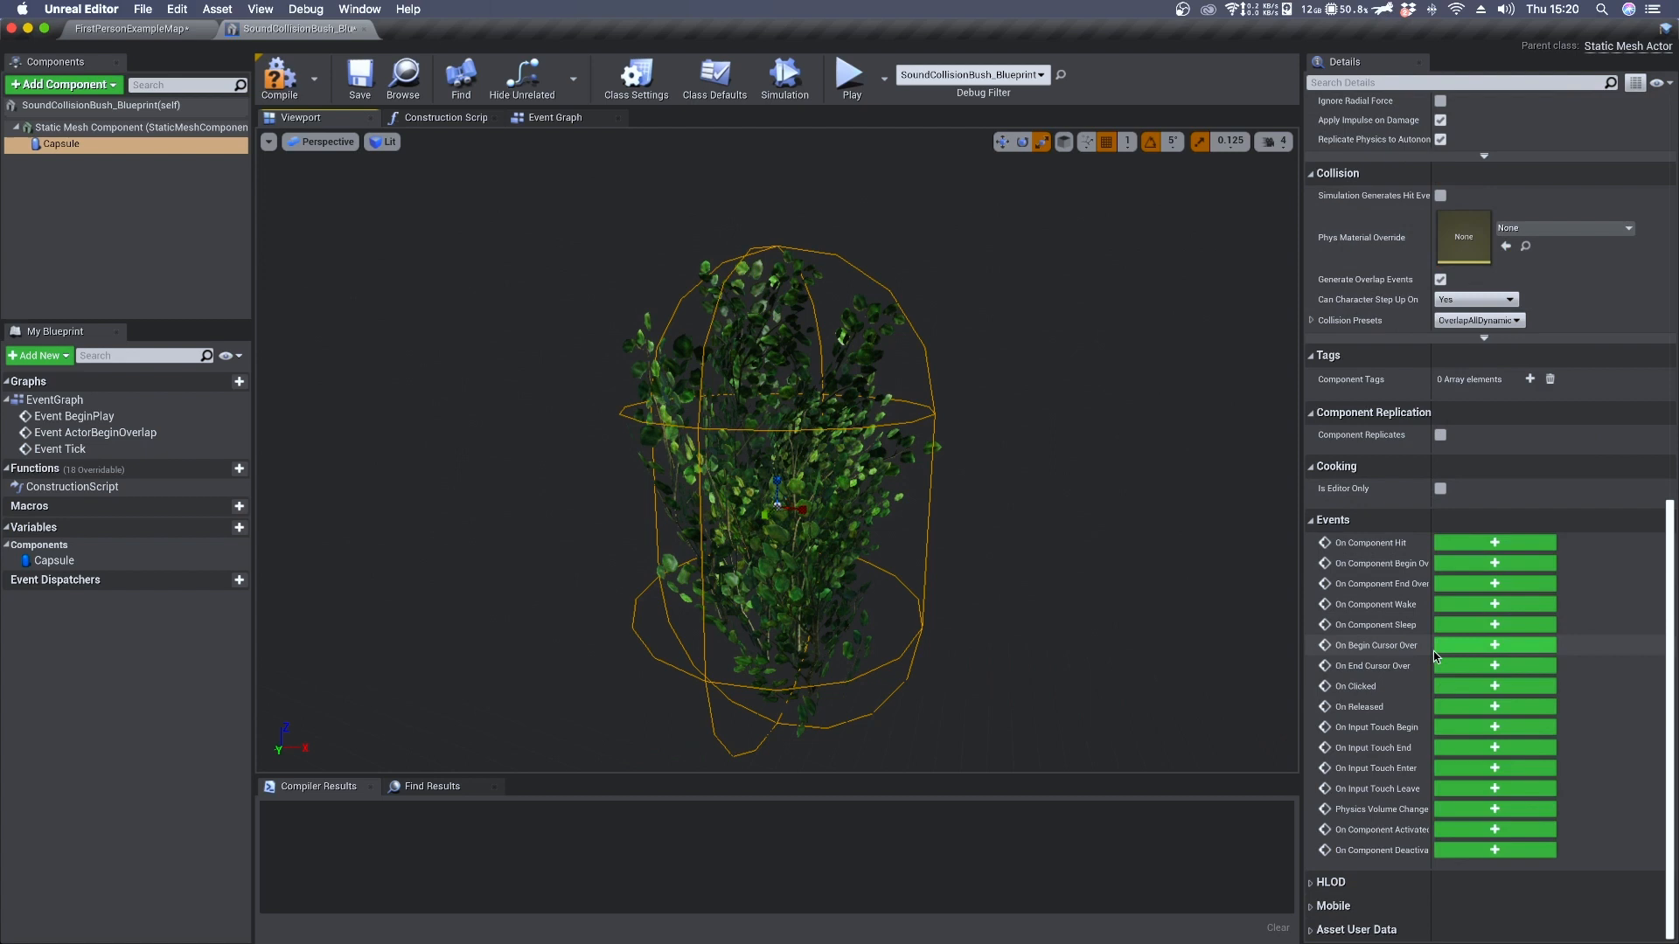
pyautogui.moveTo(1434, 553)
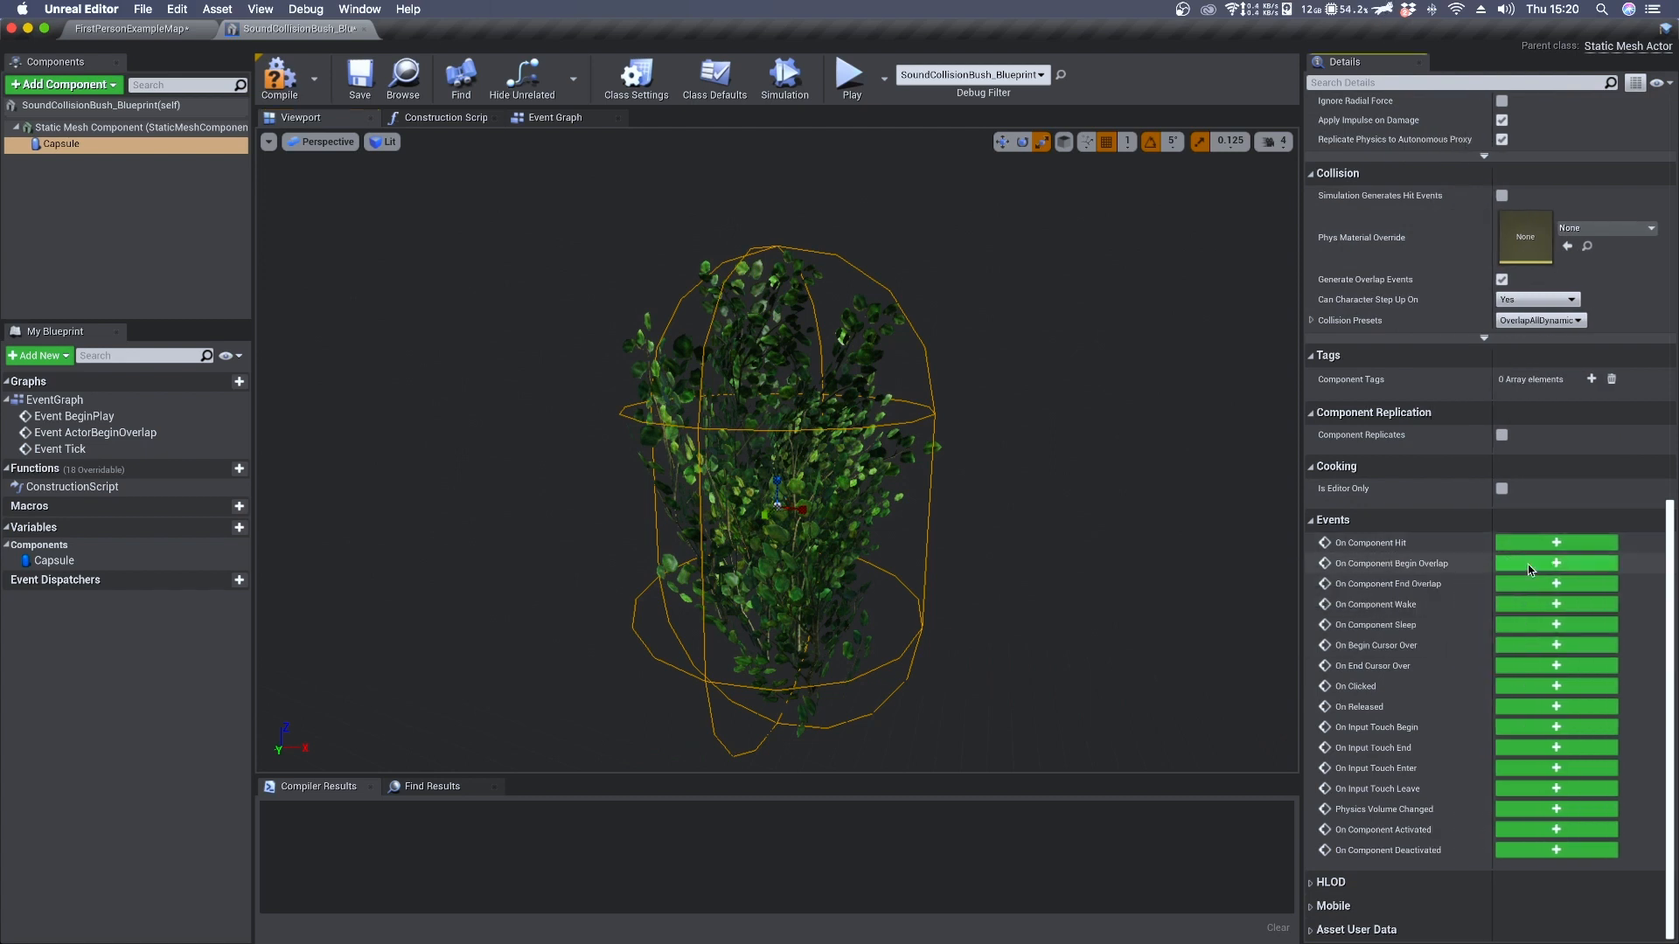
pyautogui.moveTo(1553, 569)
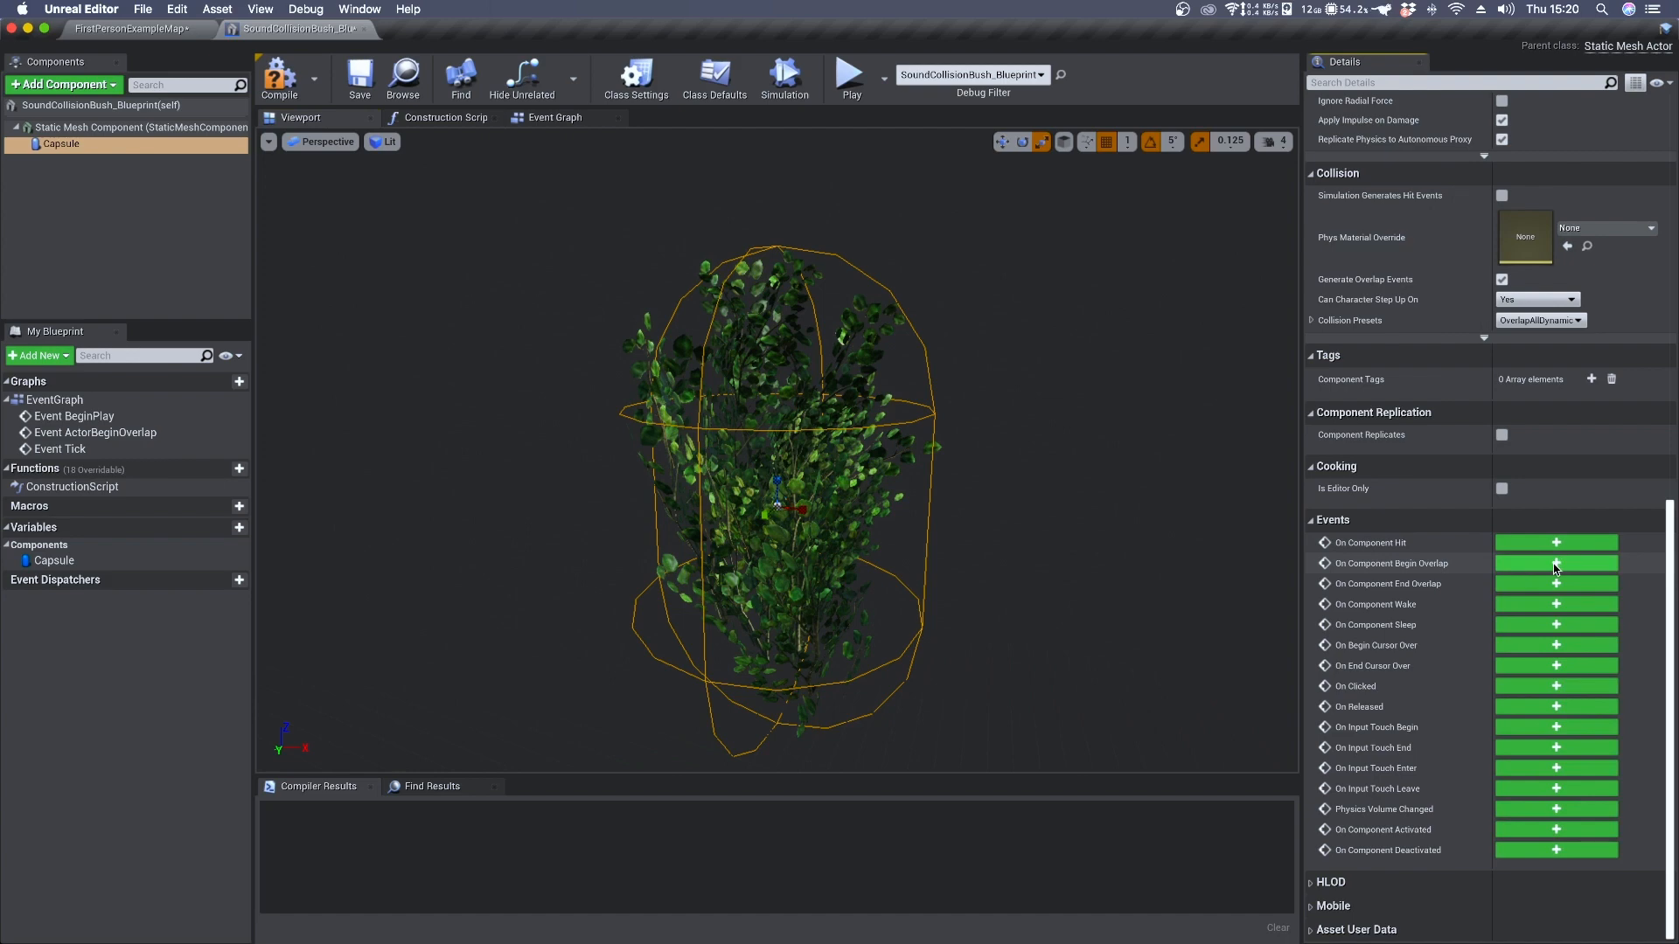
# Wire the capsule's On Component Begin Overlap event into a new Spawn Sound Attached node
pyautogui.click(1555, 563)
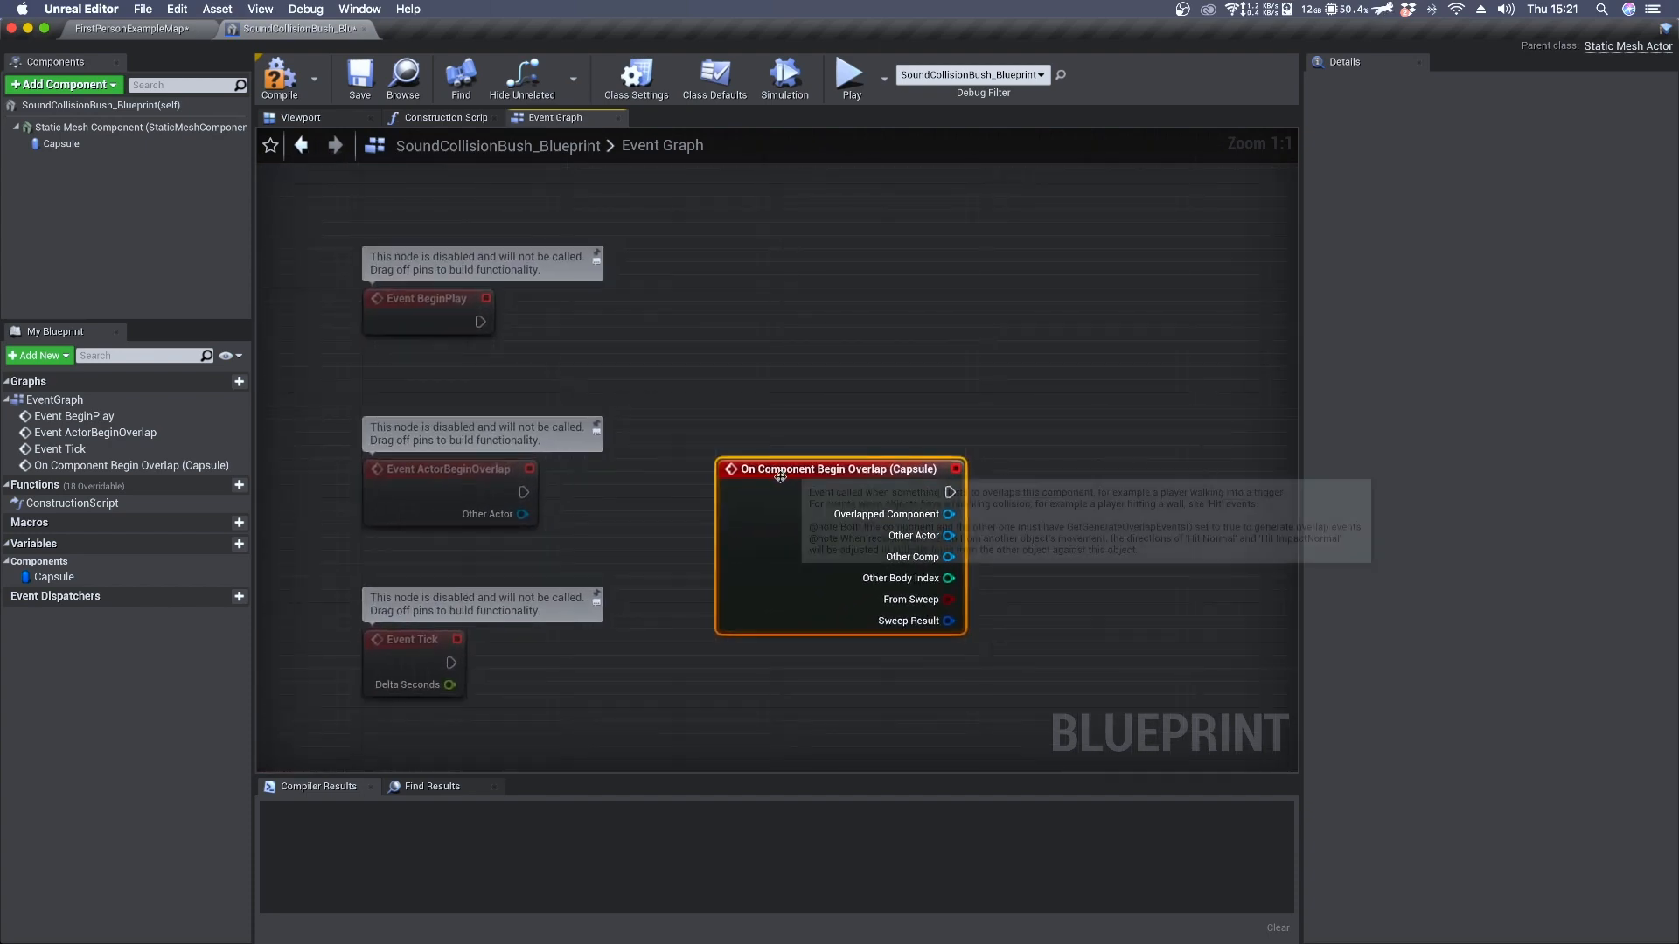
pyautogui.moveTo(837, 469); pyautogui.dragTo(813, 273)
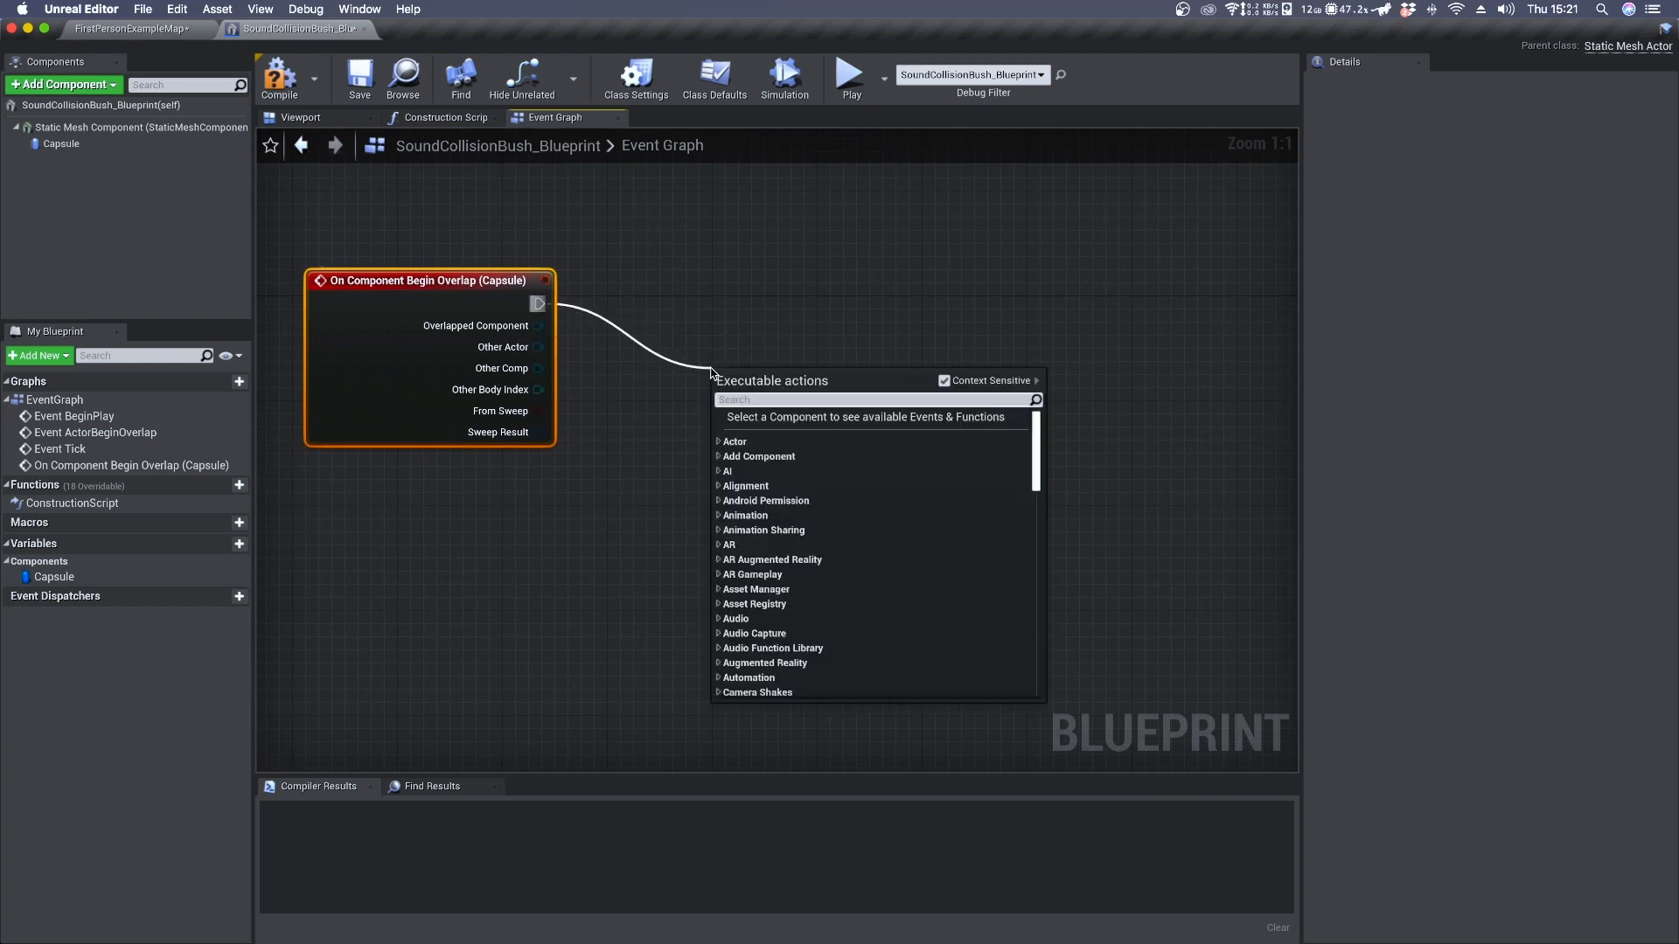
pyautogui.write('spawn sound')
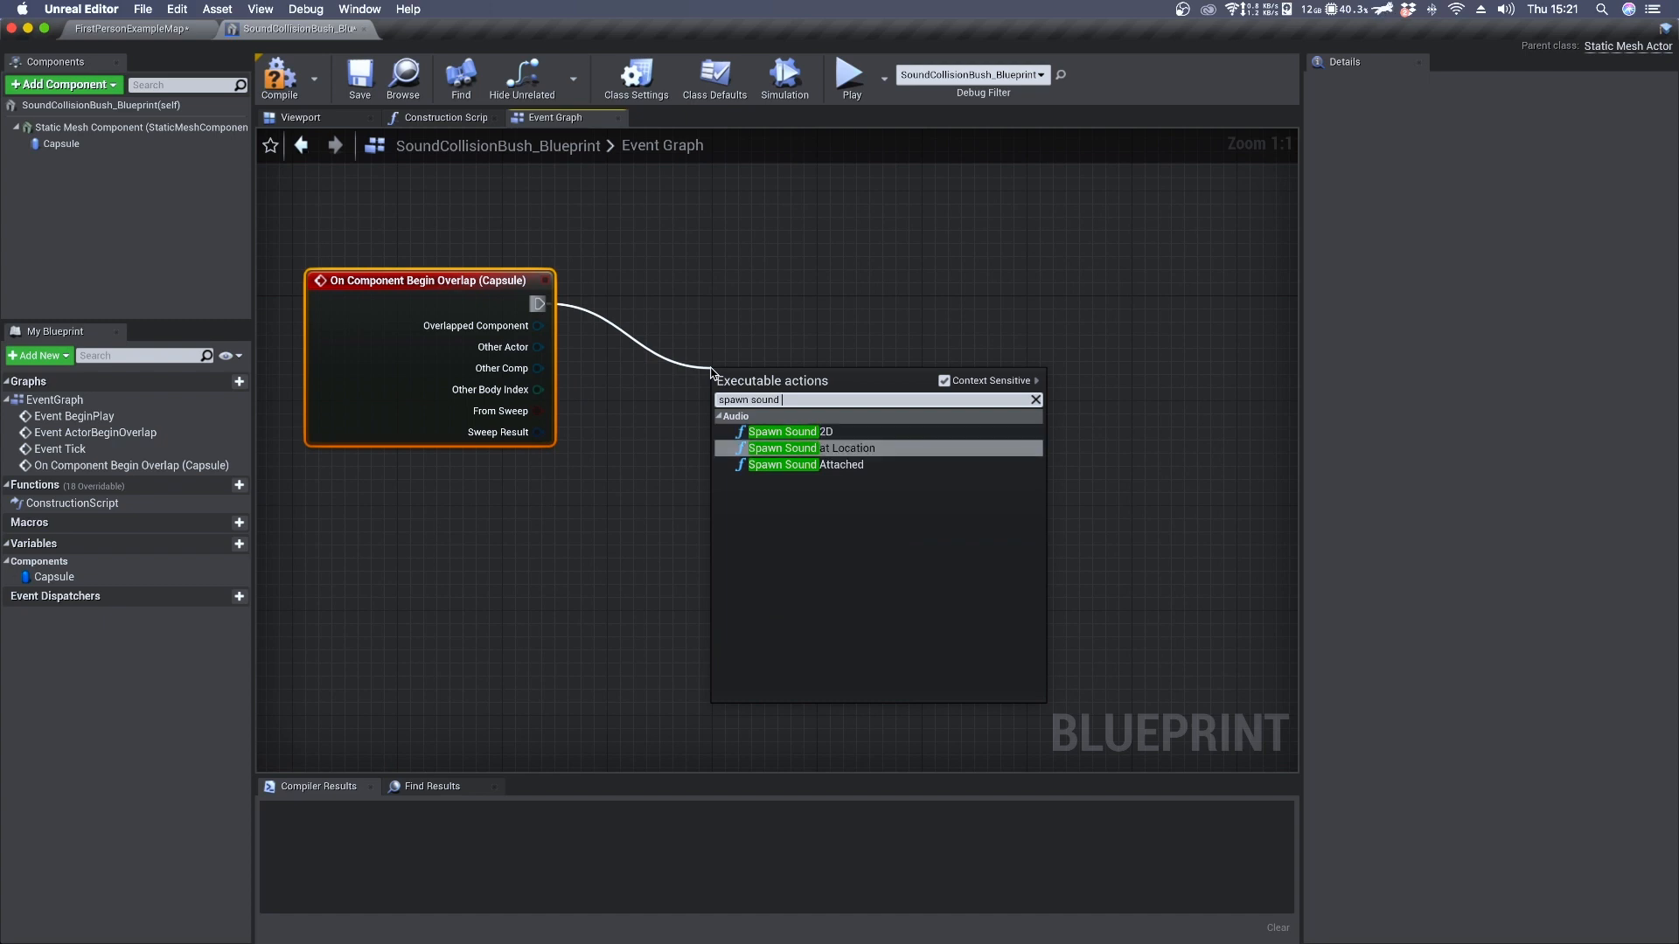
pyautogui.click(805, 465)
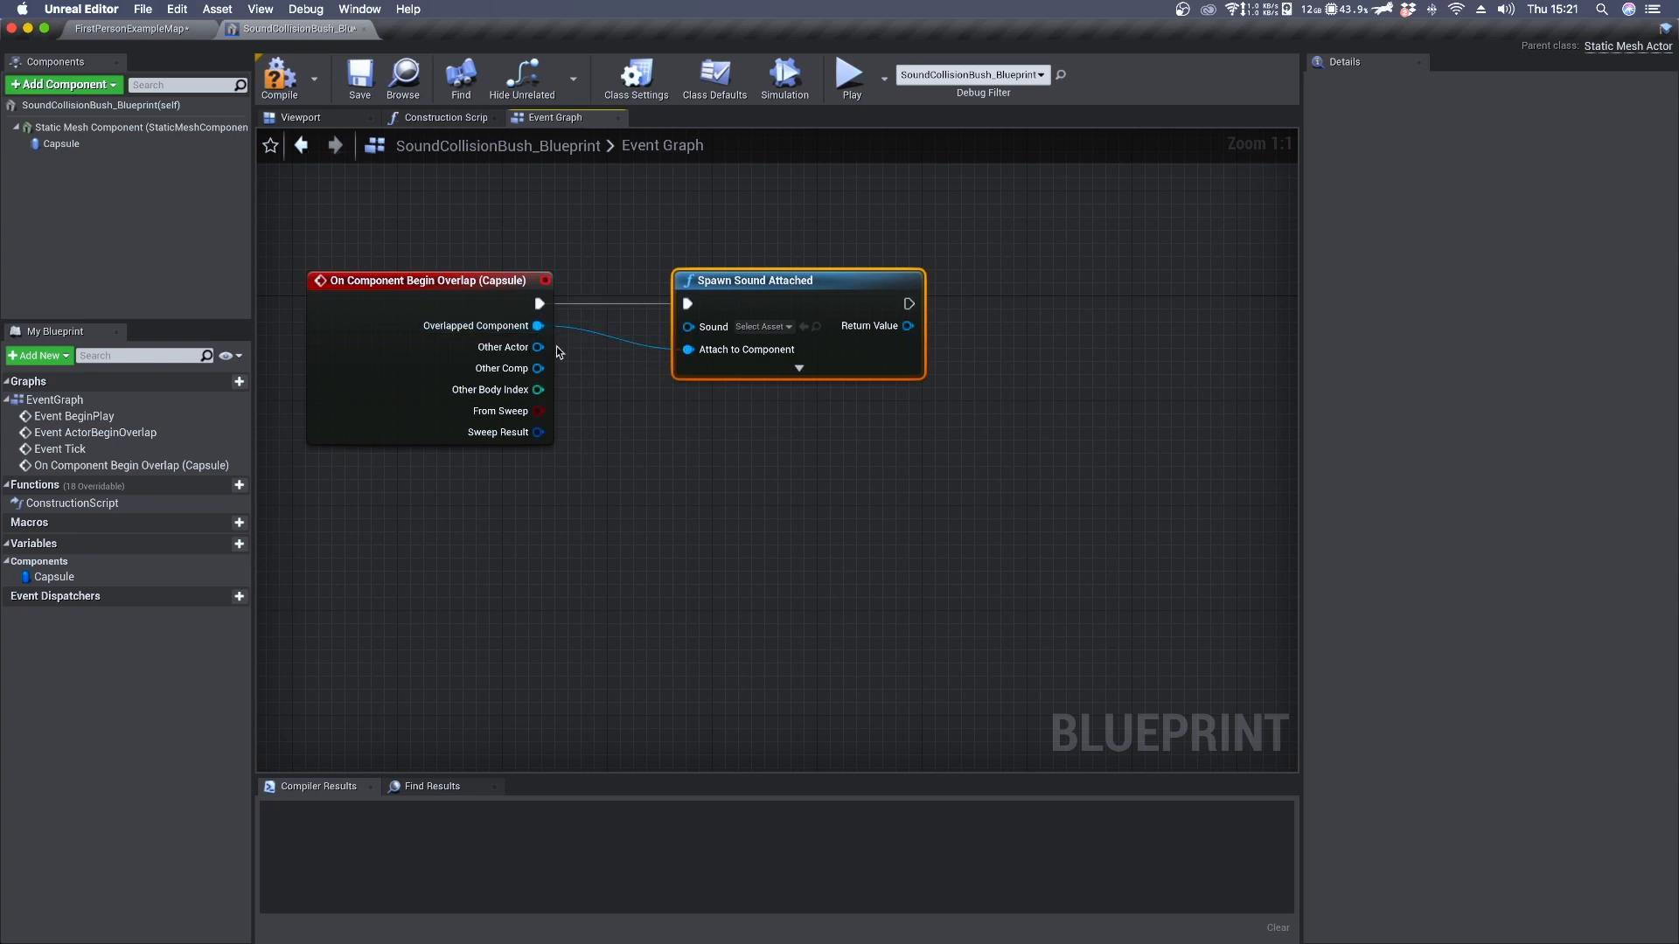
# Assign the bush_01 sound to the Spawn Sound Attached node
pyautogui.click(763, 327)
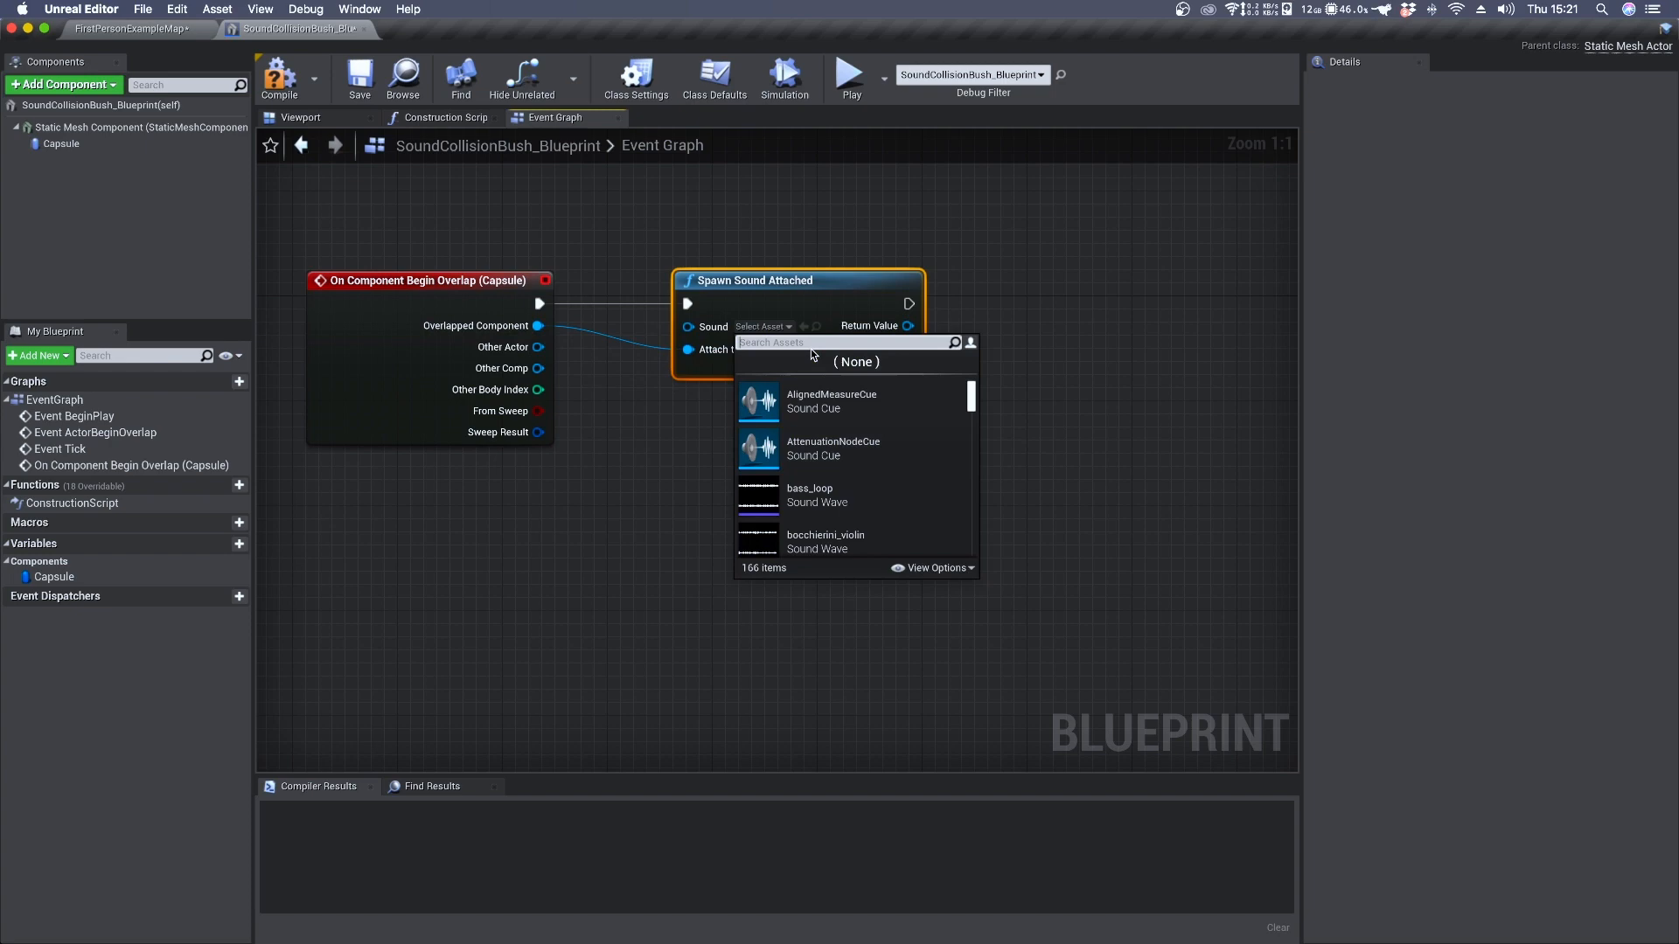
pyautogui.write('bush')
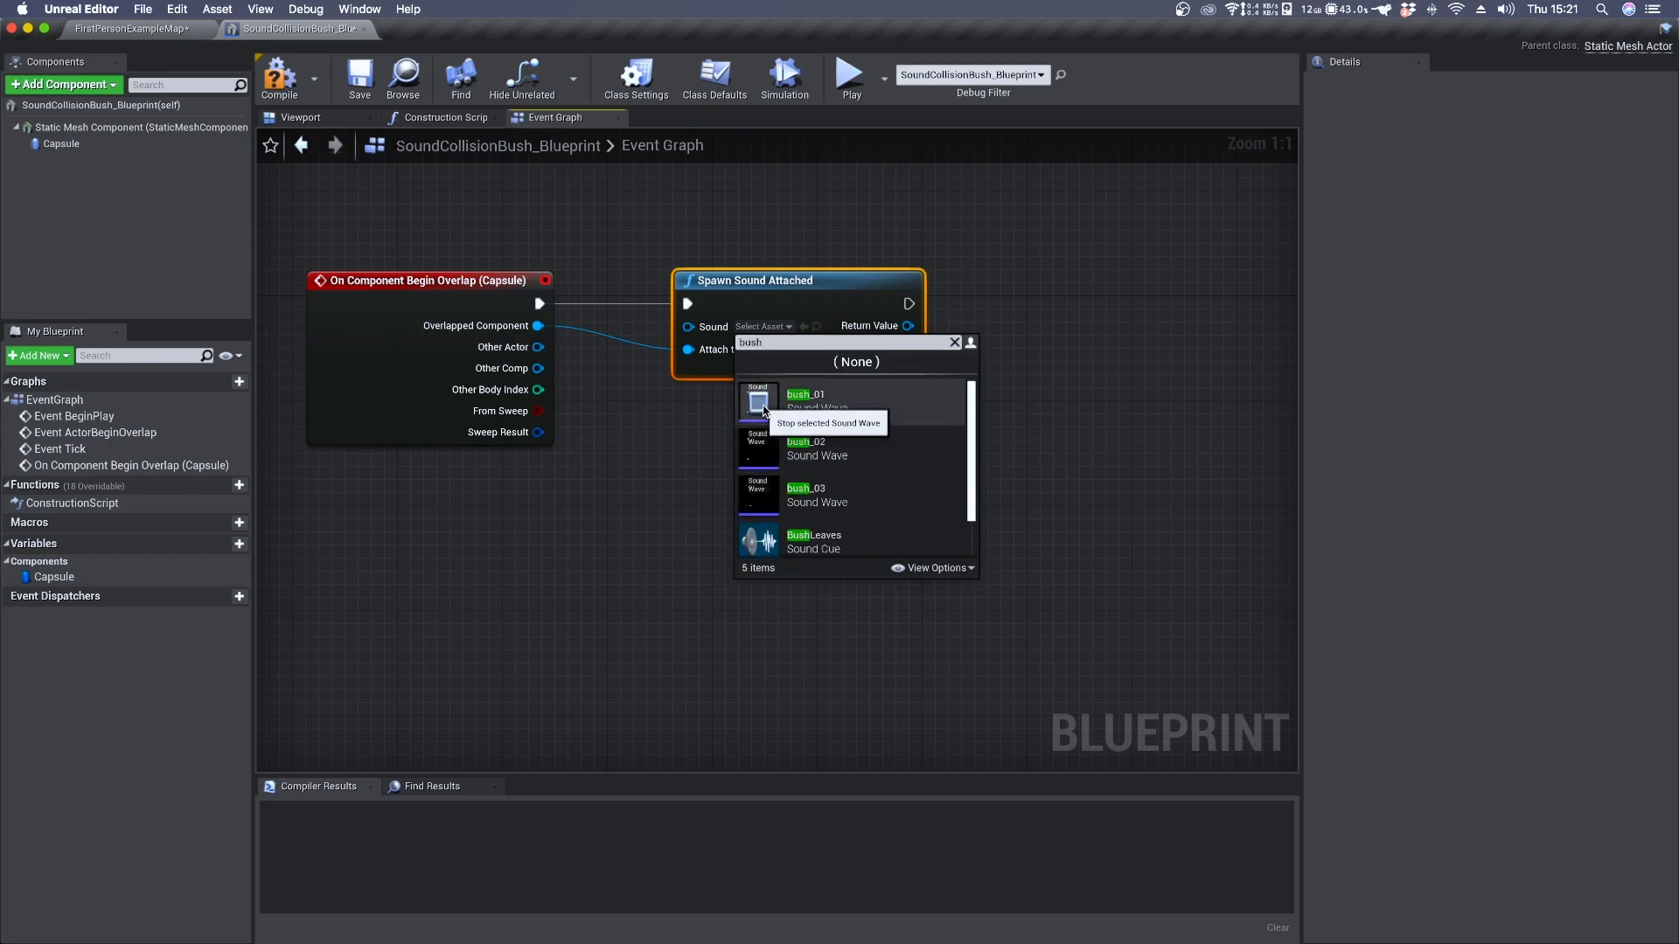
pyautogui.click(849, 75)
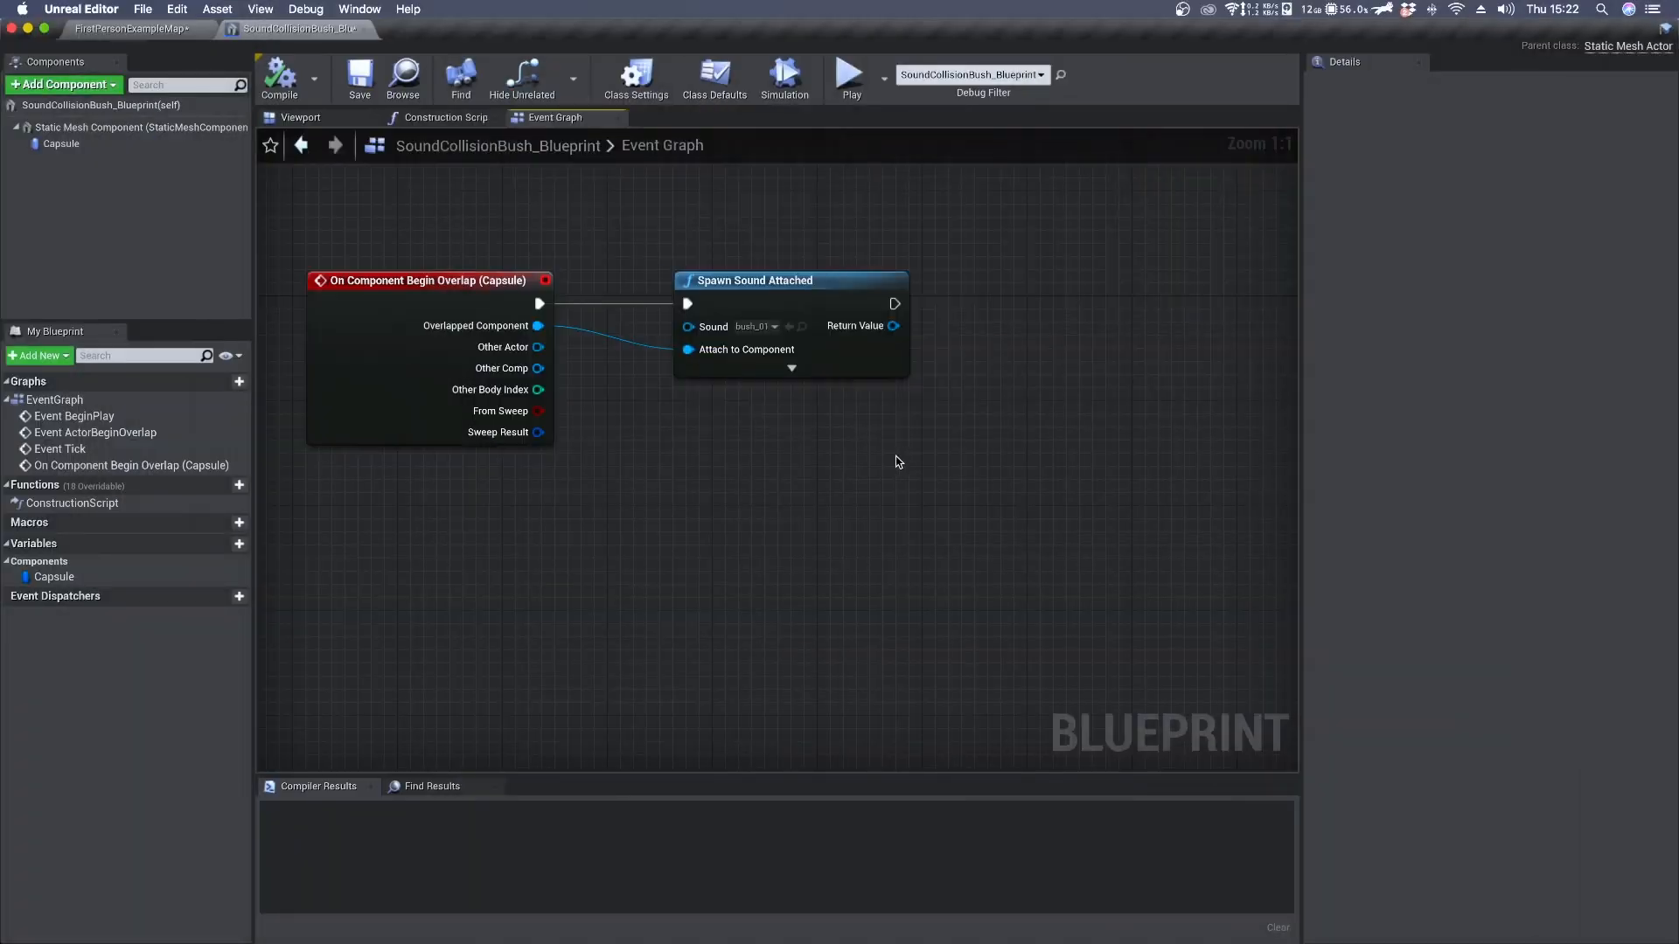
pyautogui.moveTo(903, 455)
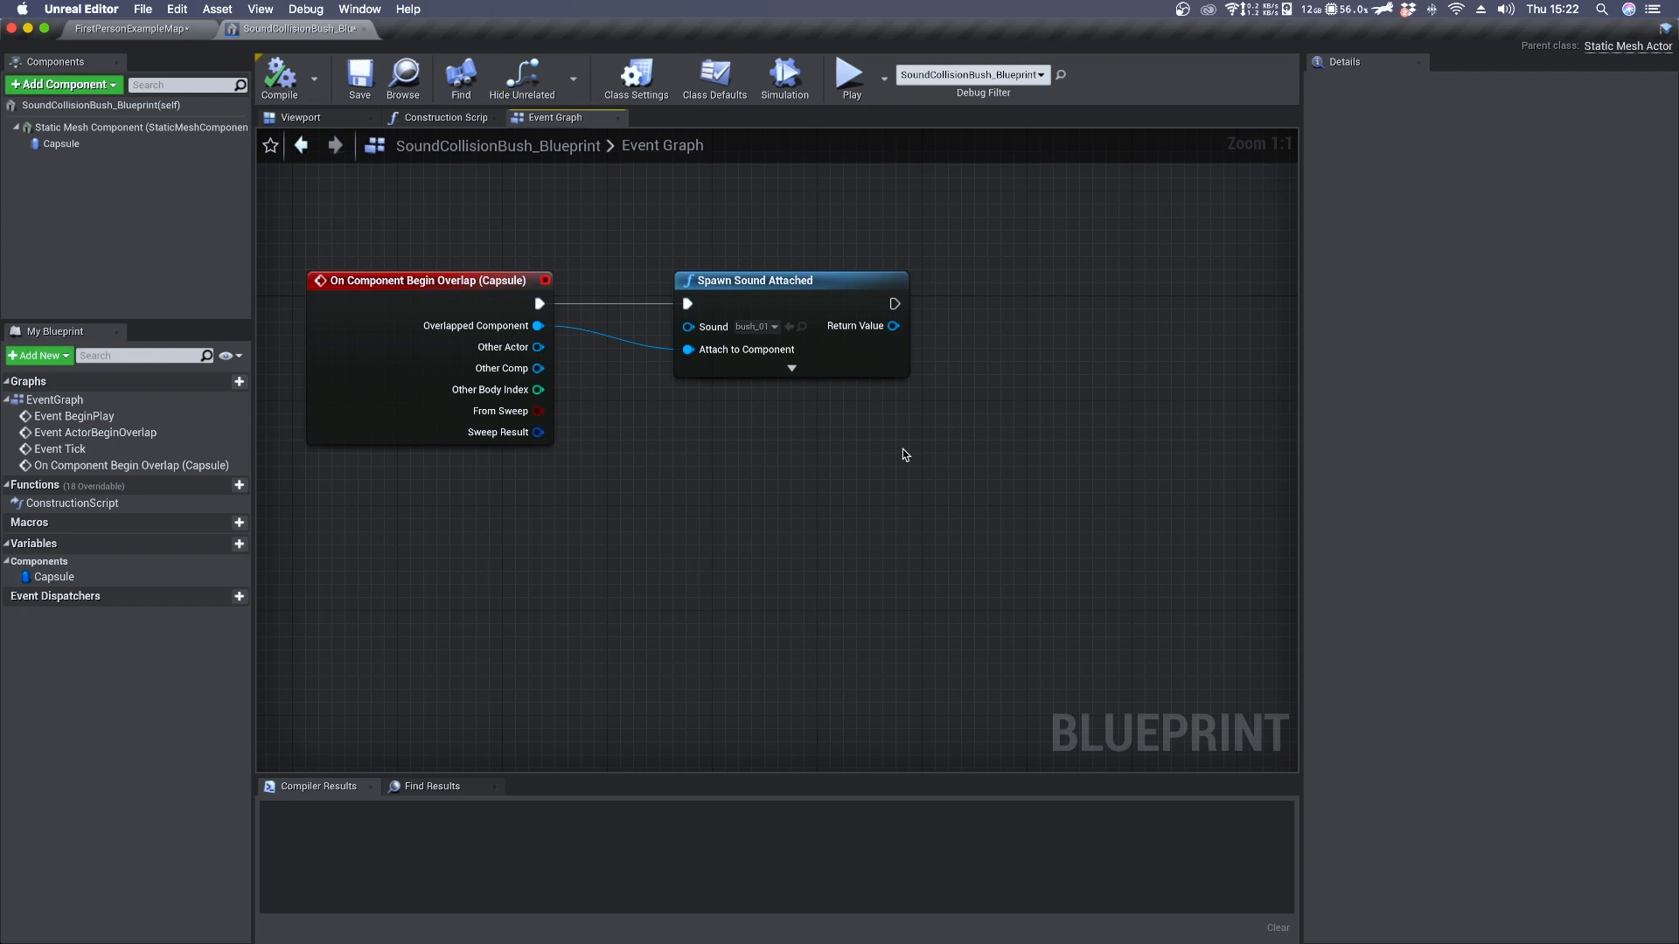
pyautogui.moveTo(864, 421)
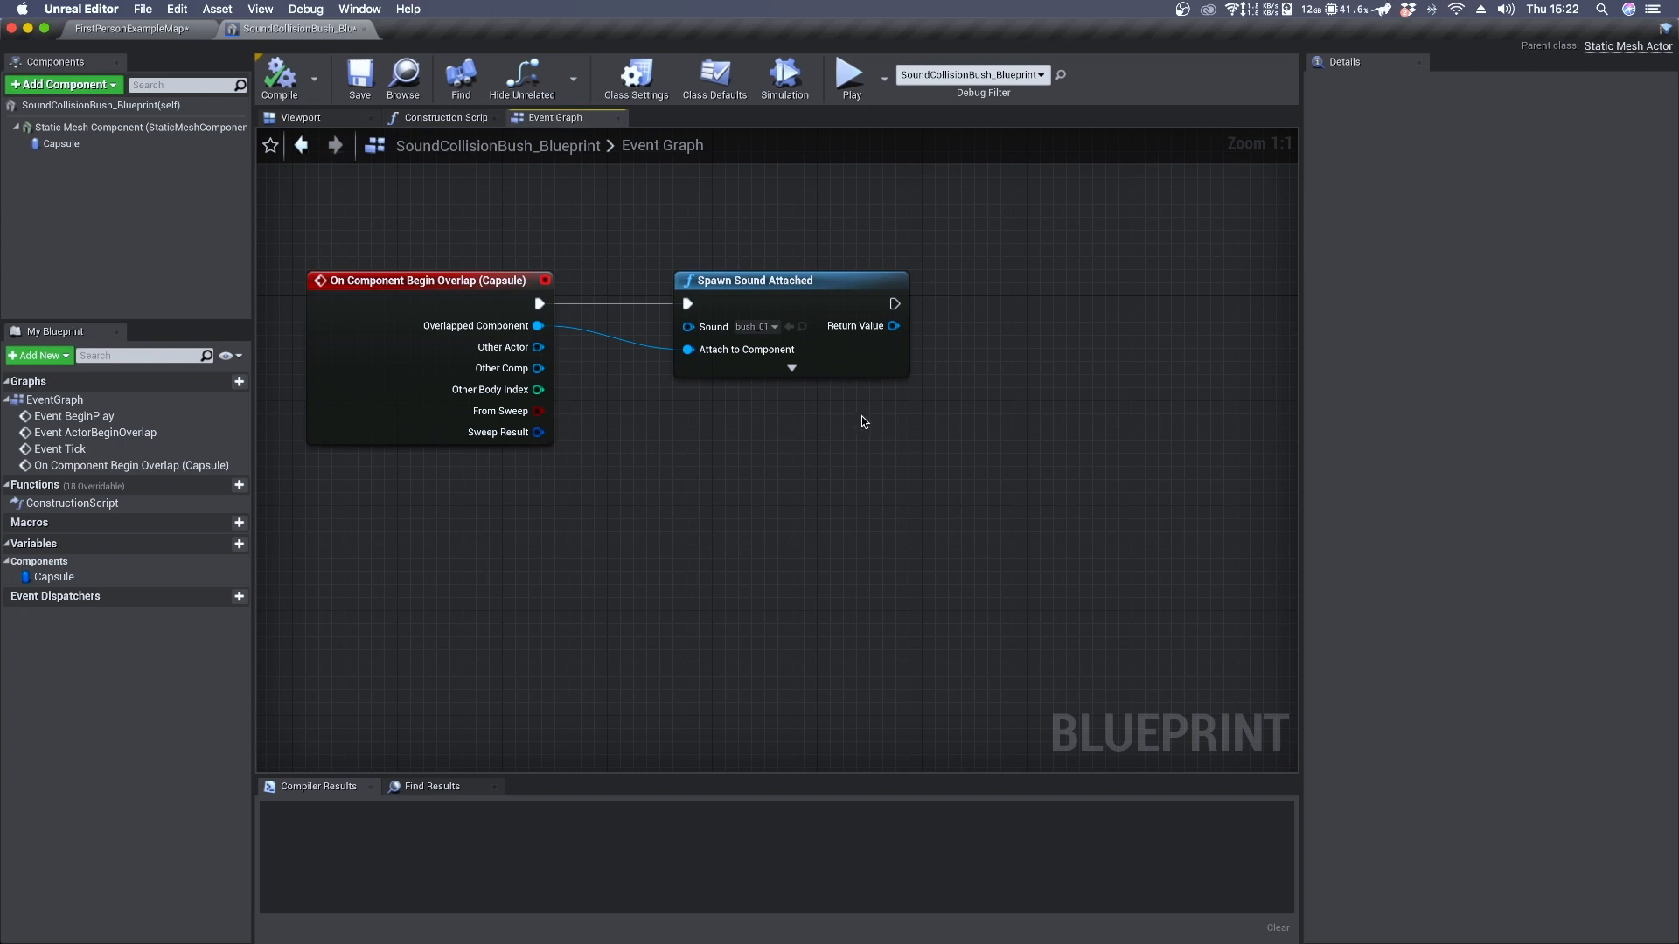
pyautogui.moveTo(862, 421)
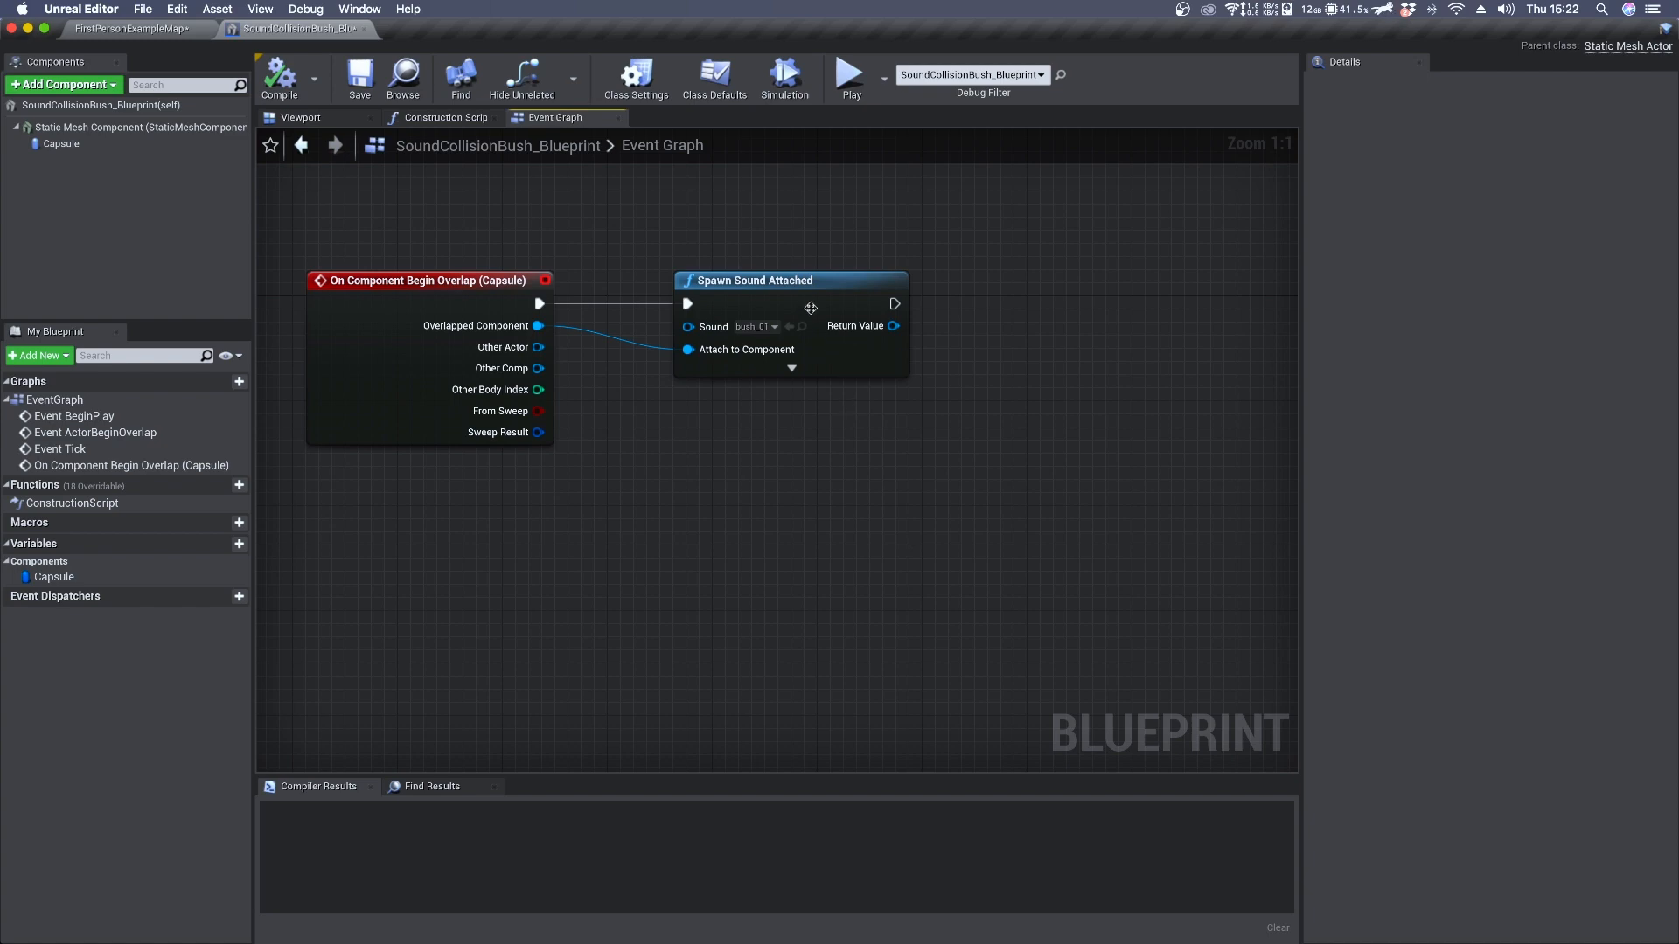
# Insert a Do Once gate before the sound spawn and a 1.0-second Delay after it
pyautogui.moveTo(791, 280); pyautogui.dragTo(1001, 280)
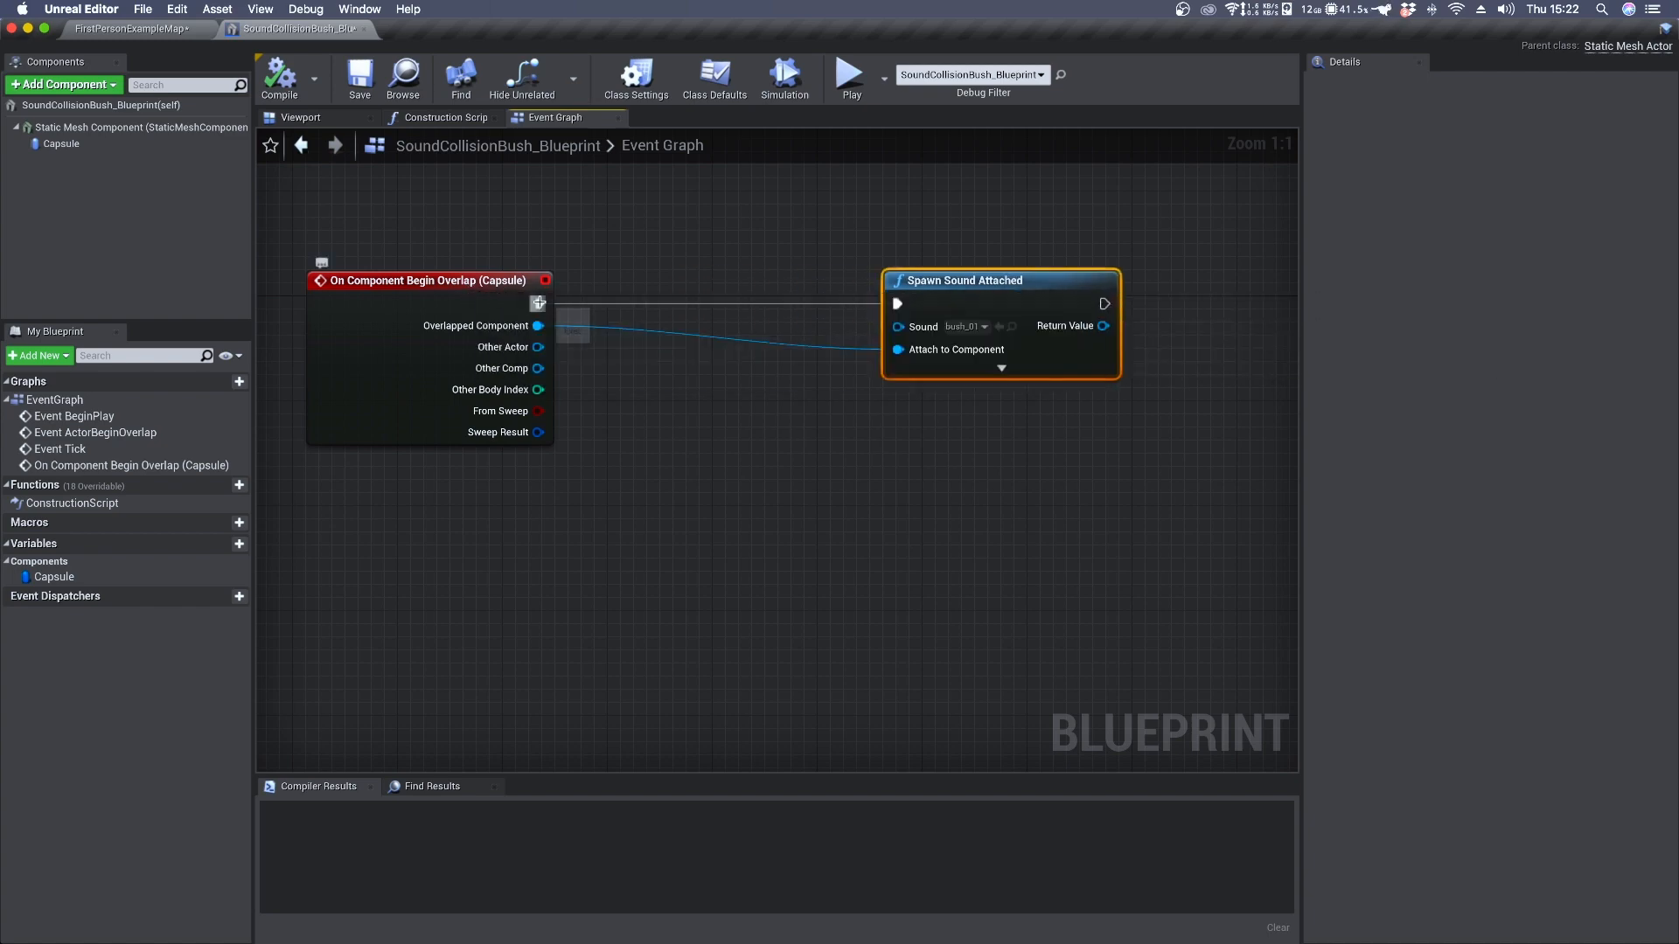
pyautogui.write('do once')
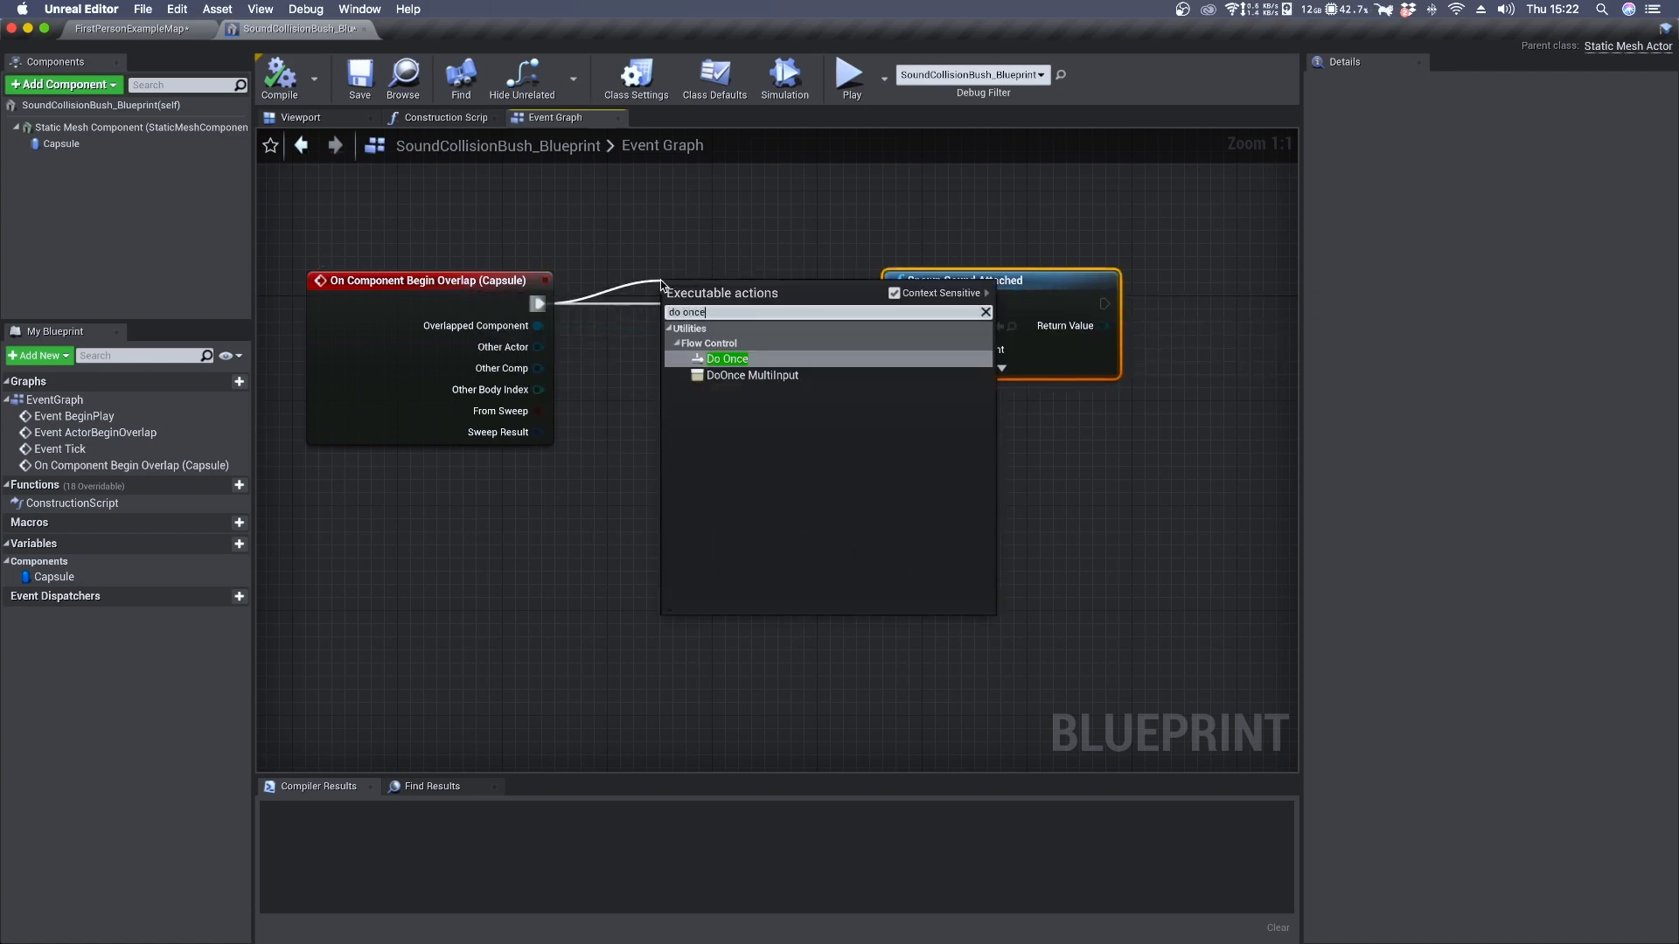
pyautogui.click(728, 359)
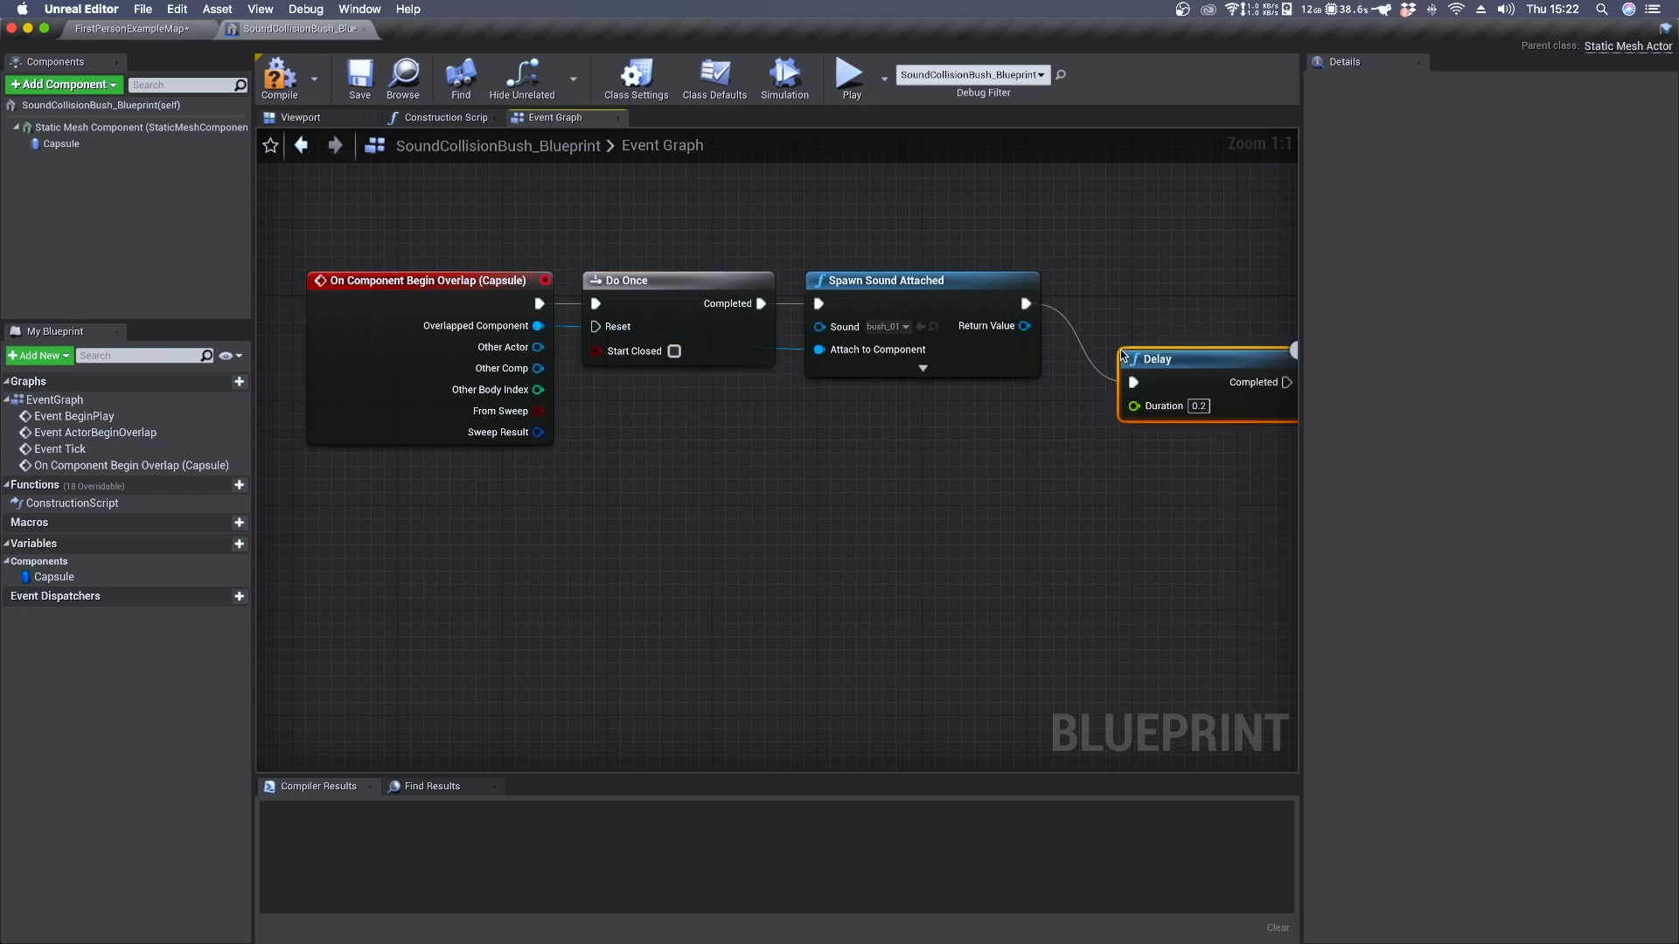
pyautogui.moveTo(1158, 359); pyautogui.dragTo(1107, 306)
pyautogui.write('1')
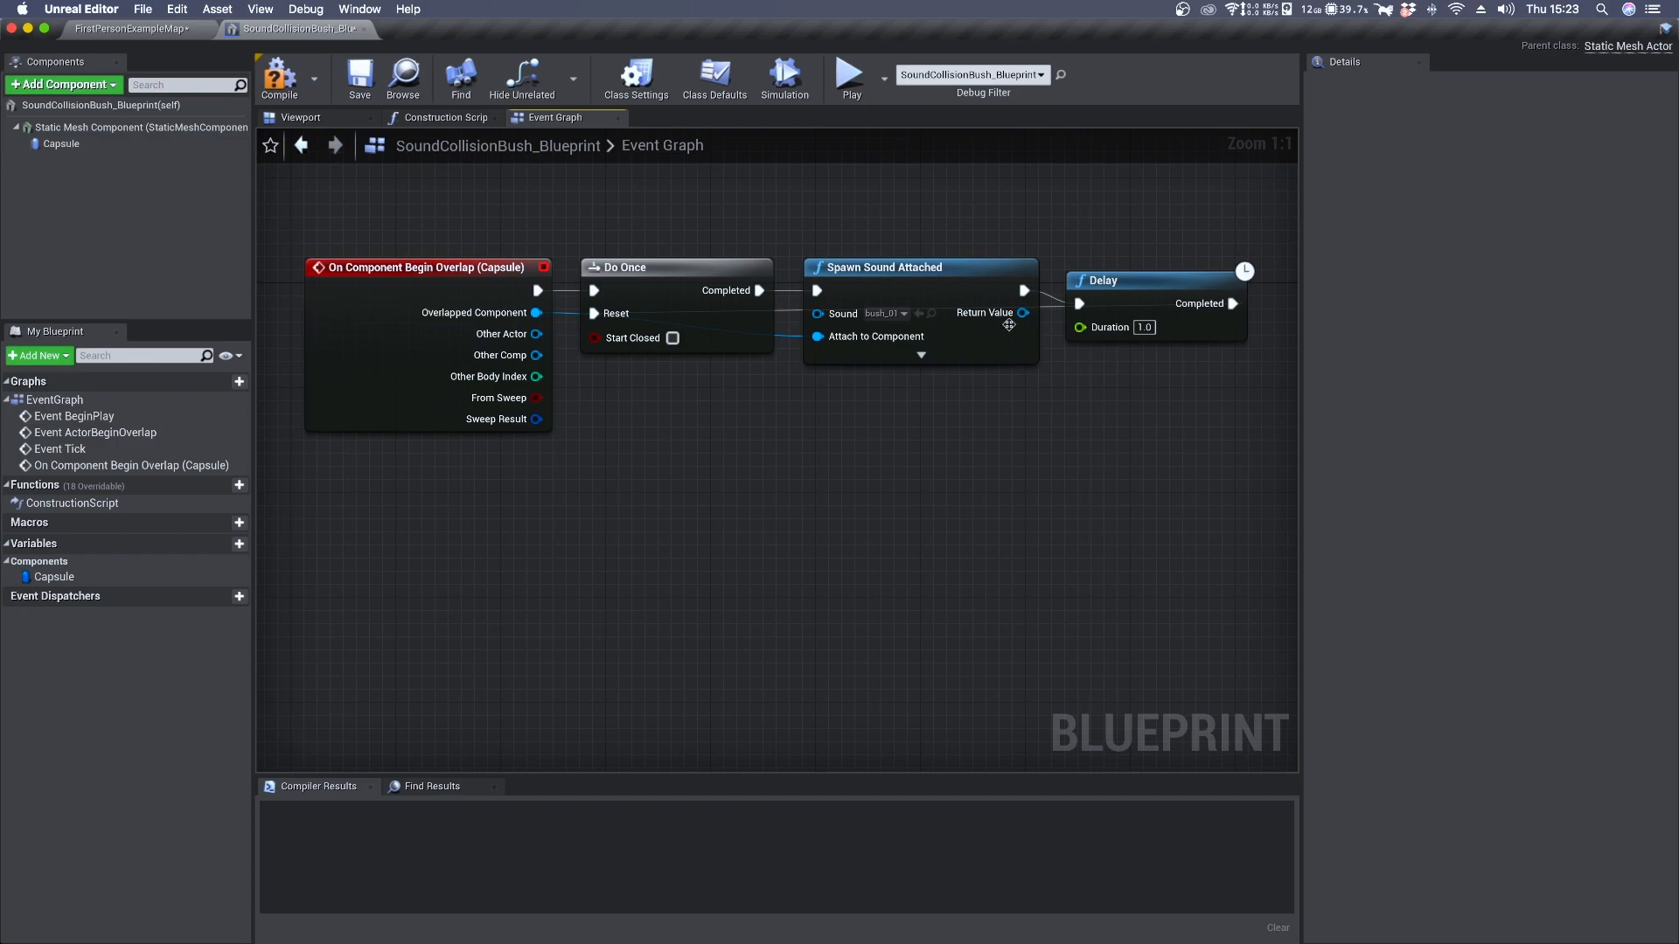
pyautogui.click(849, 73)
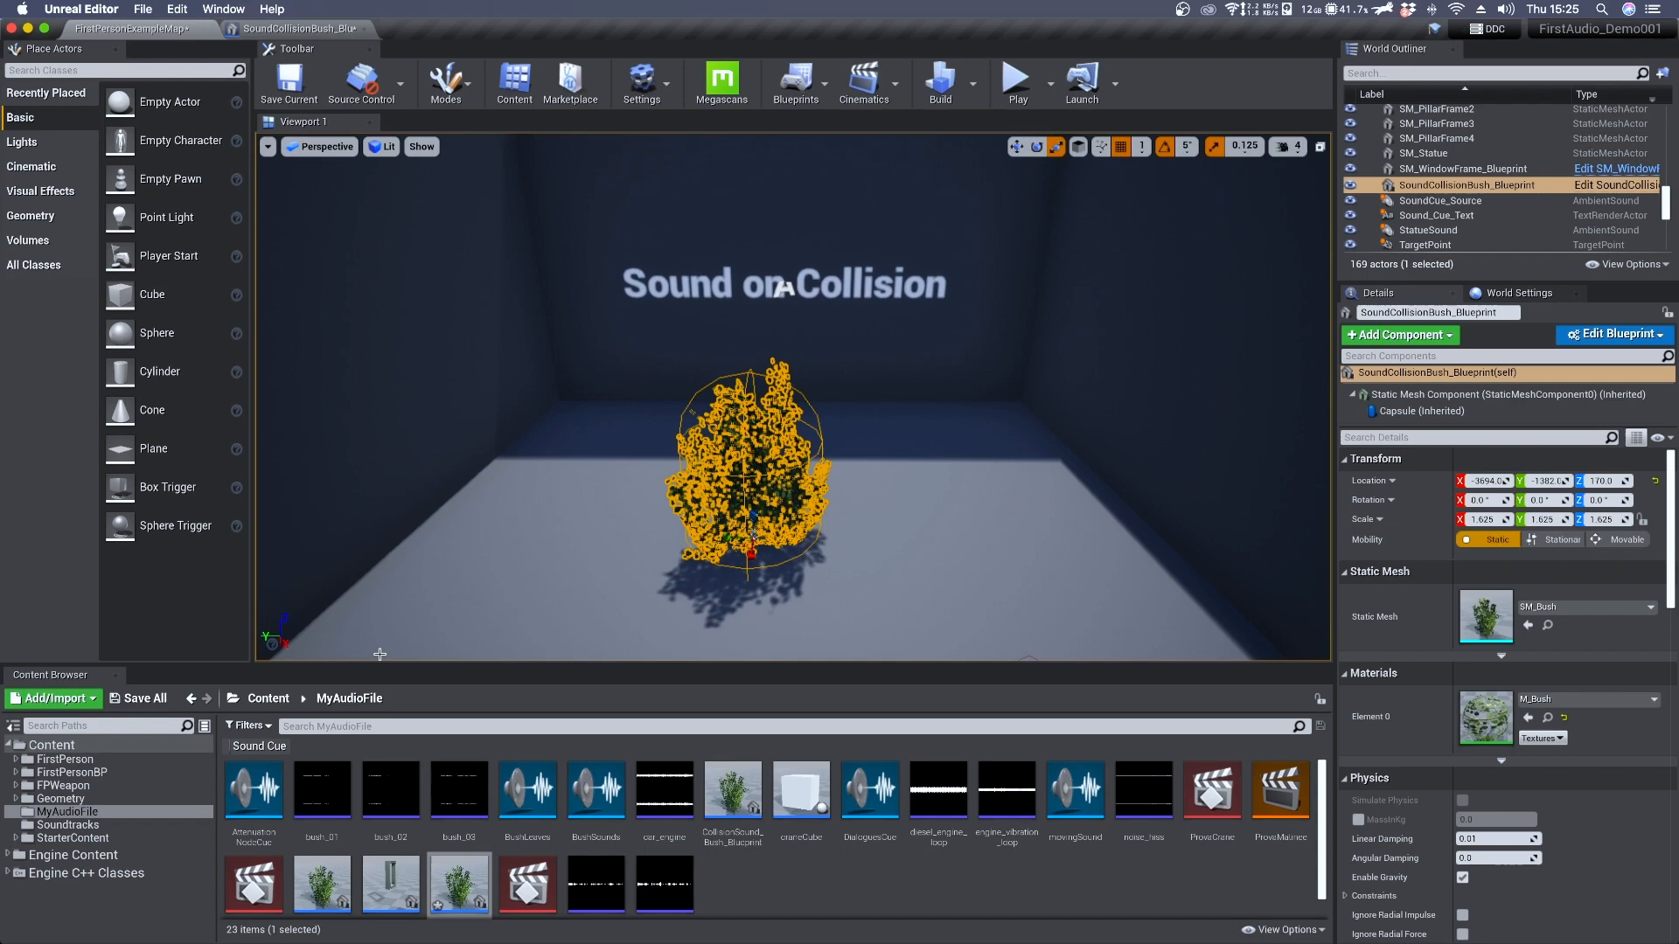
# Create BushSoundCue from bush_01, bush_02 and bush_03 in MyAudioFile
pyautogui.click(51, 698)
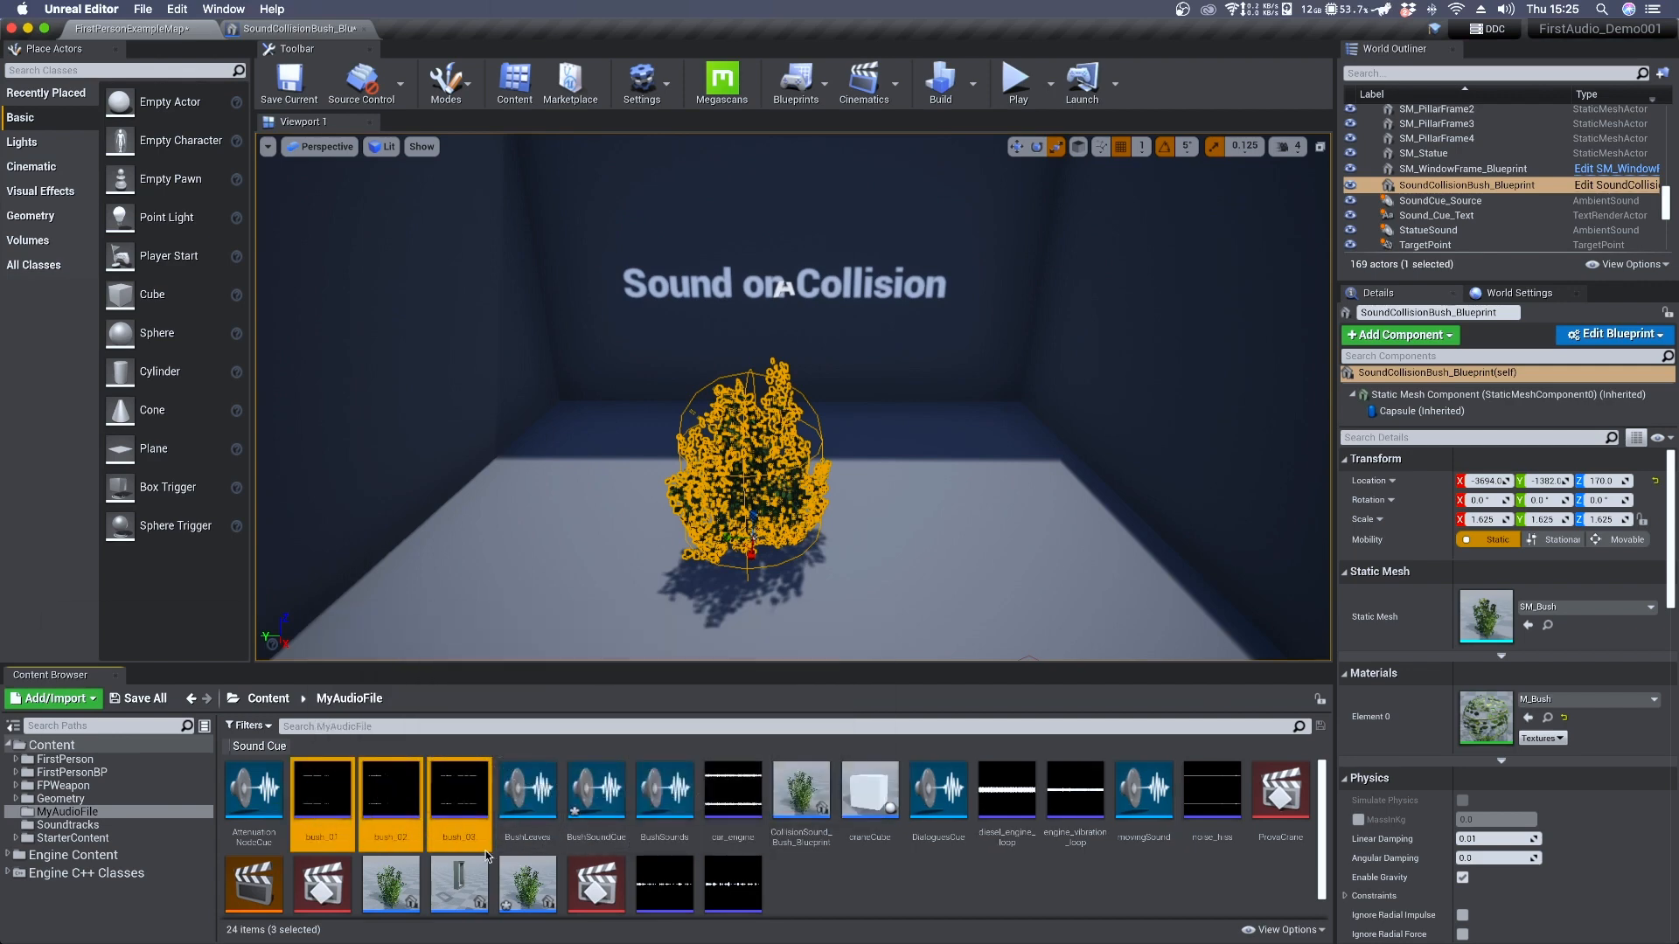
pyautogui.moveTo(594, 797)
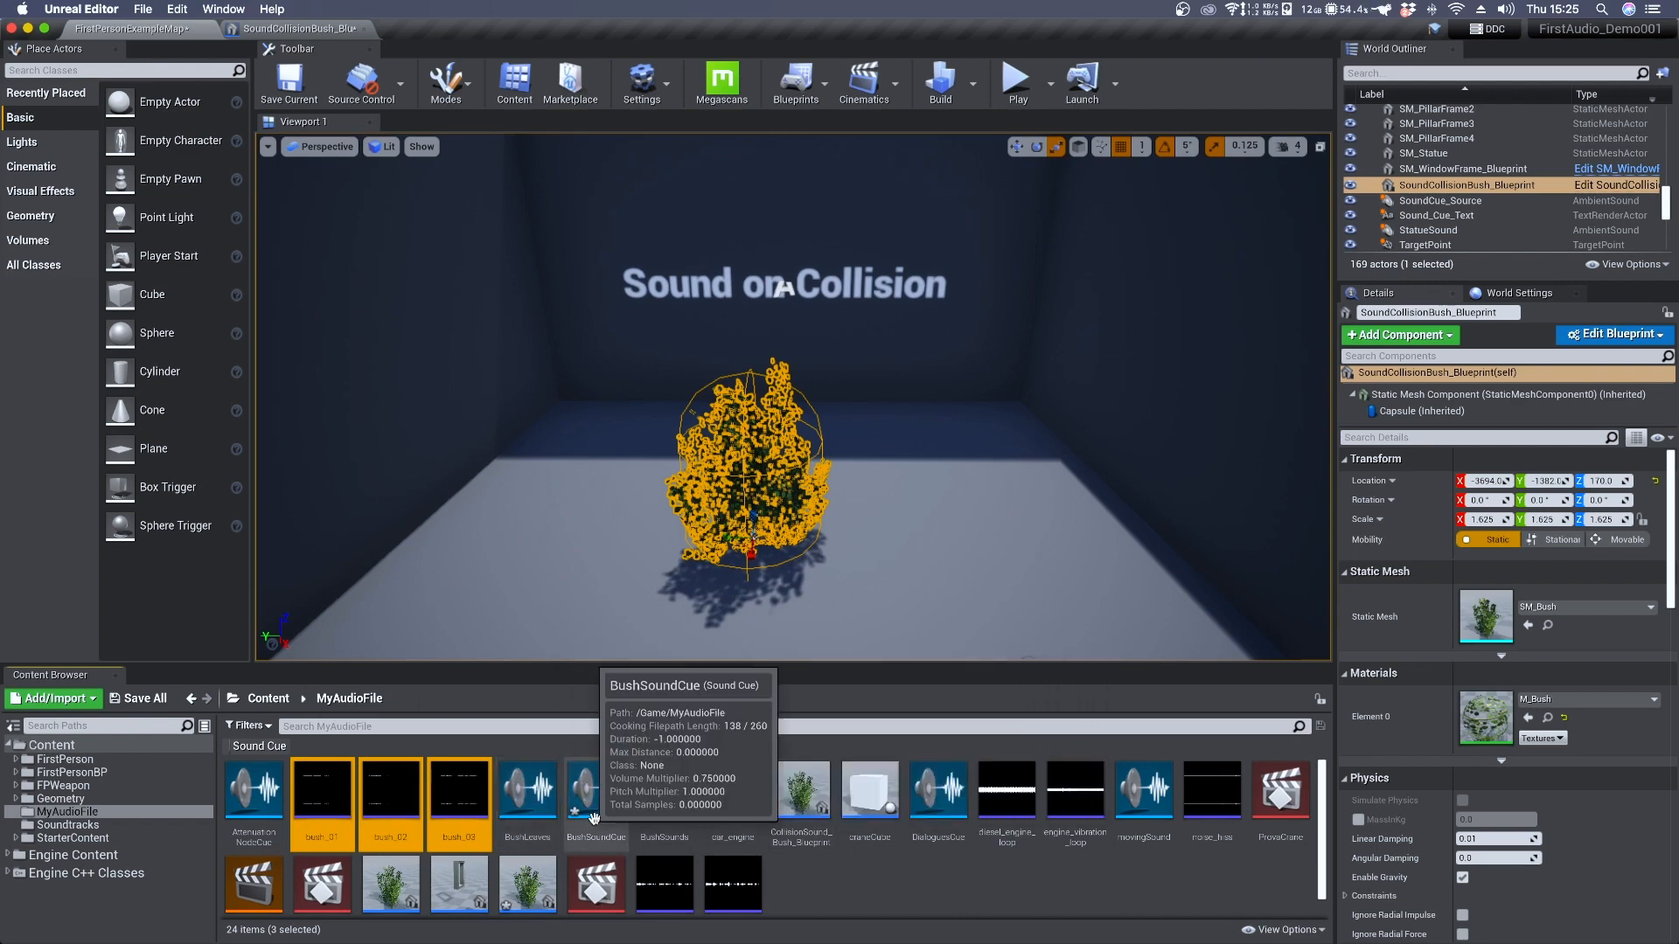
# Route the three bush wave players through a Random node and a Modulator to Output
pyautogui.doubleClick(595, 797)
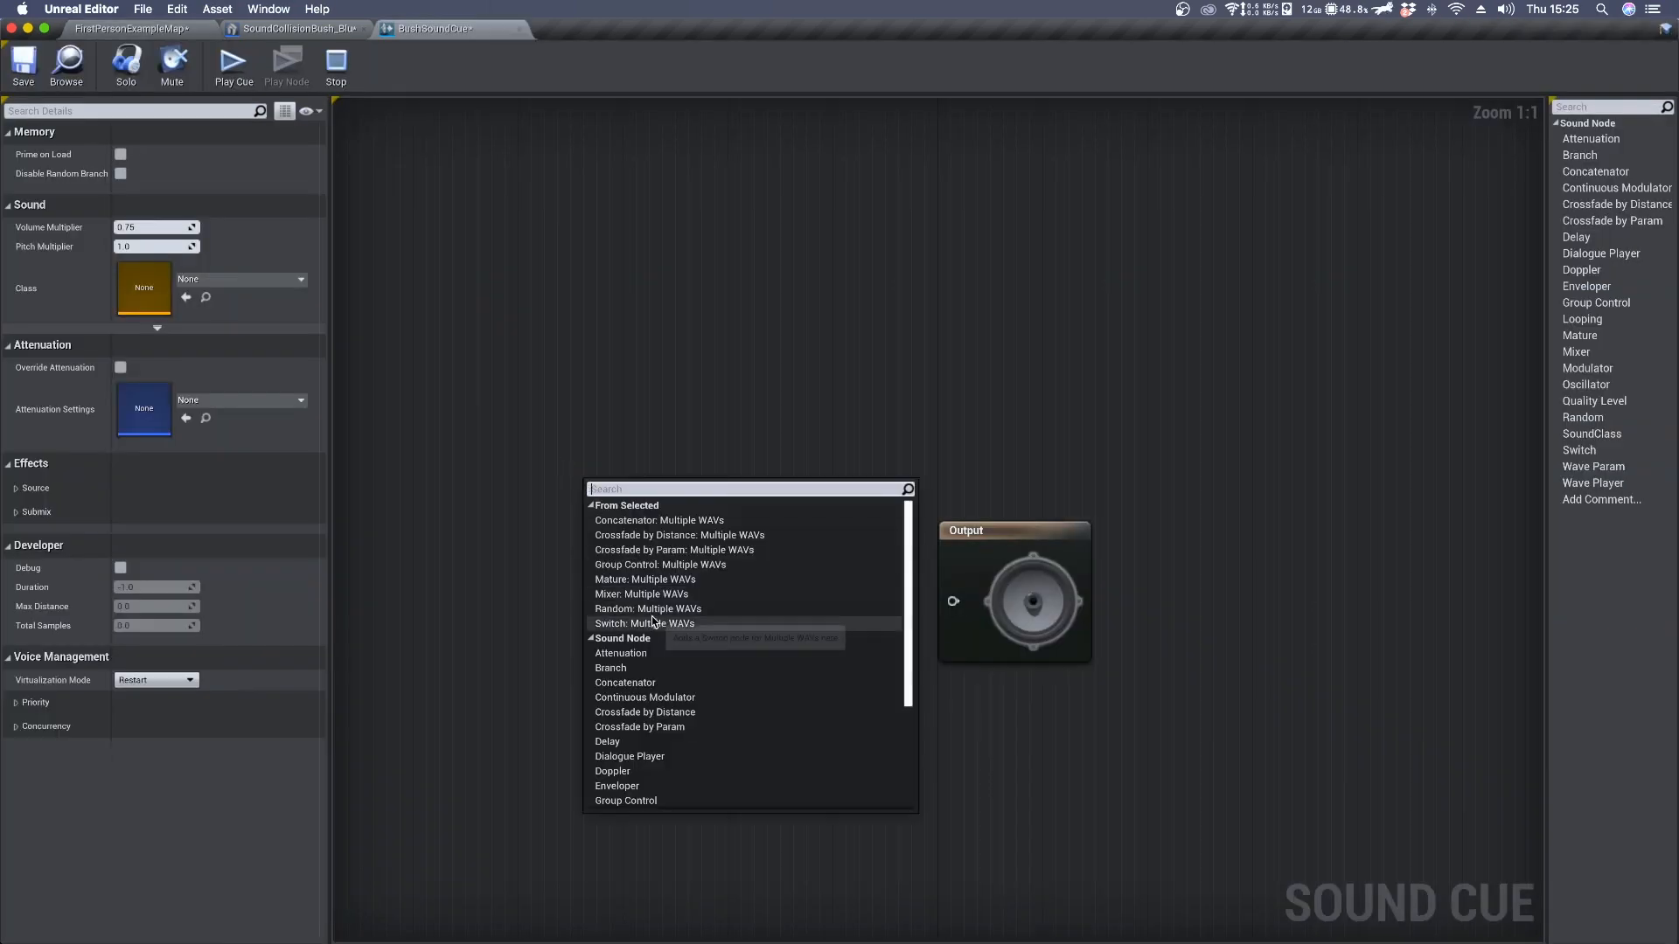
pyautogui.click(648, 609)
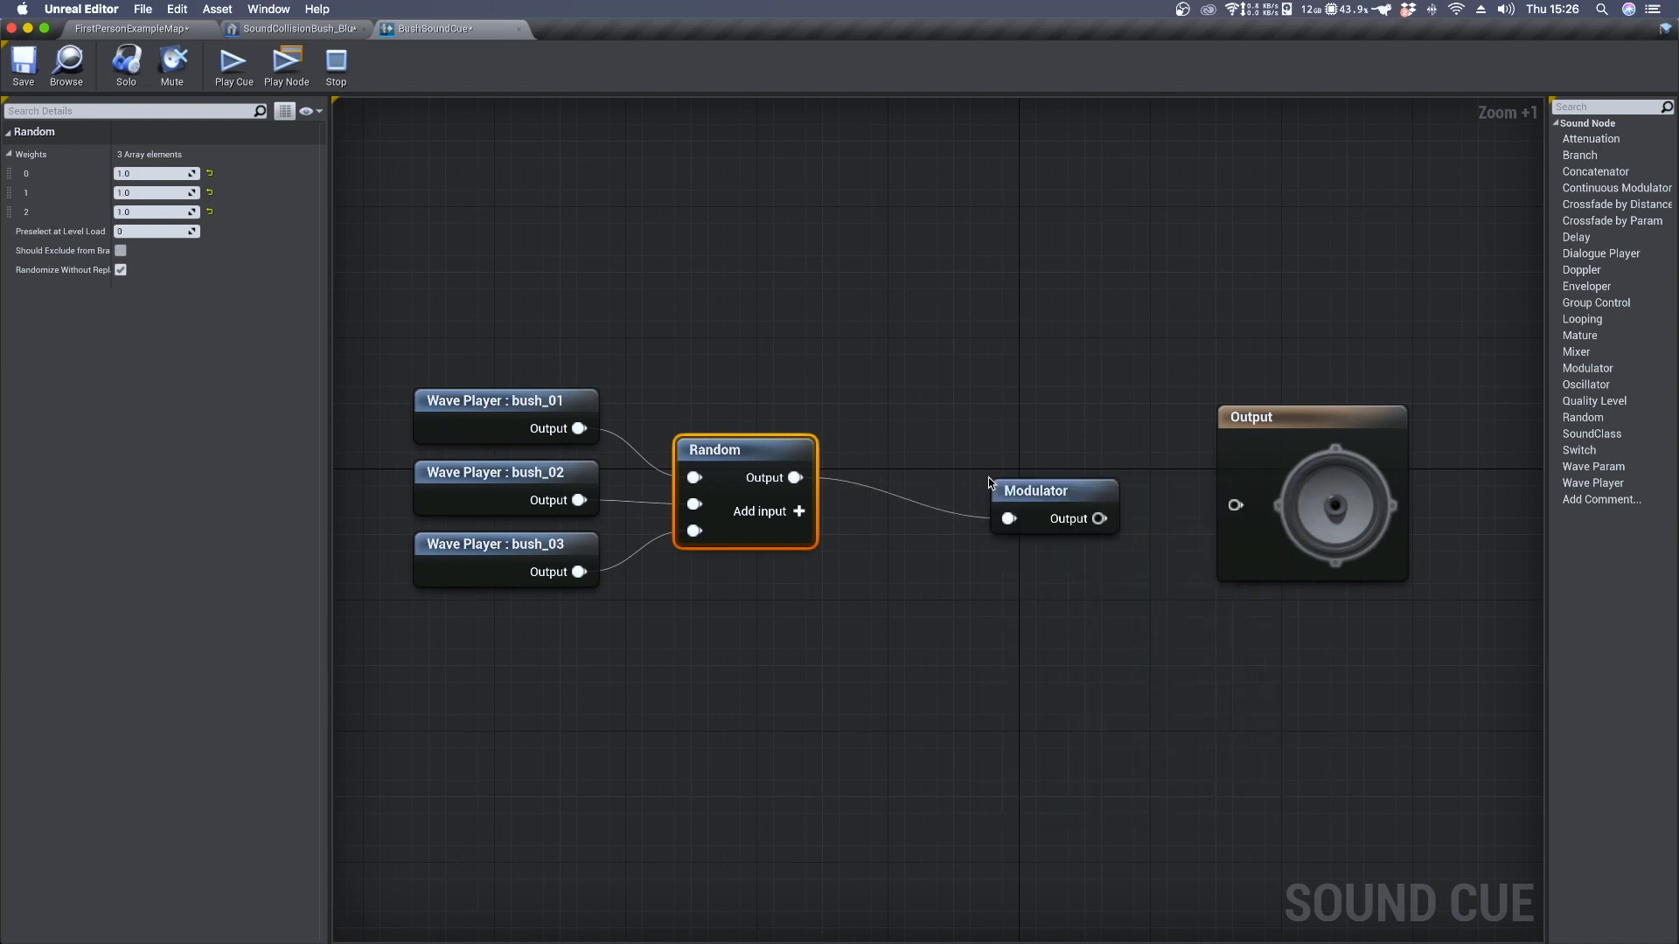
pyautogui.moveTo(1081, 525)
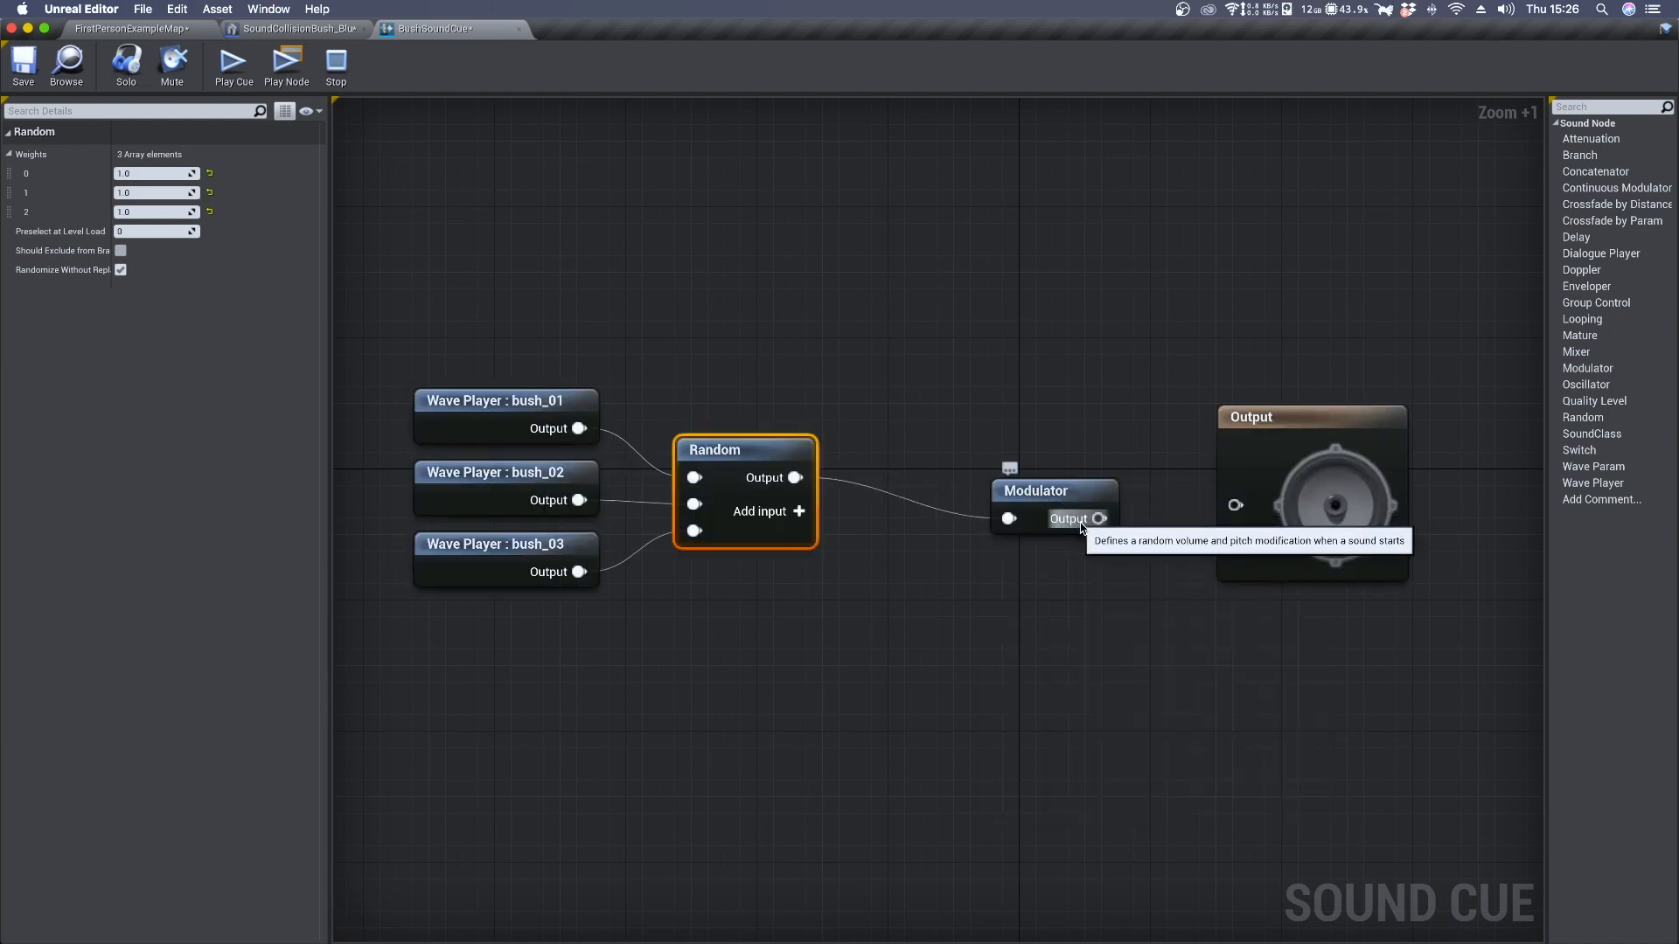
pyautogui.click(1033, 490)
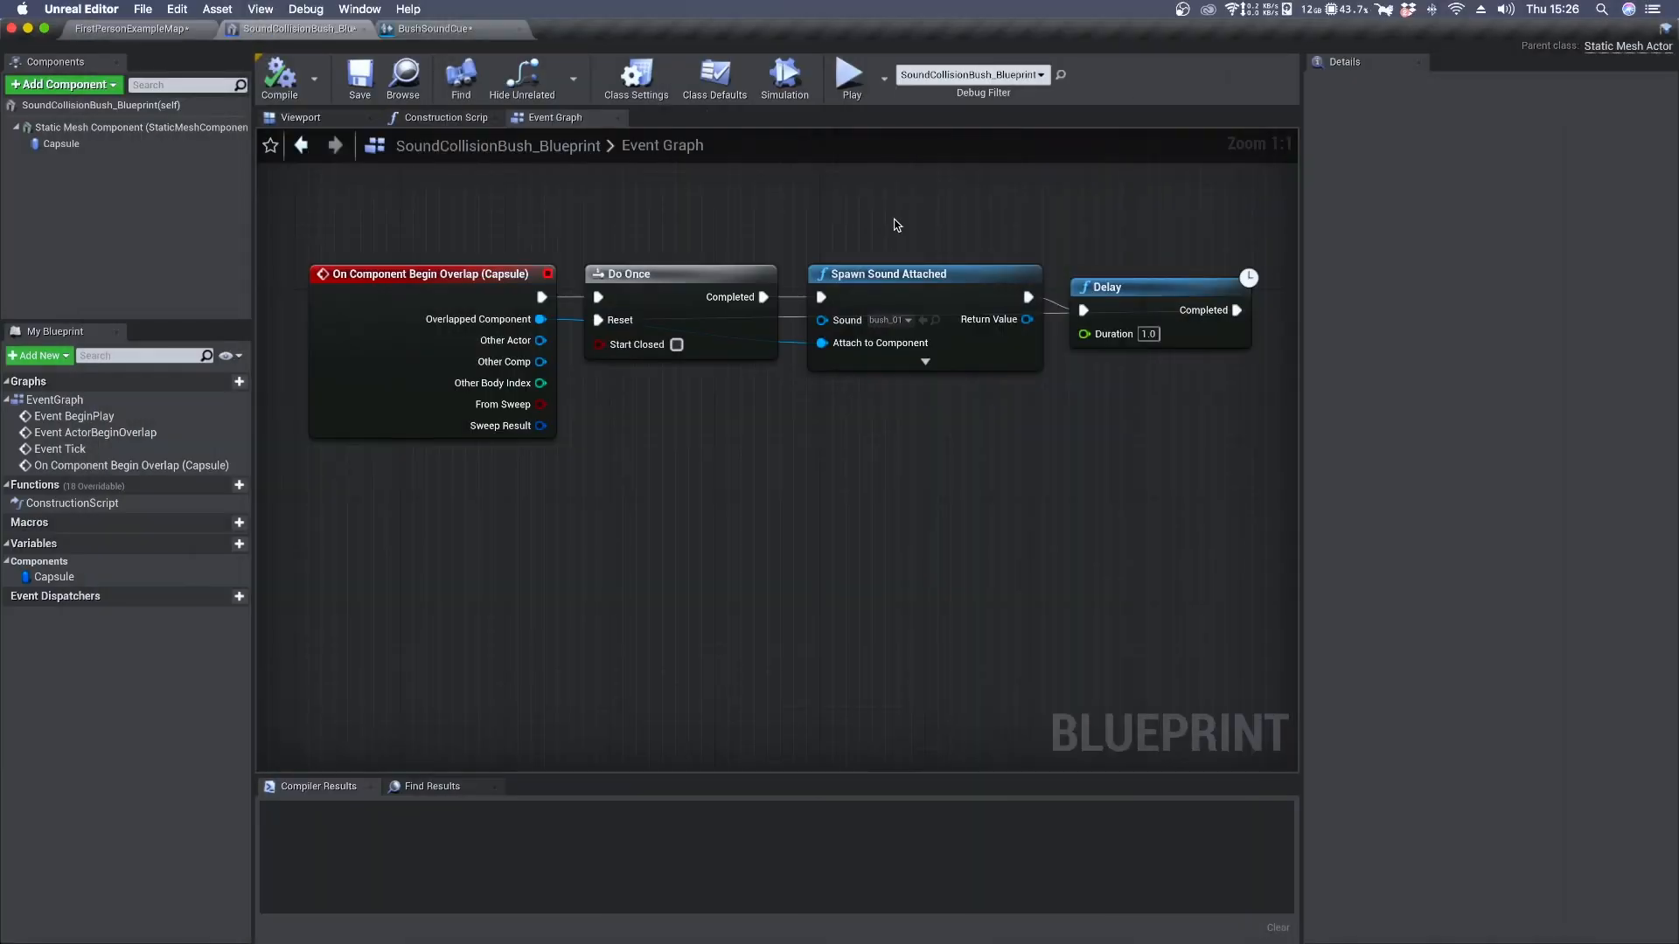
# Swap the spawn node's sound from bush_01 to BushSoundCue
pyautogui.click(889, 318)
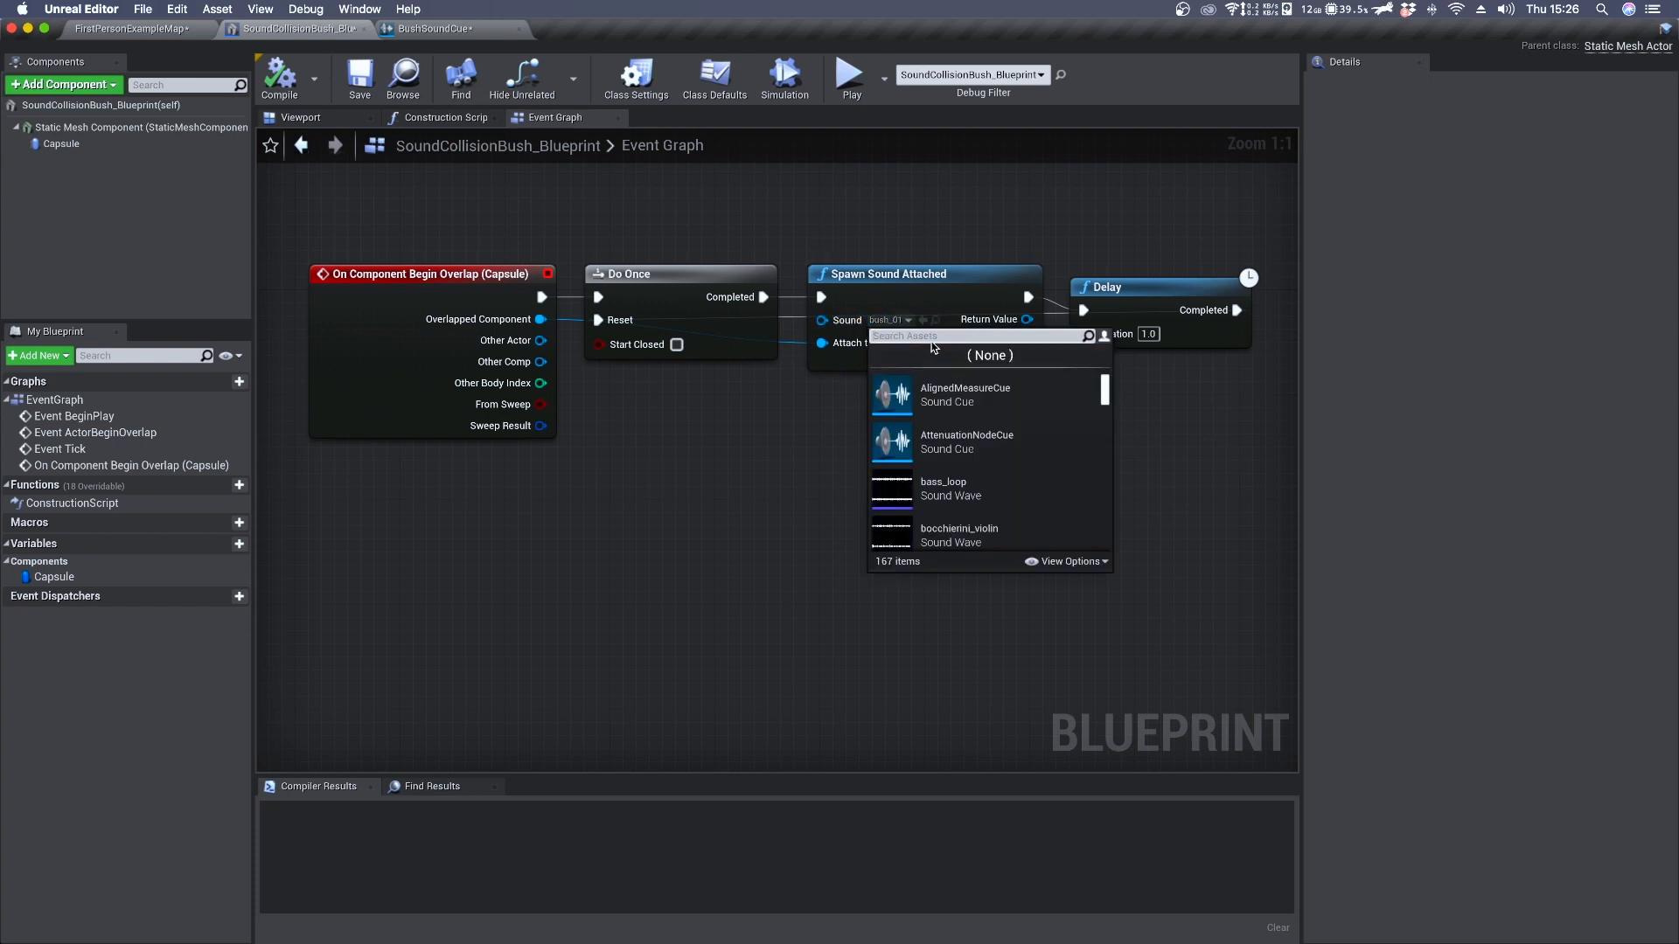
pyautogui.write('bushsound')
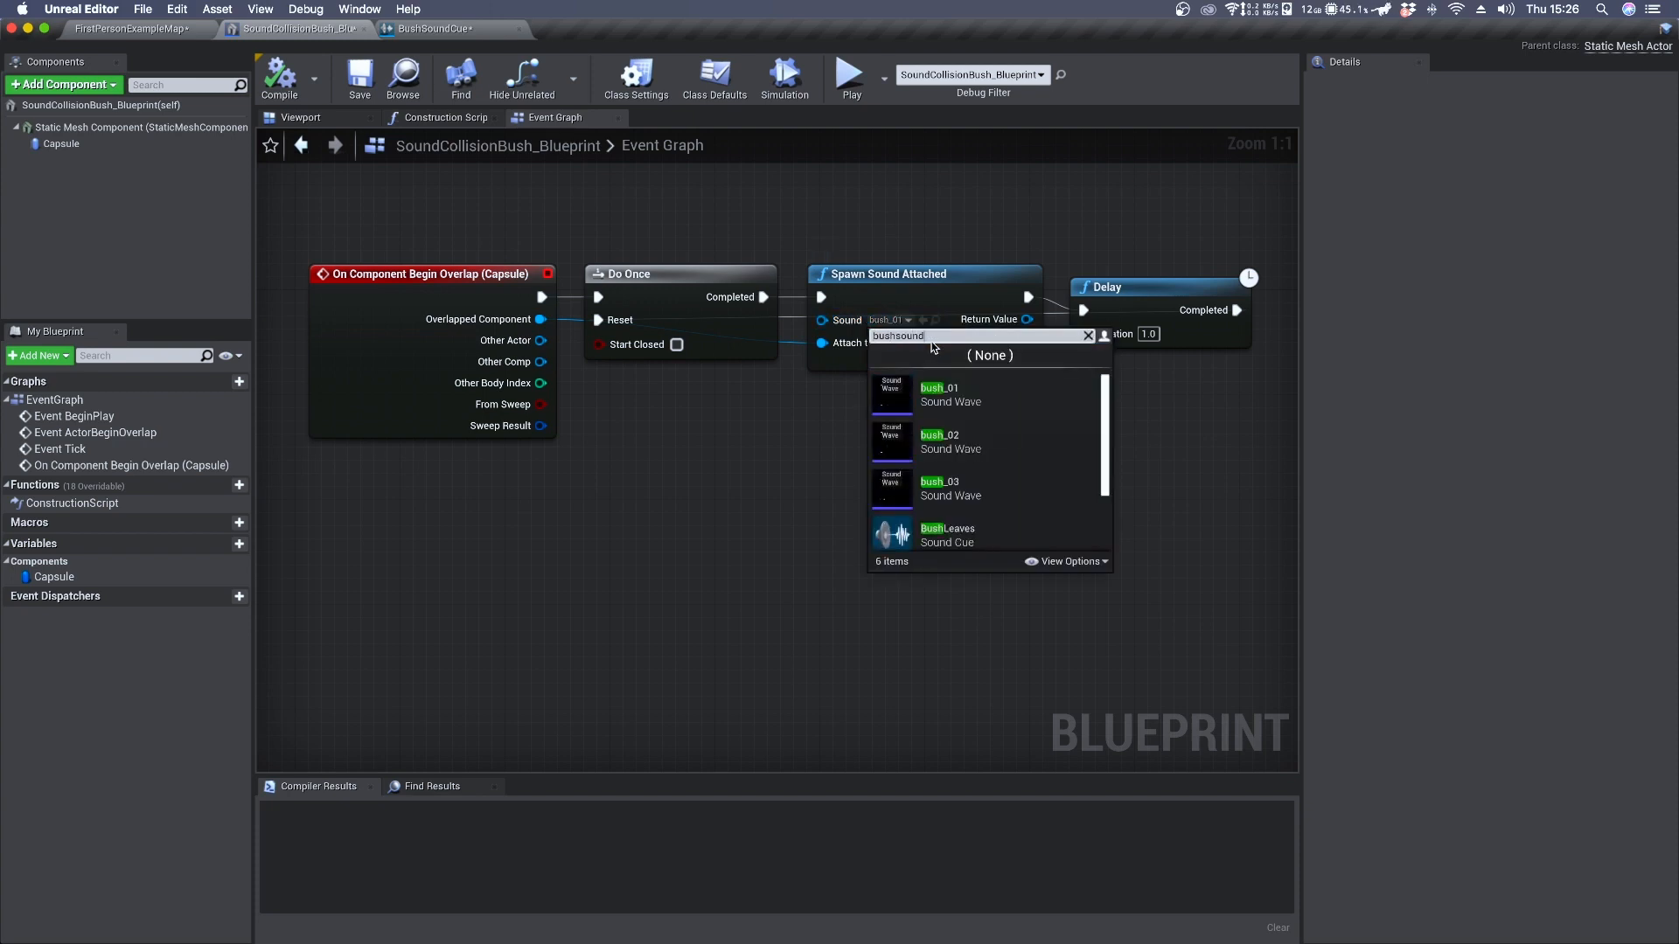
pyautogui.click(847, 74)
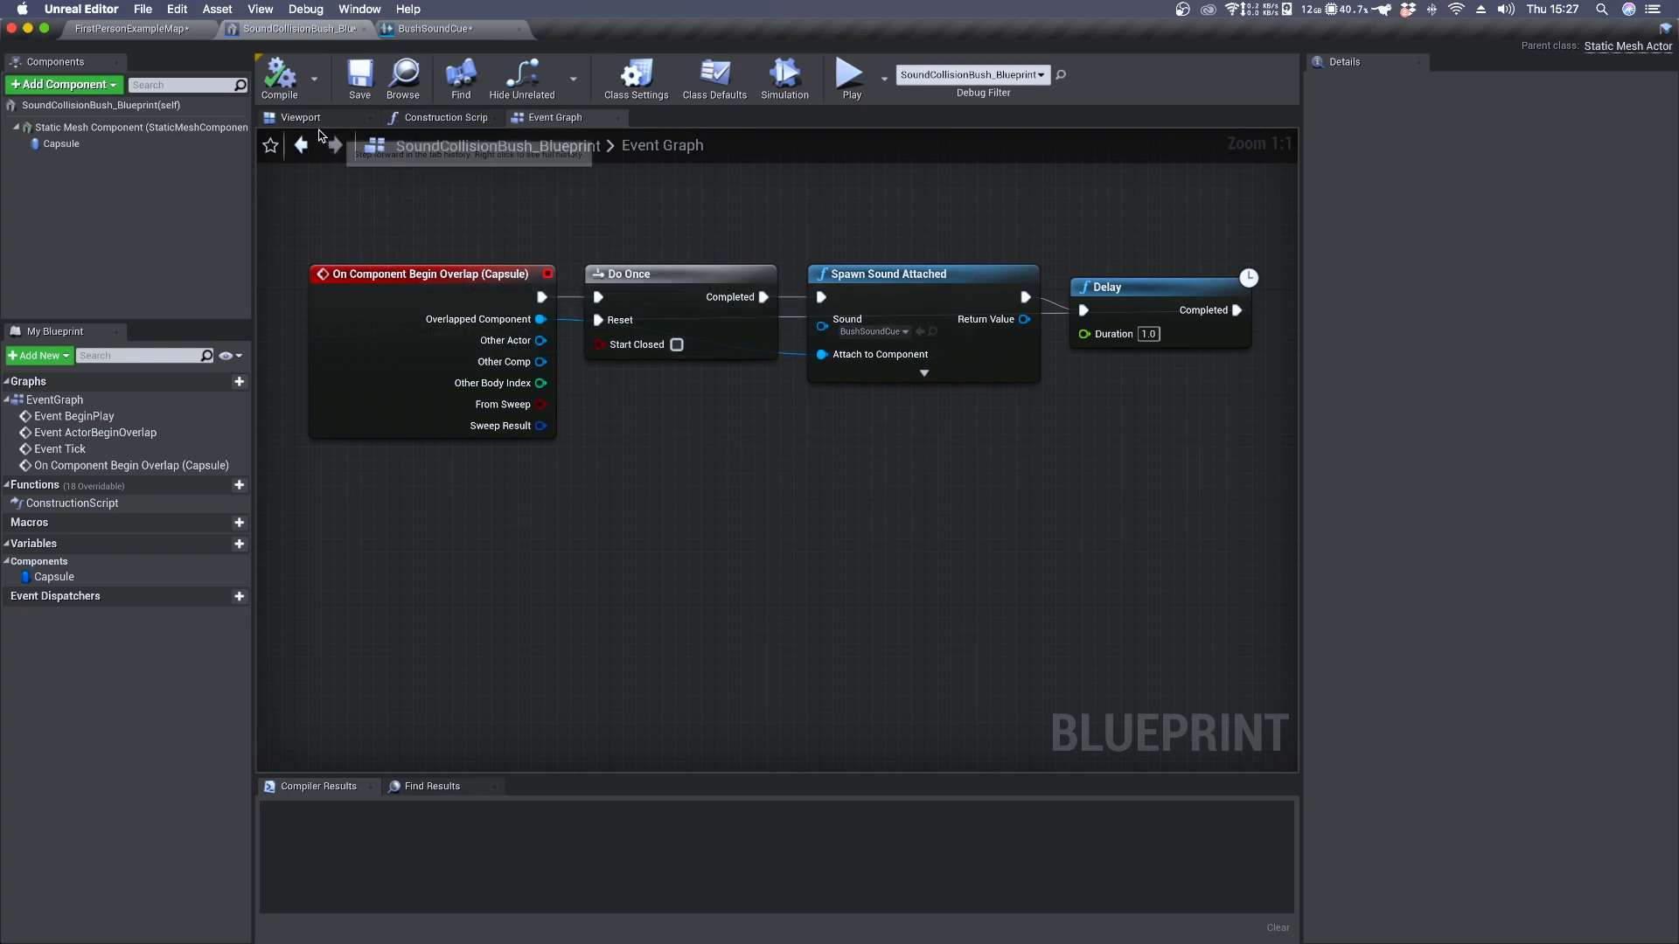
# Select the Capsule component to reach its On Component End Overlap event
pyautogui.click(299, 117)
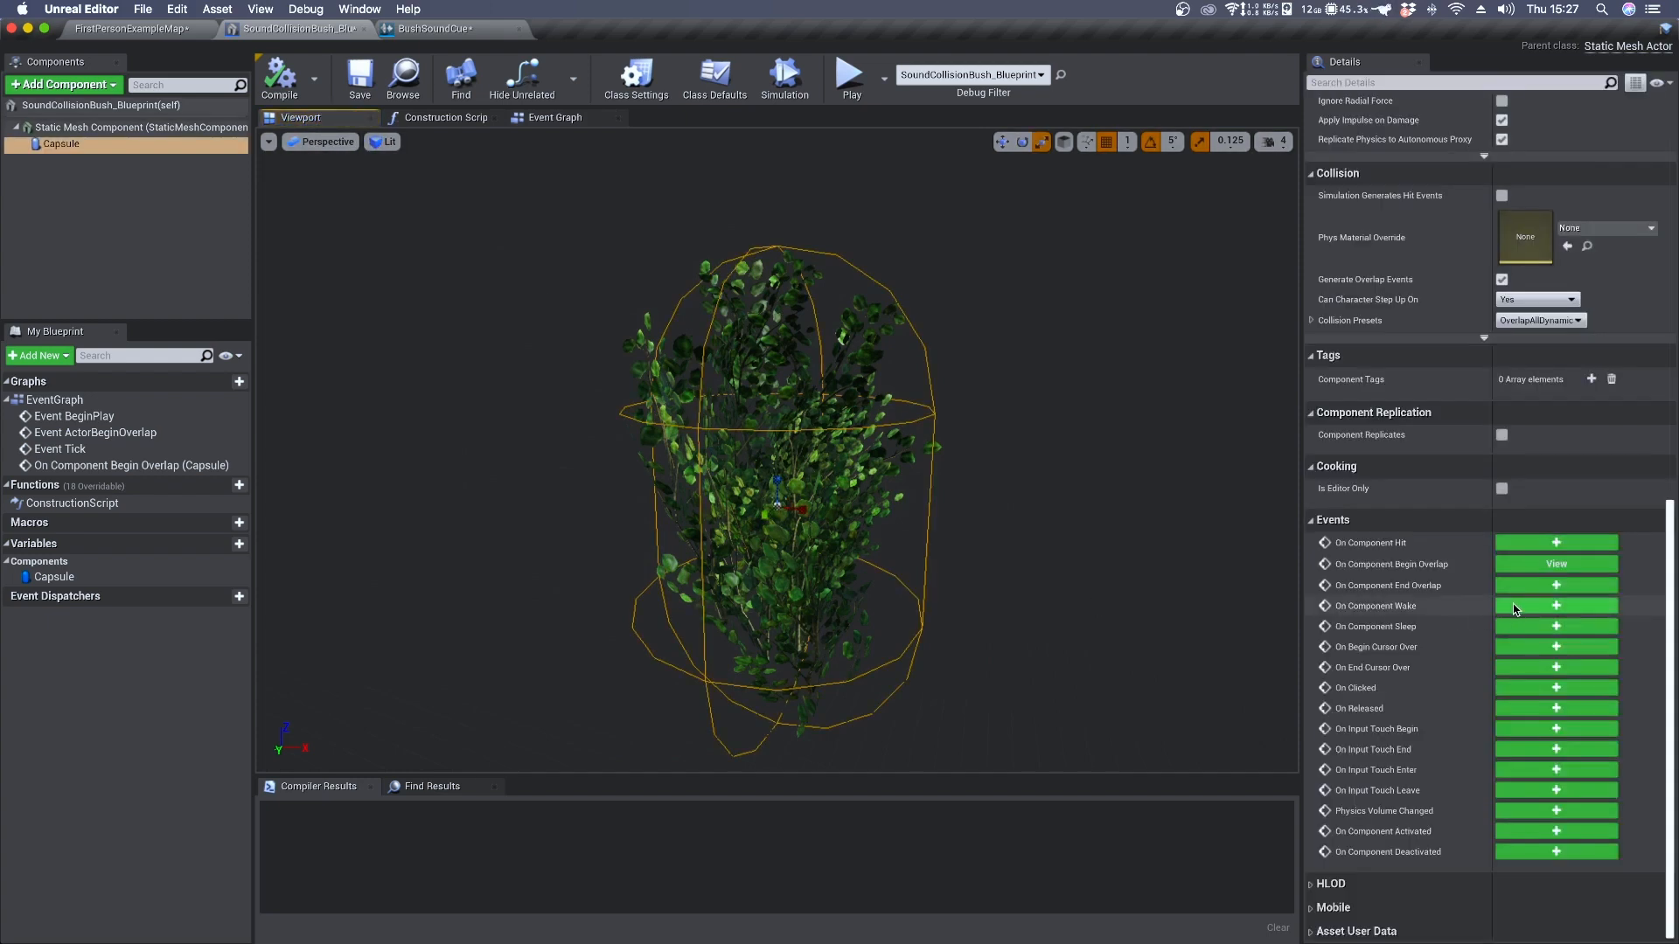
pyautogui.moveTo(1438, 600)
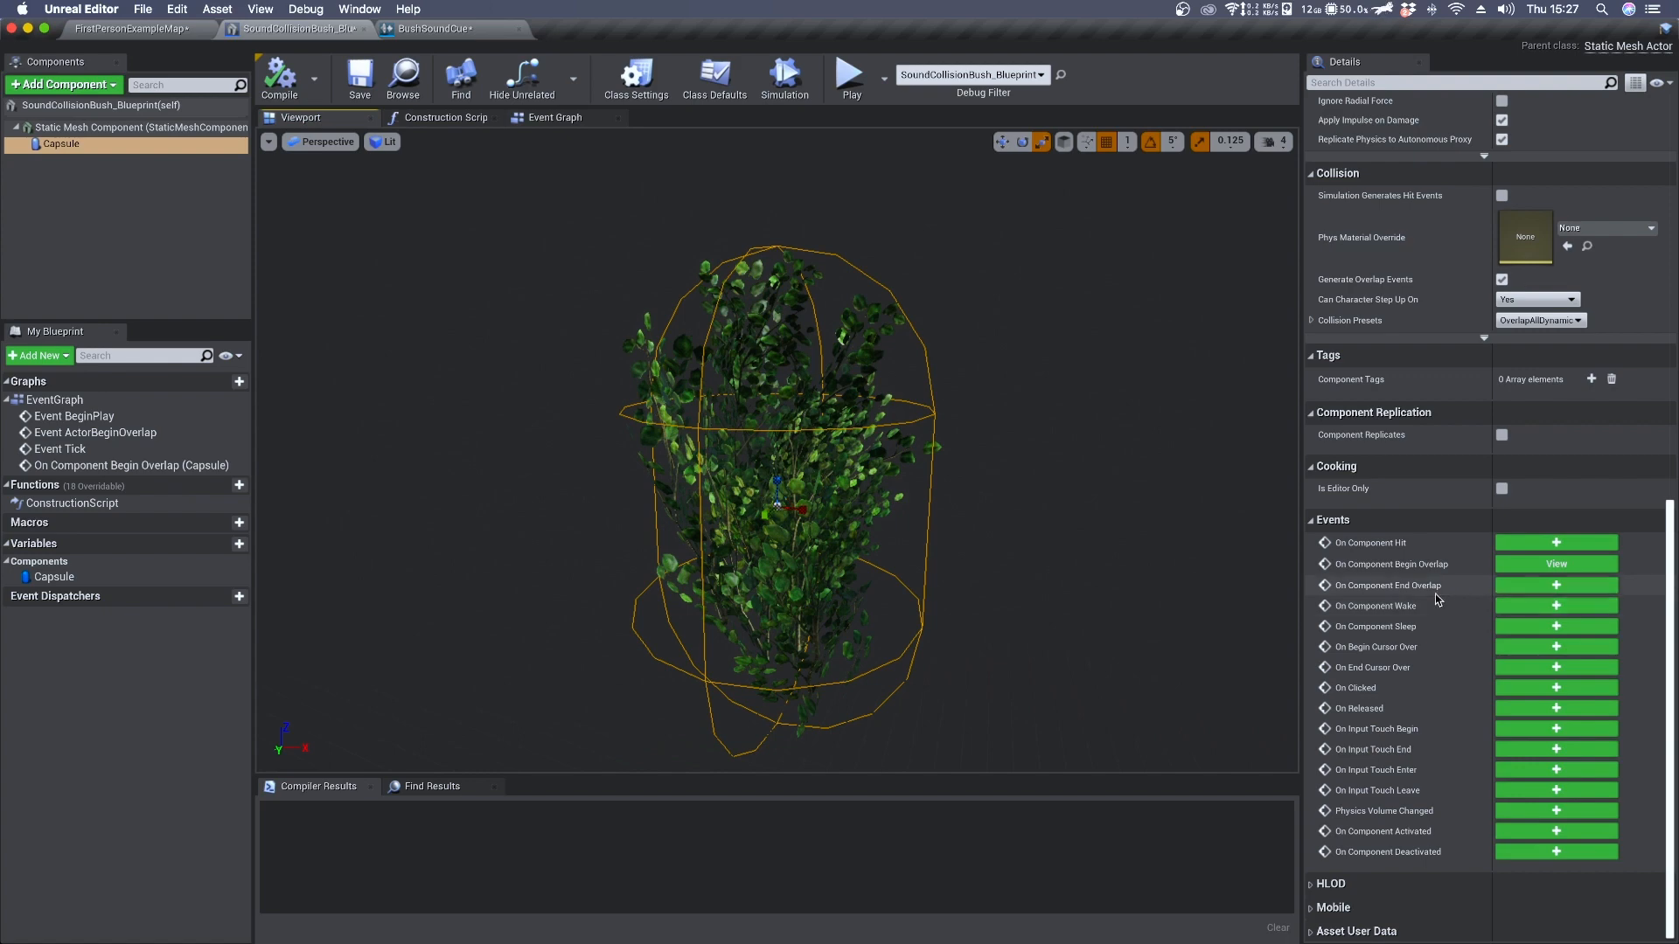
pyautogui.moveTo(1485, 596)
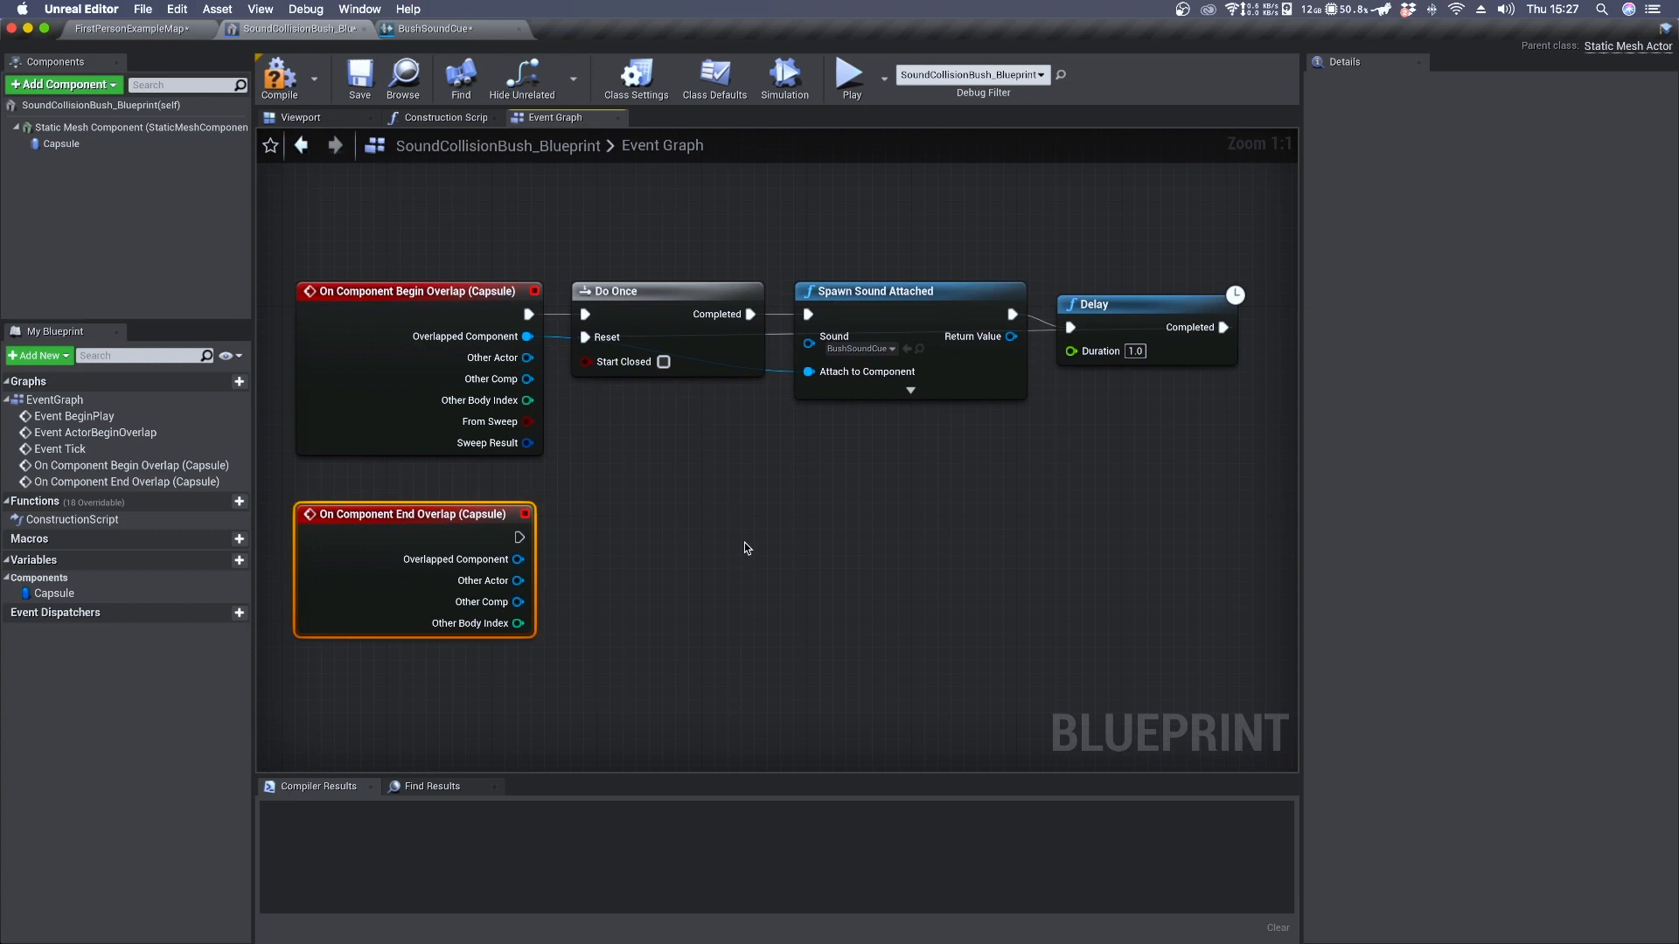
pyautogui.moveTo(526, 535)
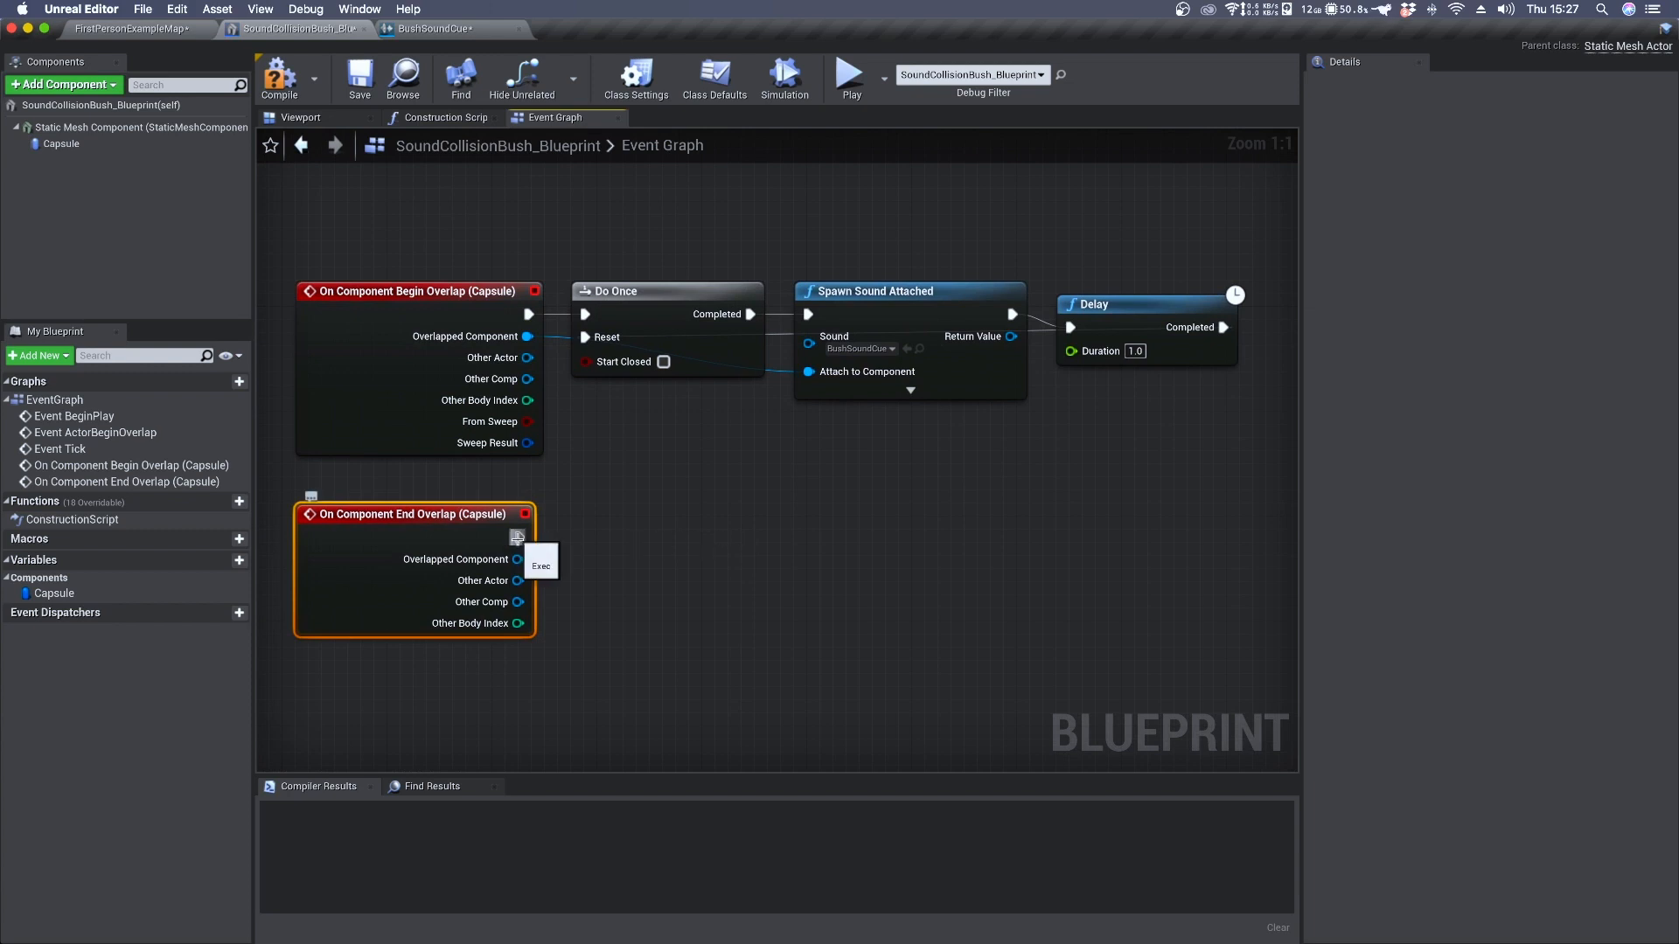
# Route End Overlap through a Do Once gate into a Fade Out targeting the Spawn Sound Attached return value
pyautogui.moveTo(531, 537); pyautogui.dragTo(640, 507)
pyautogui.write('do once')
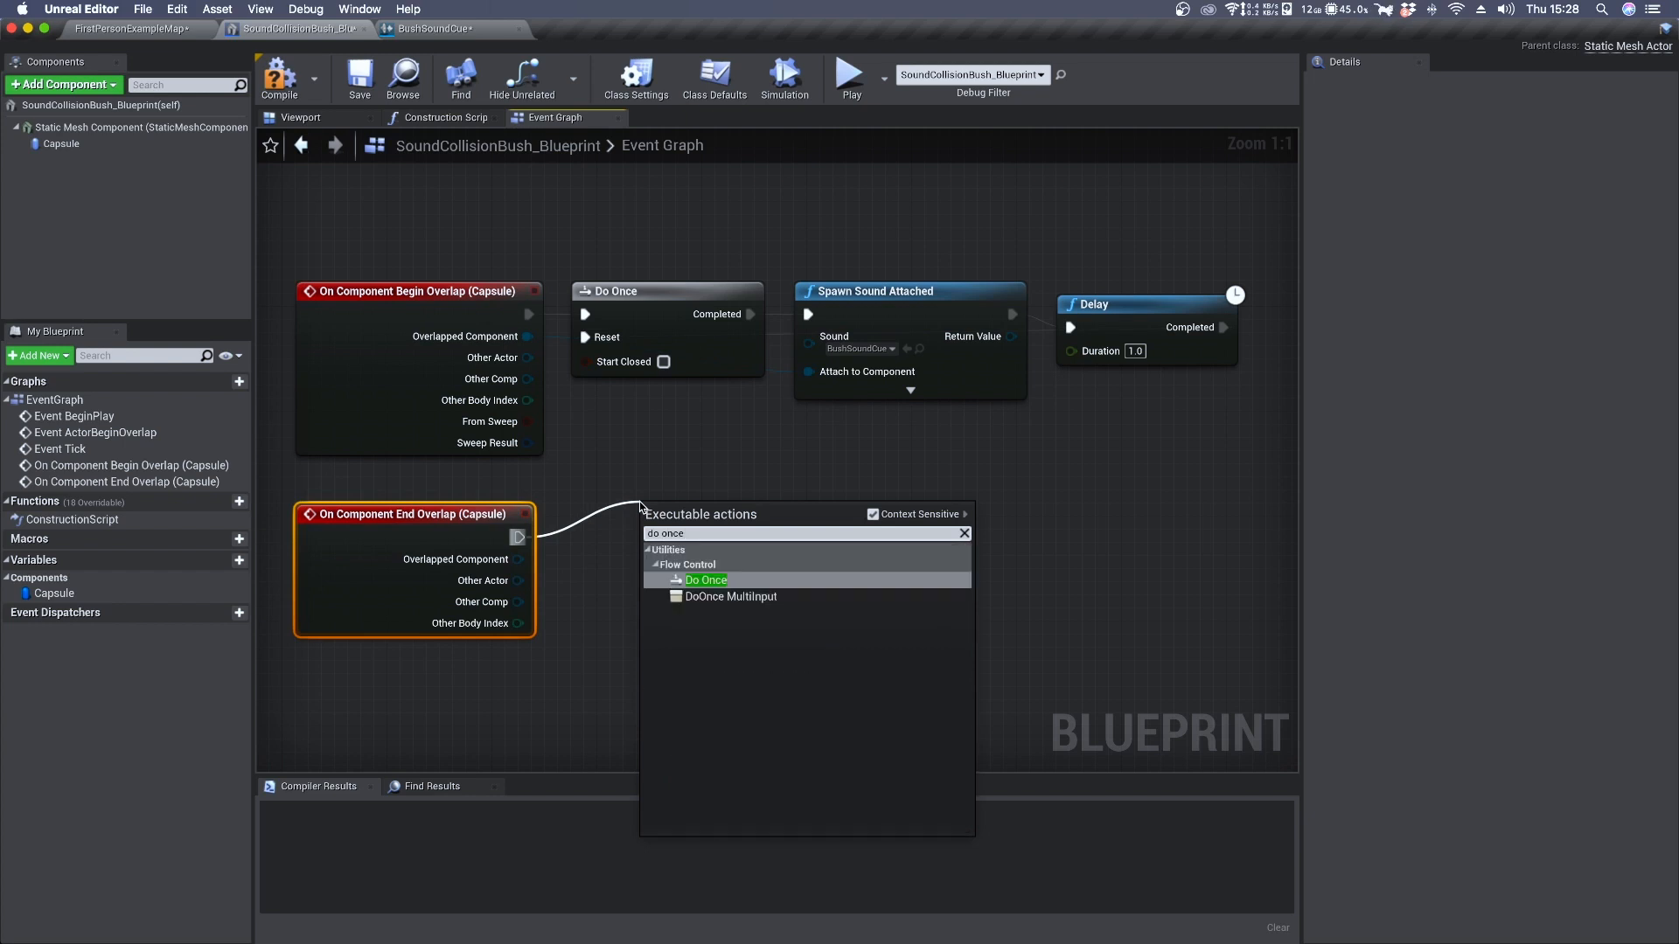
pyautogui.click(705, 579)
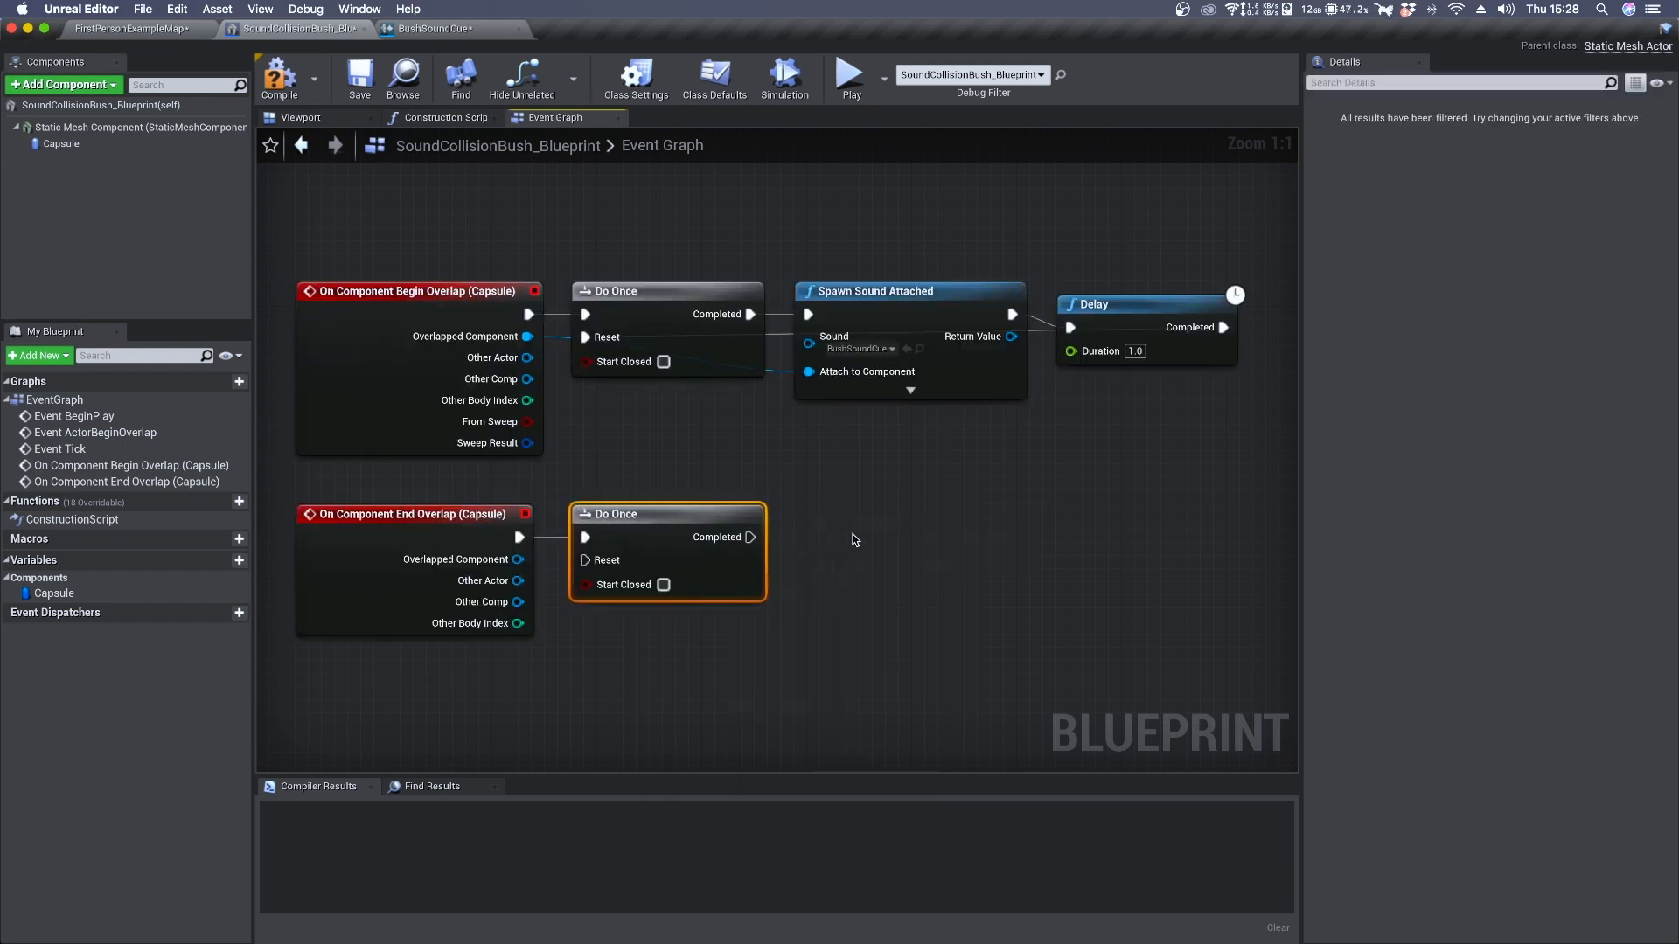
pyautogui.moveTo(1045, 313); pyautogui.dragTo(907, 573)
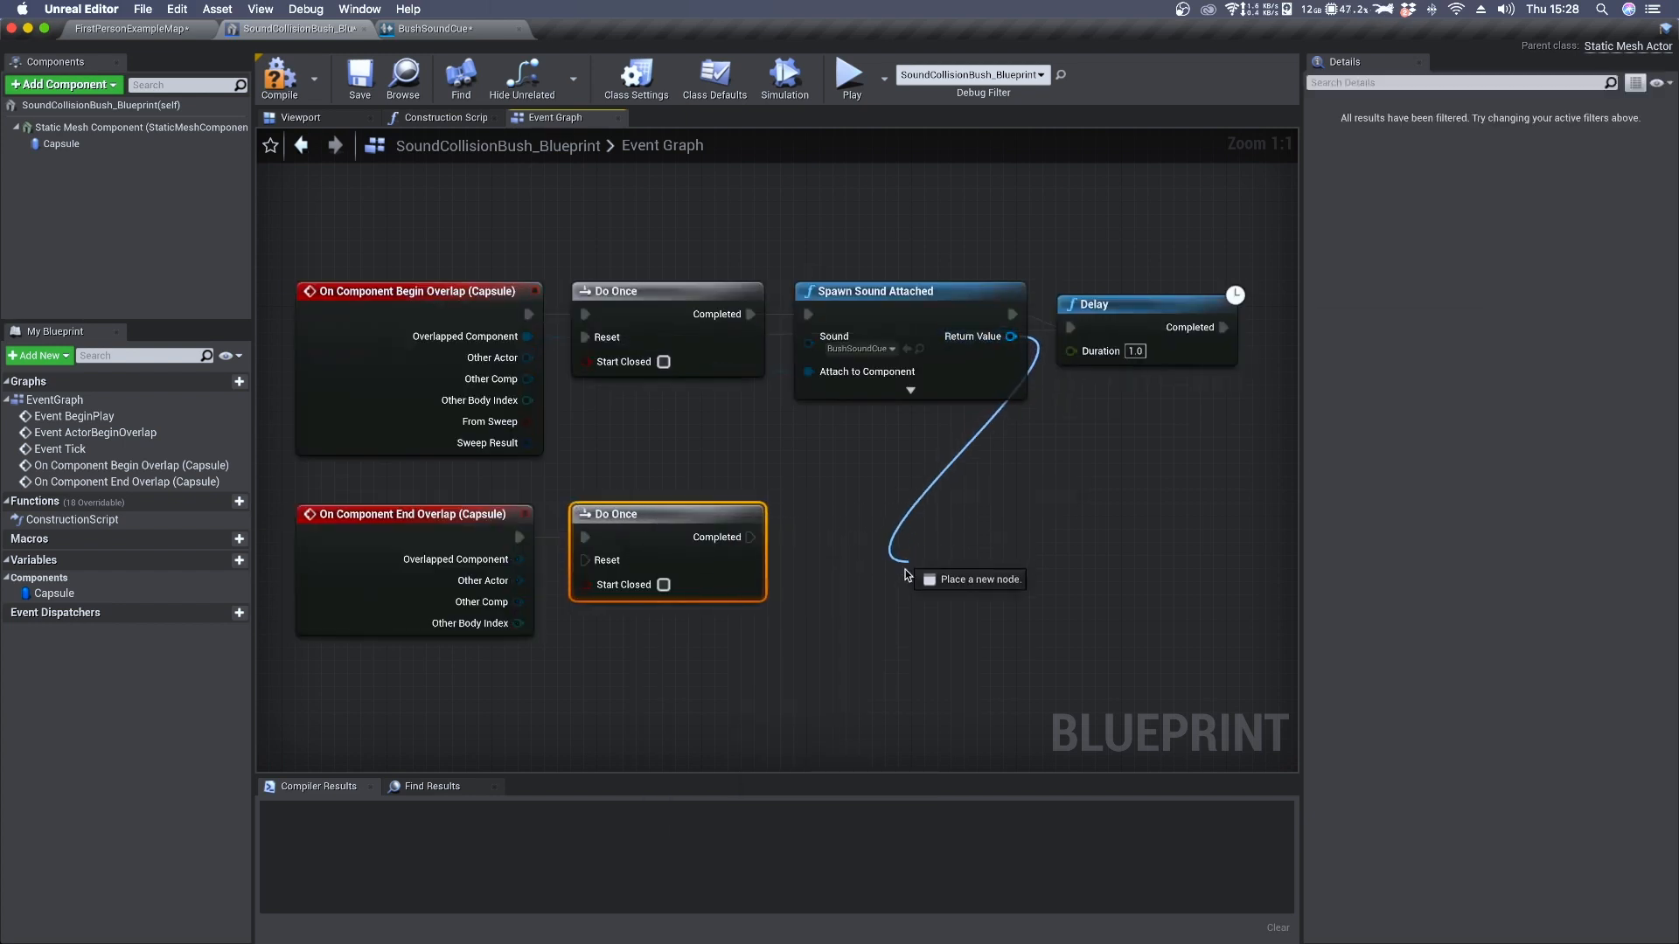
pyautogui.moveTo(1012, 336); pyautogui.dragTo(888, 579)
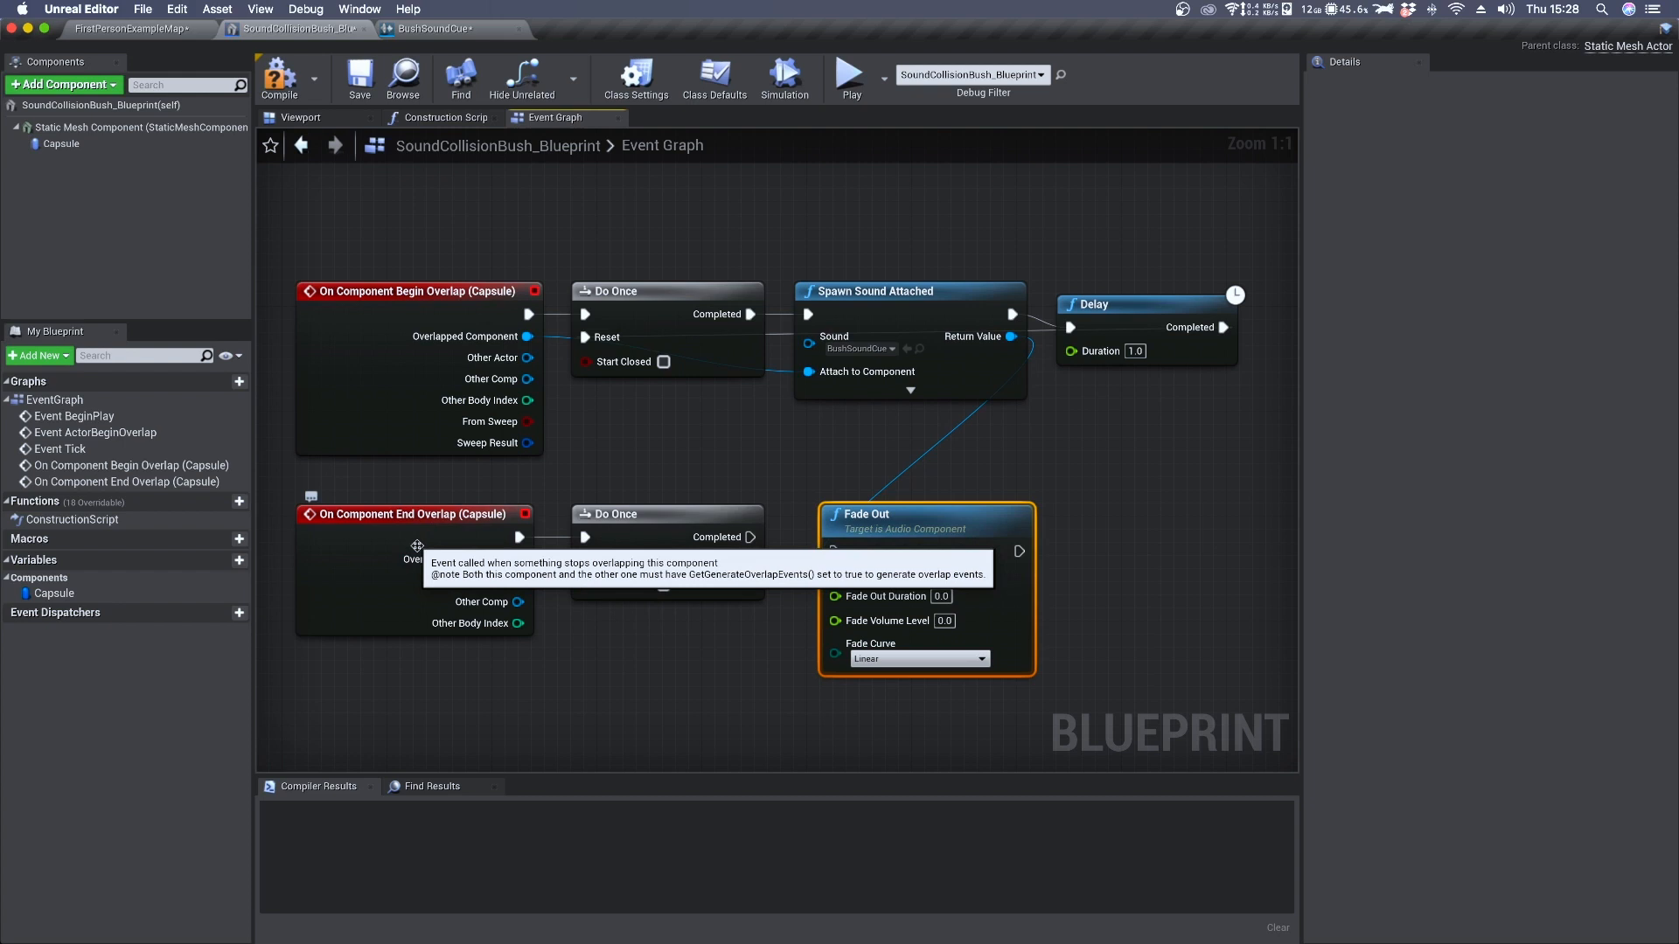
pyautogui.moveTo(565, 540)
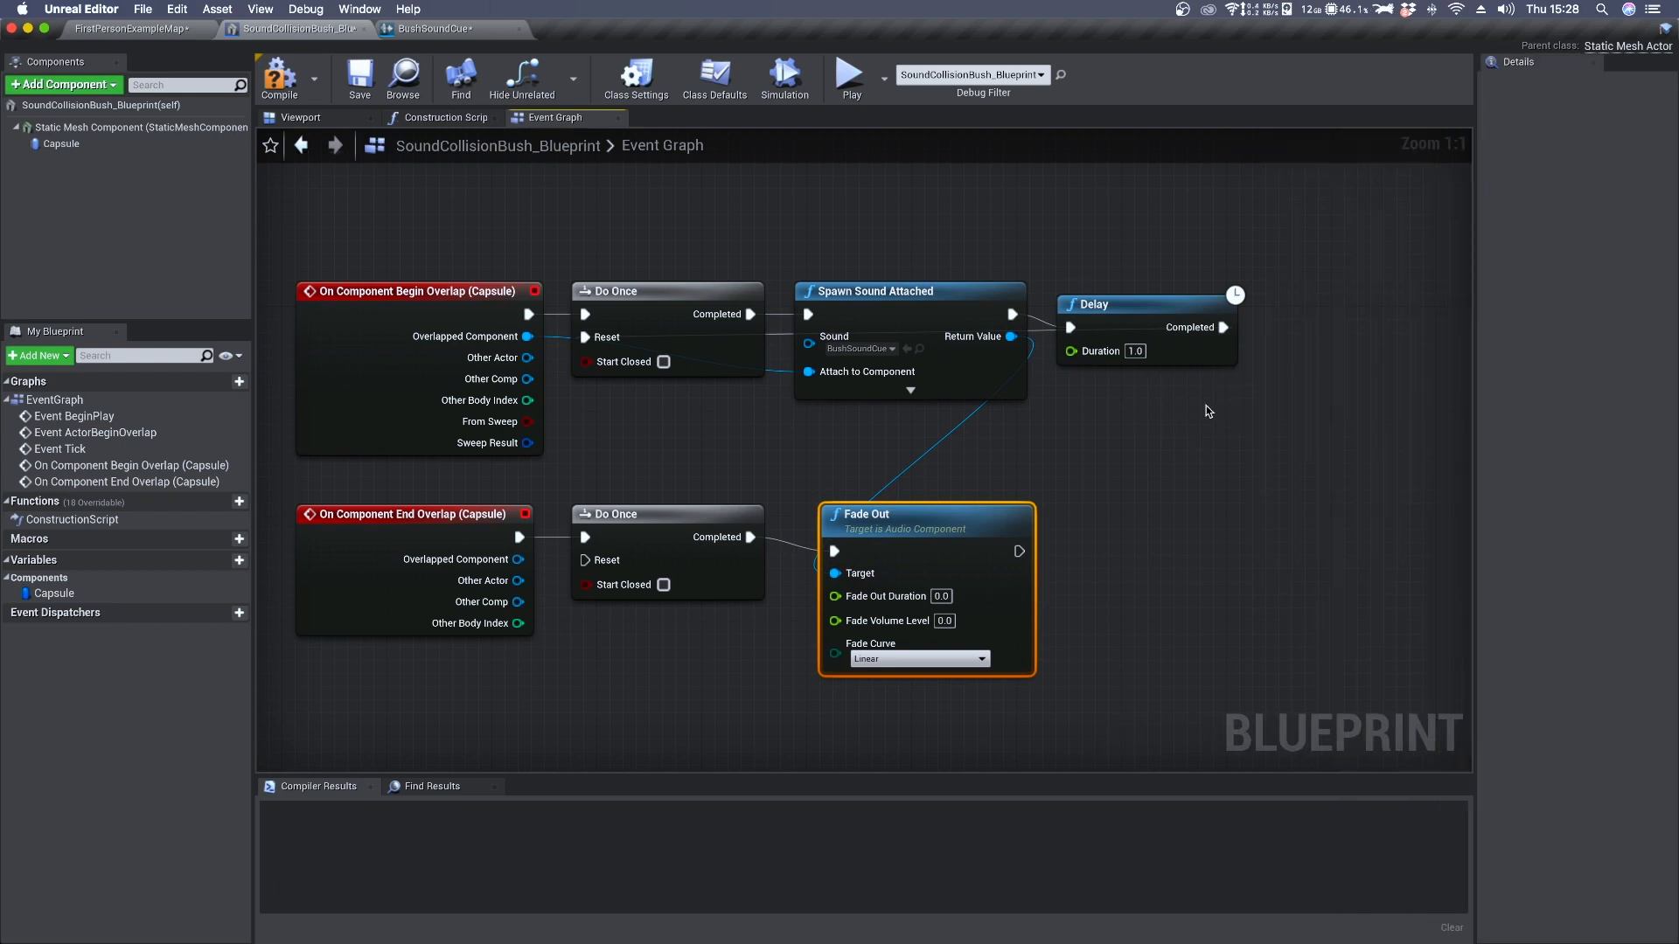
pyautogui.moveTo(642, 525)
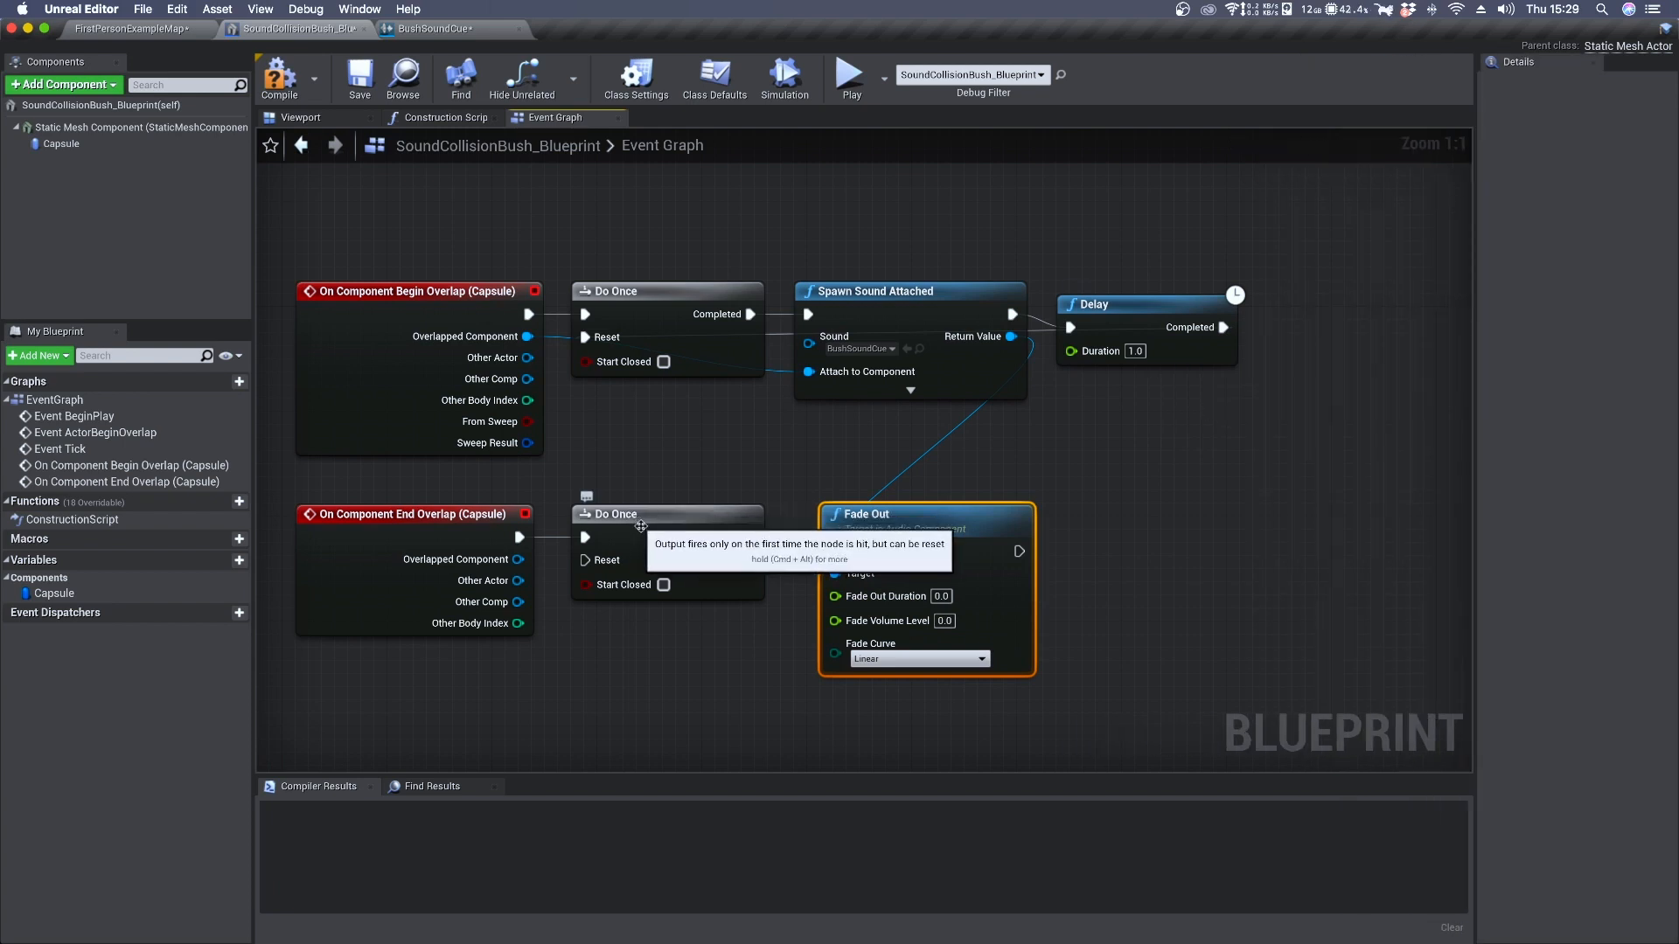
# Insert a Sequence after the Delay and set the Fade Out duration to 0.4 seconds
pyautogui.moveTo(1224, 327); pyautogui.dragTo(1313, 351)
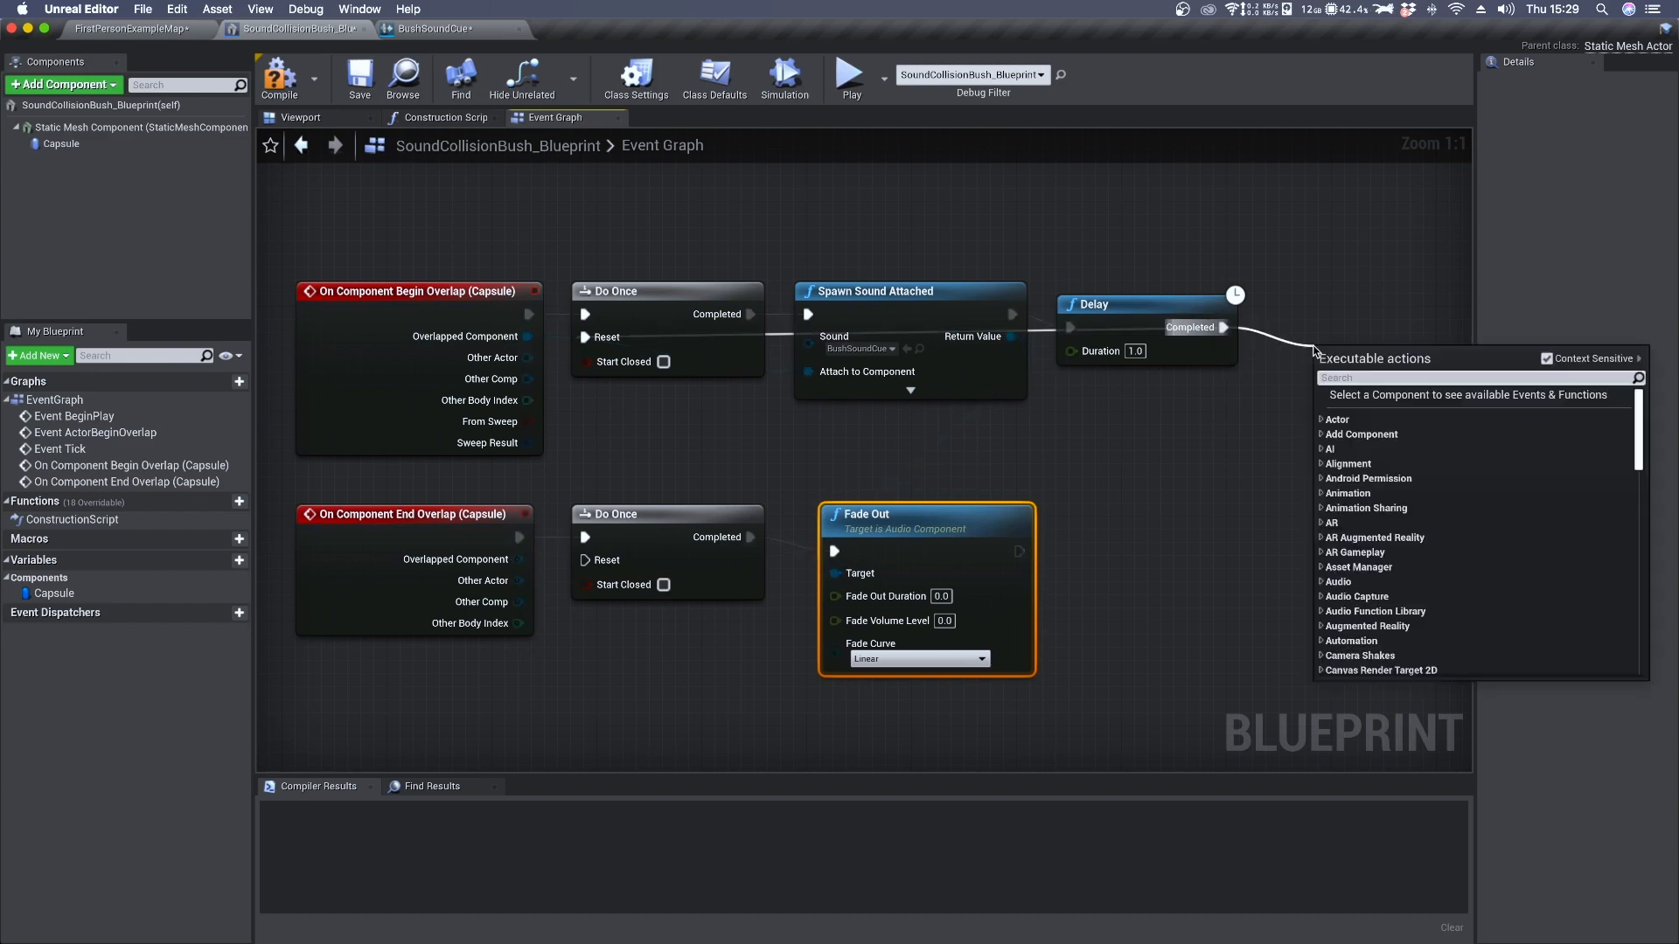
pyautogui.write('seu')
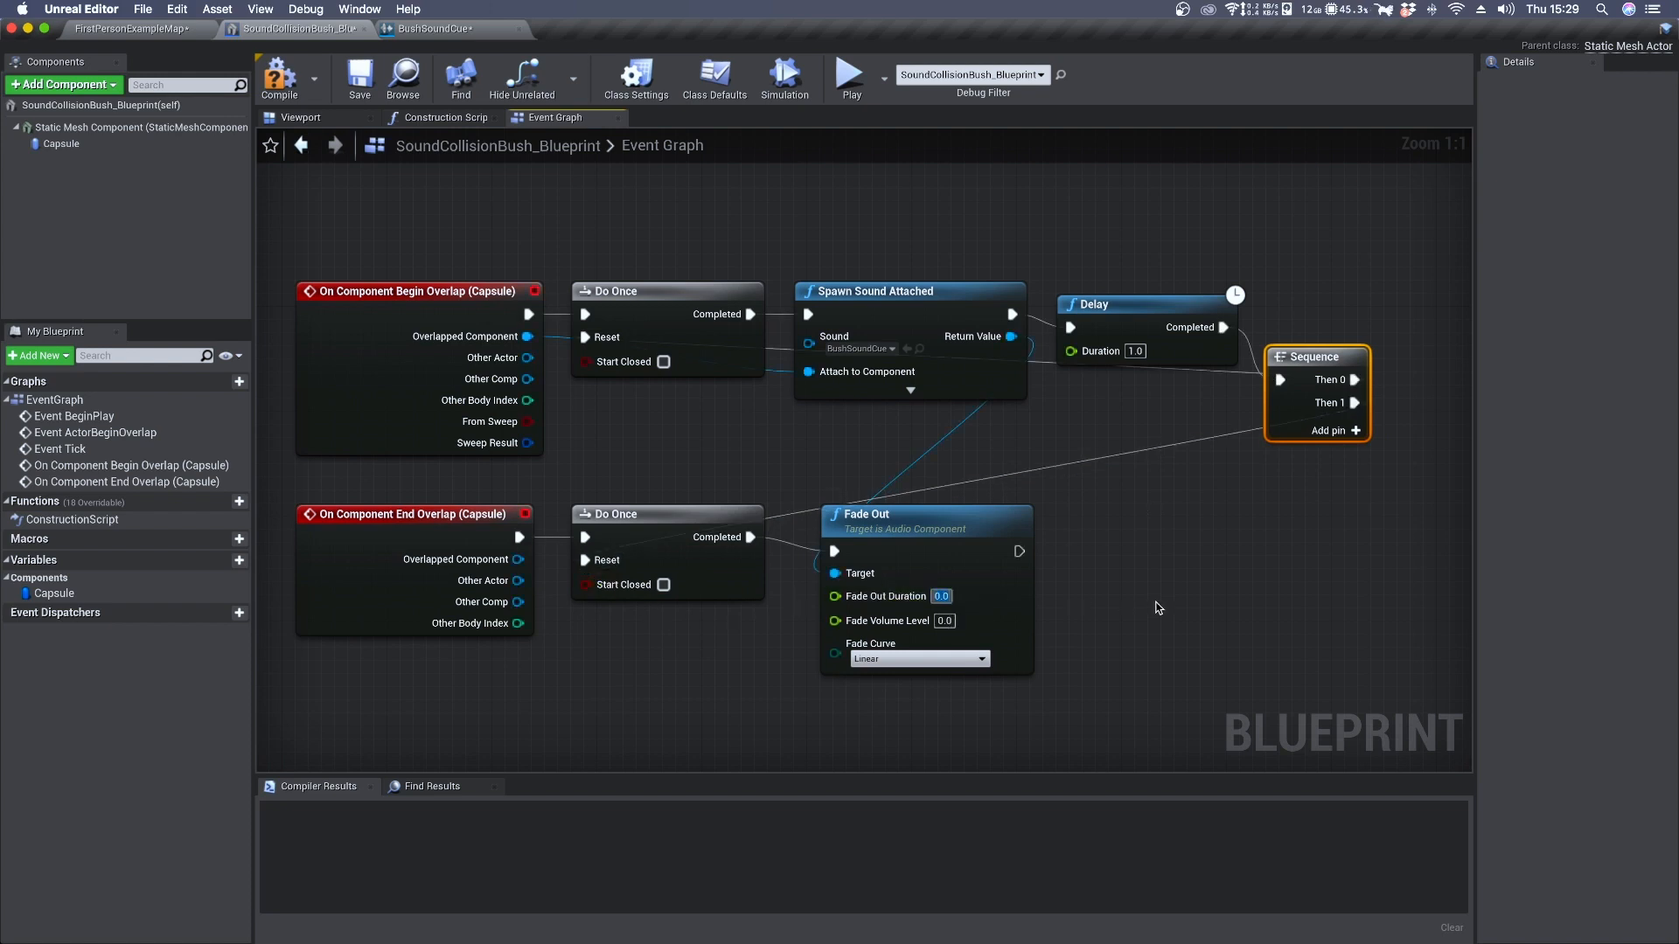
pyautogui.write('0.4')
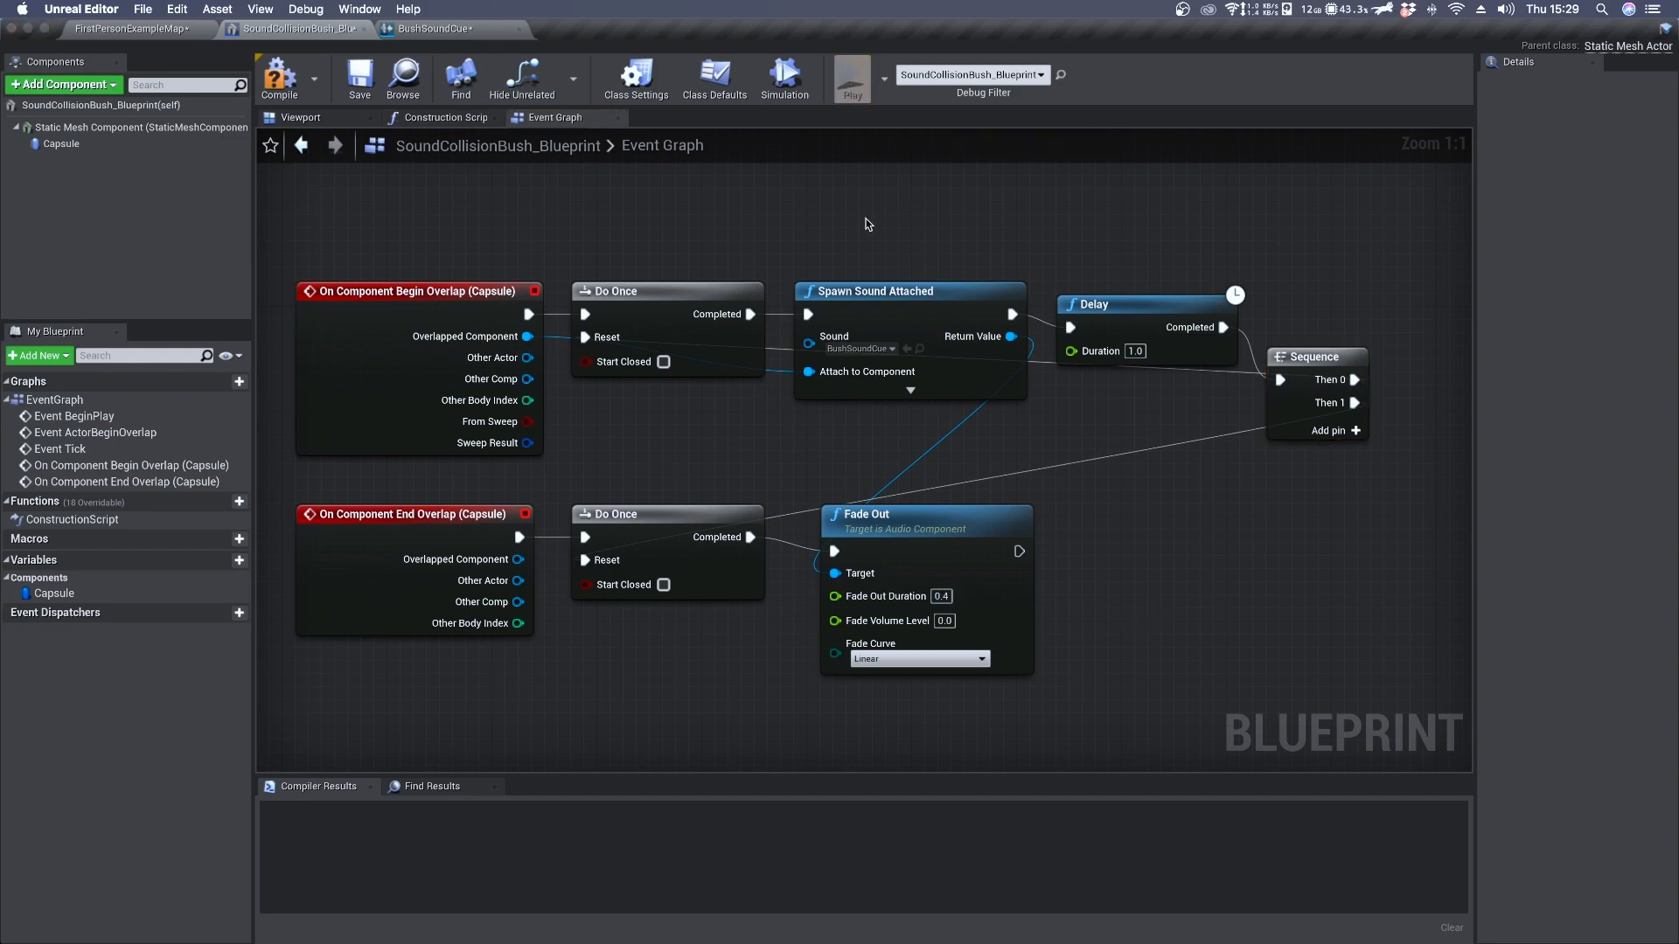
# Playtest the level and walk the player into the bush to hear the fade-out
pyautogui.click(850, 73)
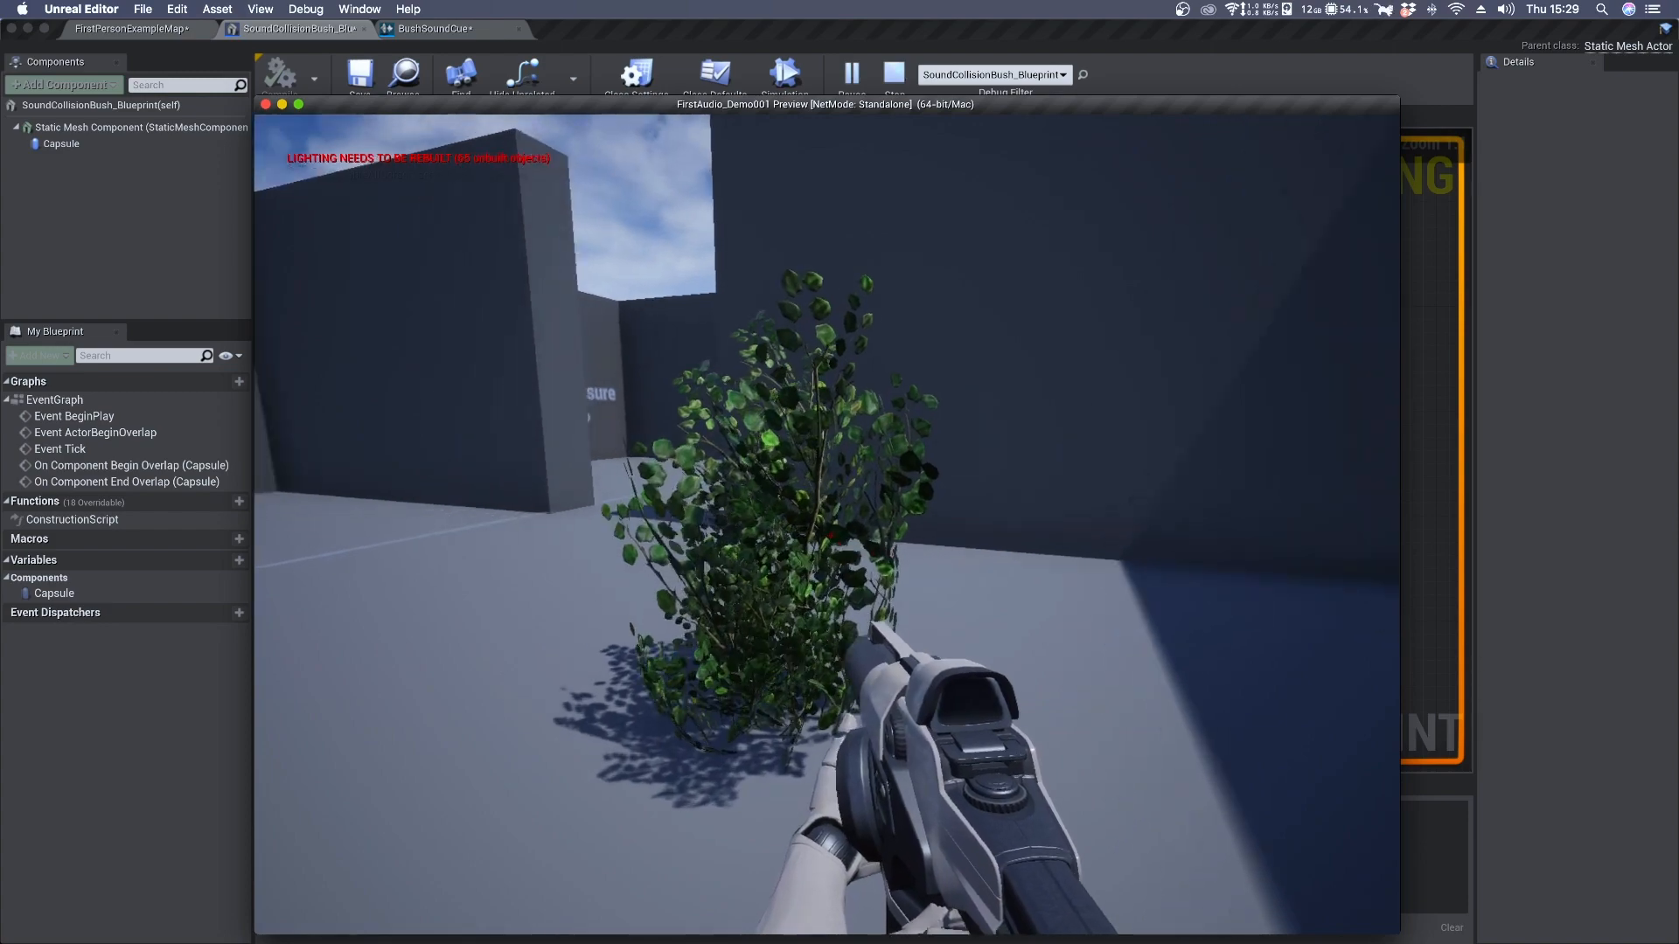
pyautogui.click(556, 118)
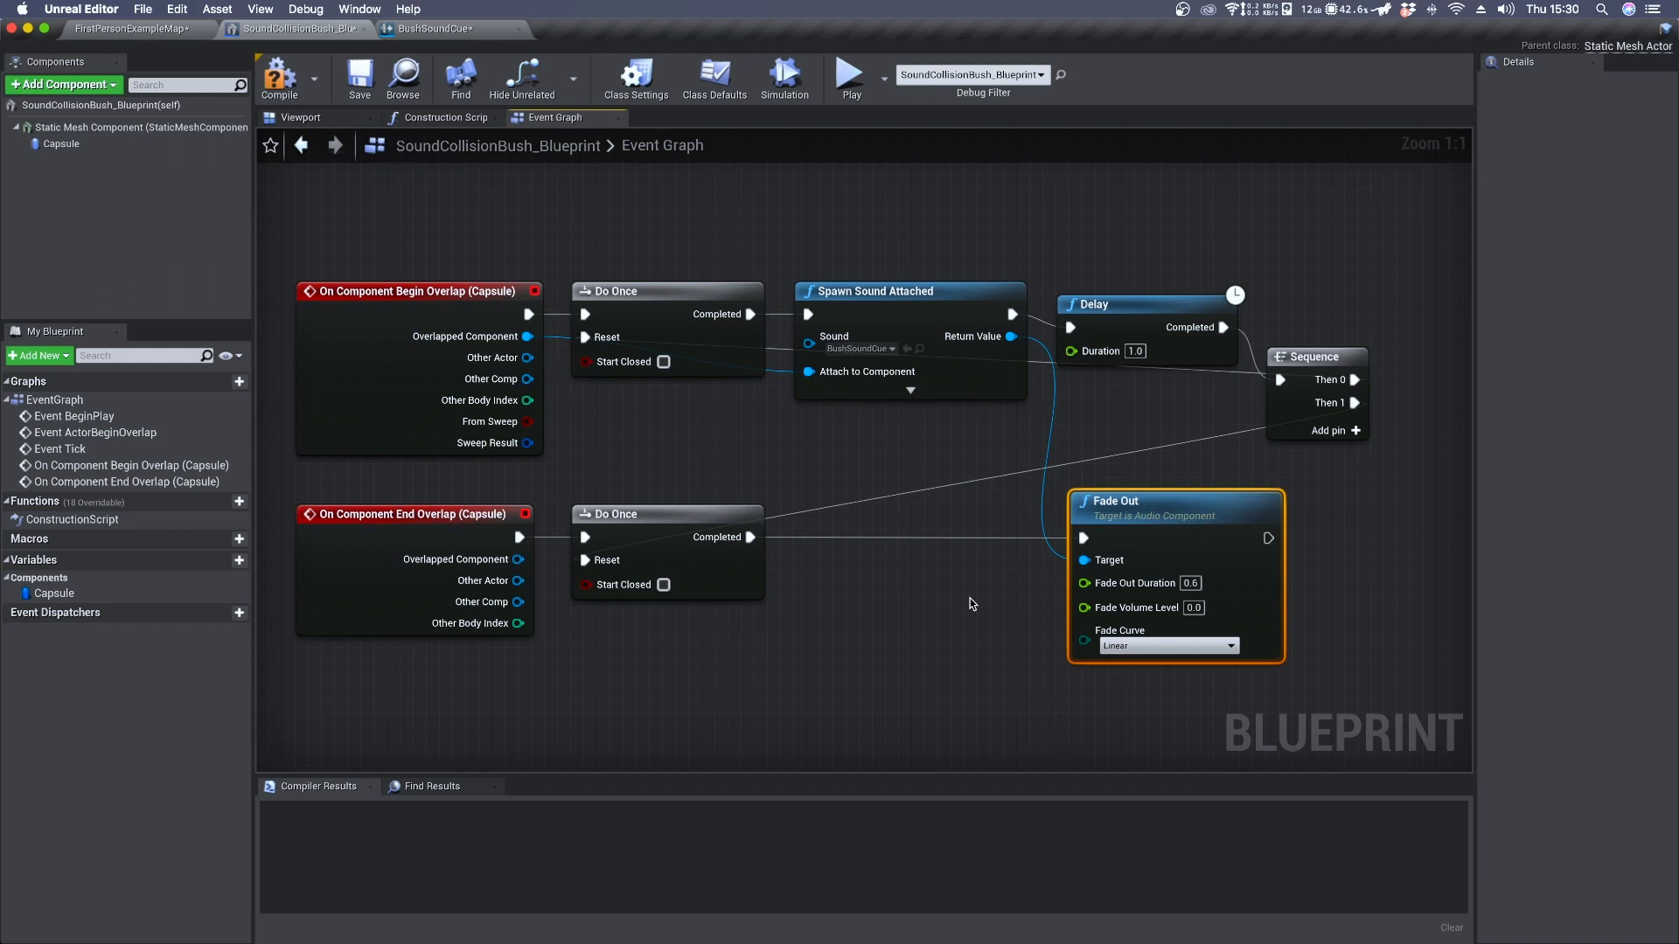
pyautogui.moveTo(895, 256)
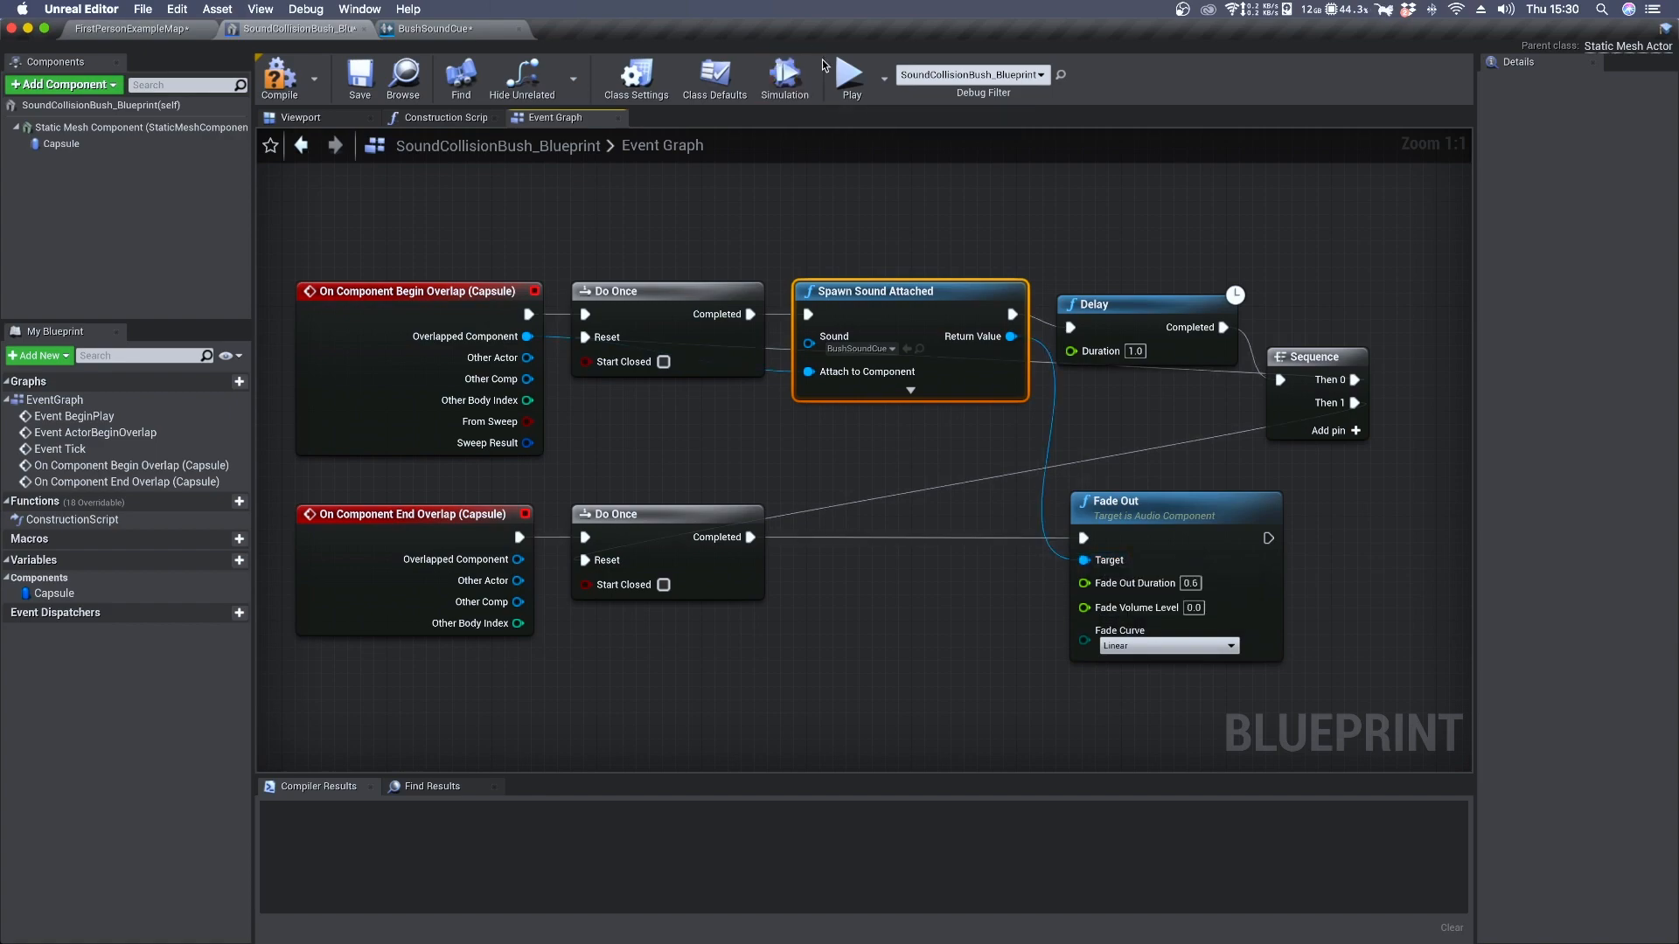
# Show the message log with the pending-kill audio component error
pyautogui.click(850, 73)
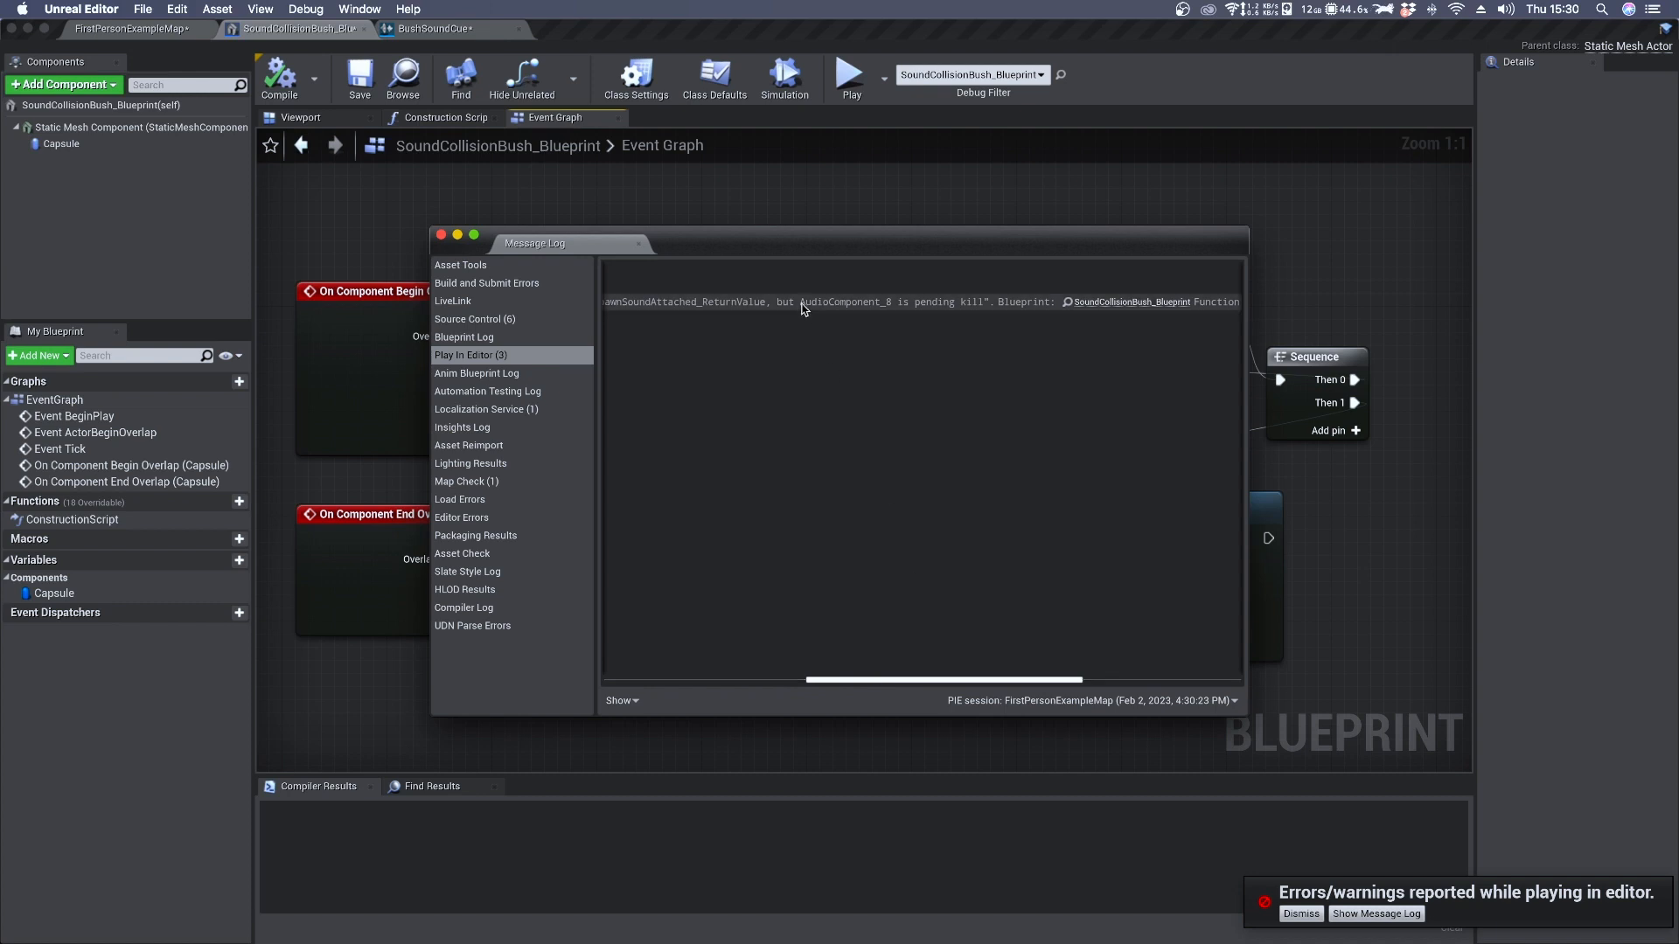
pyautogui.moveTo(985, 310)
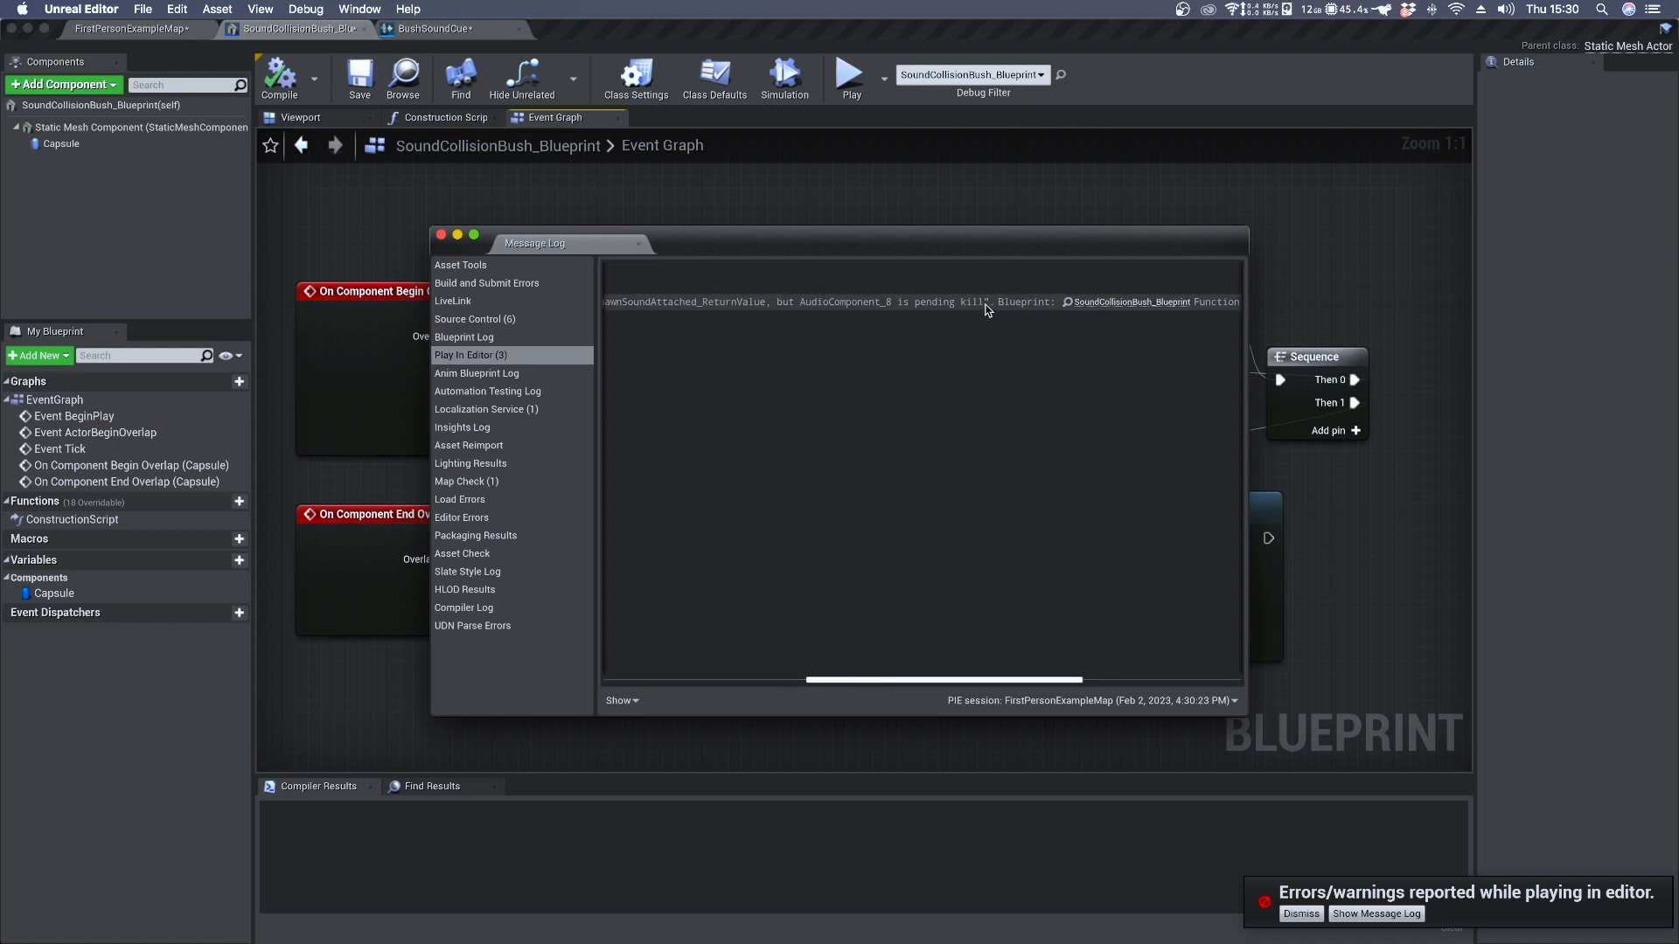
# Close the log and add an Is Valid check after the end-overlap Do Once
pyautogui.click(439, 234)
pyautogui.write('is vali')
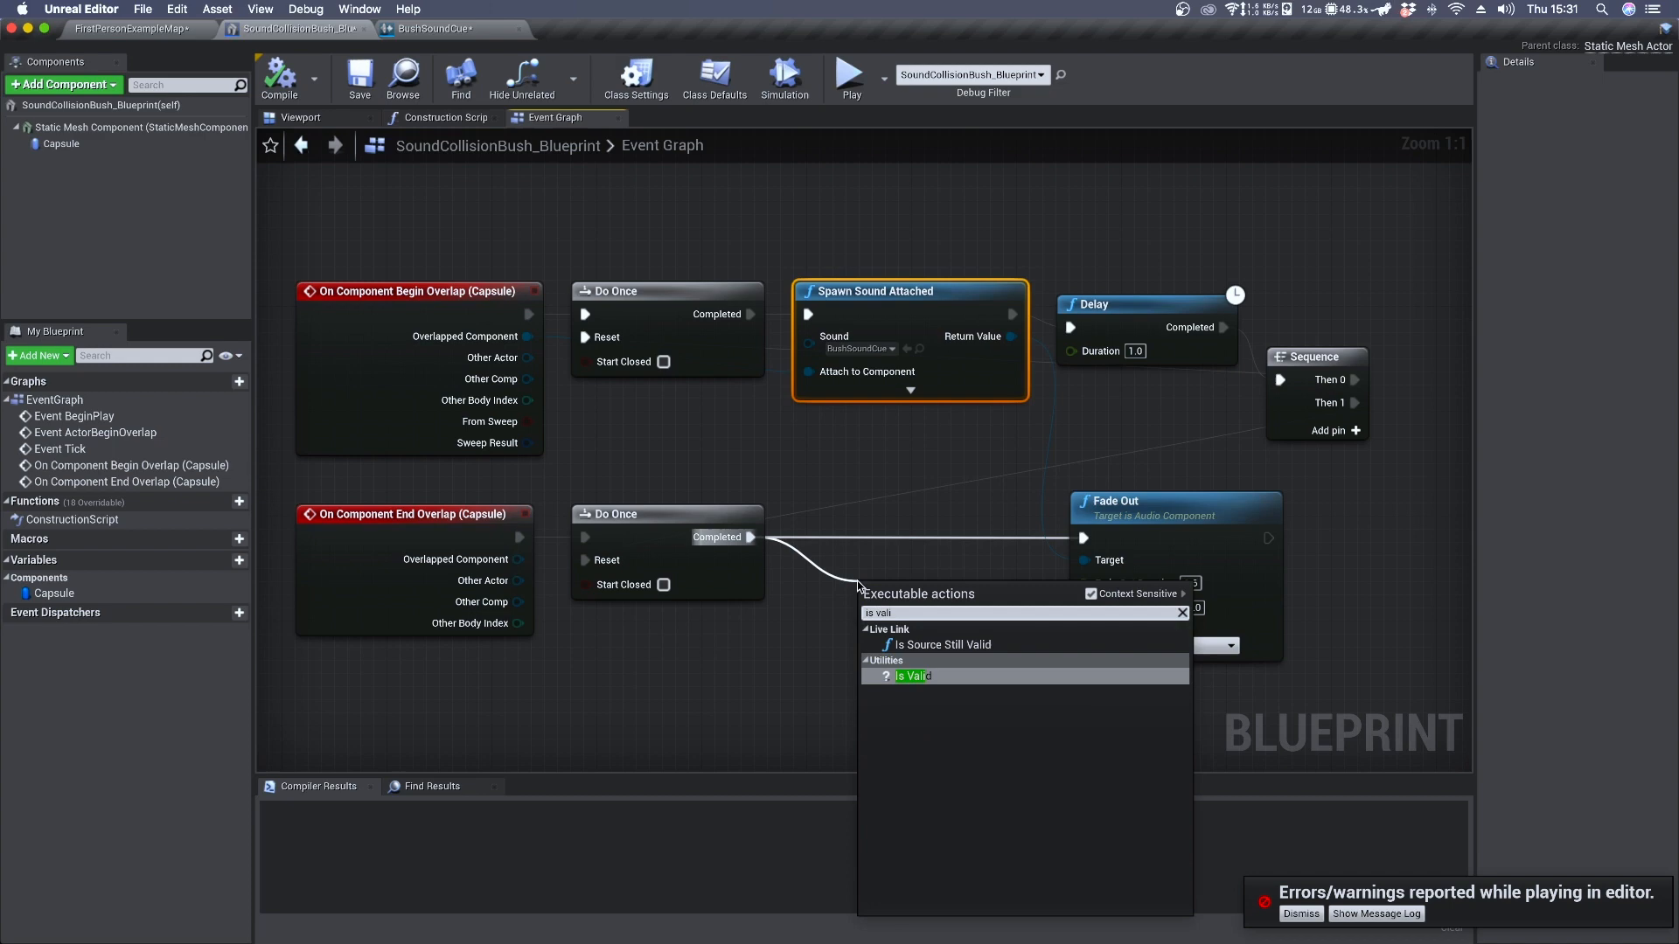
pyautogui.click(907, 675)
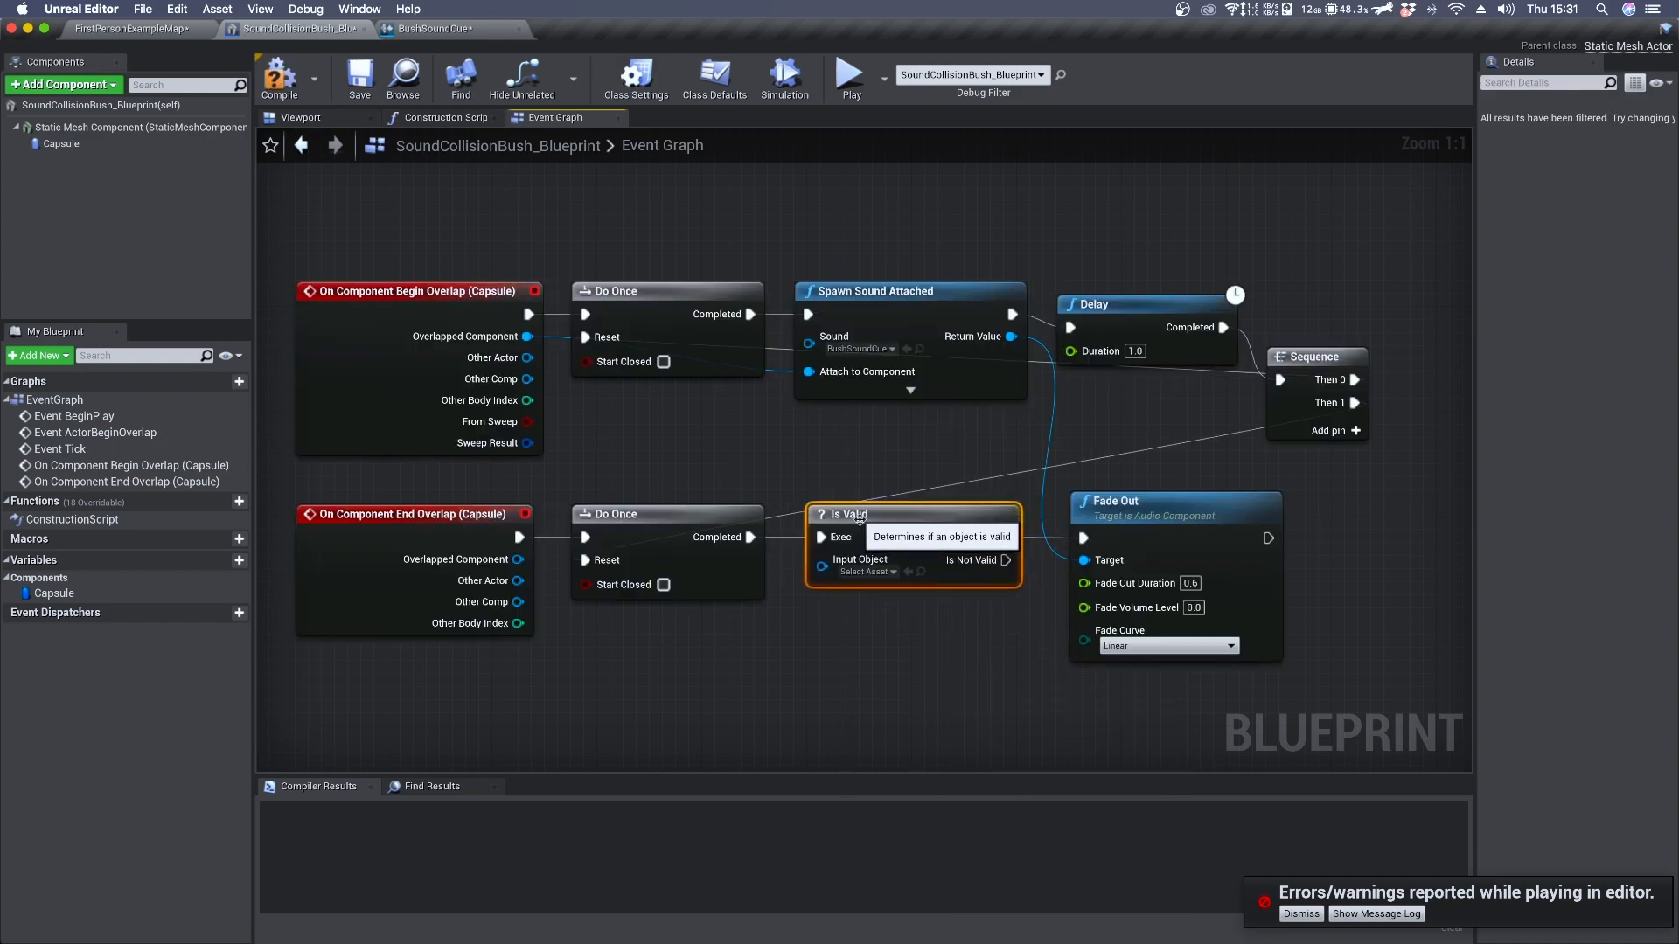
pyautogui.moveTo(1009, 336)
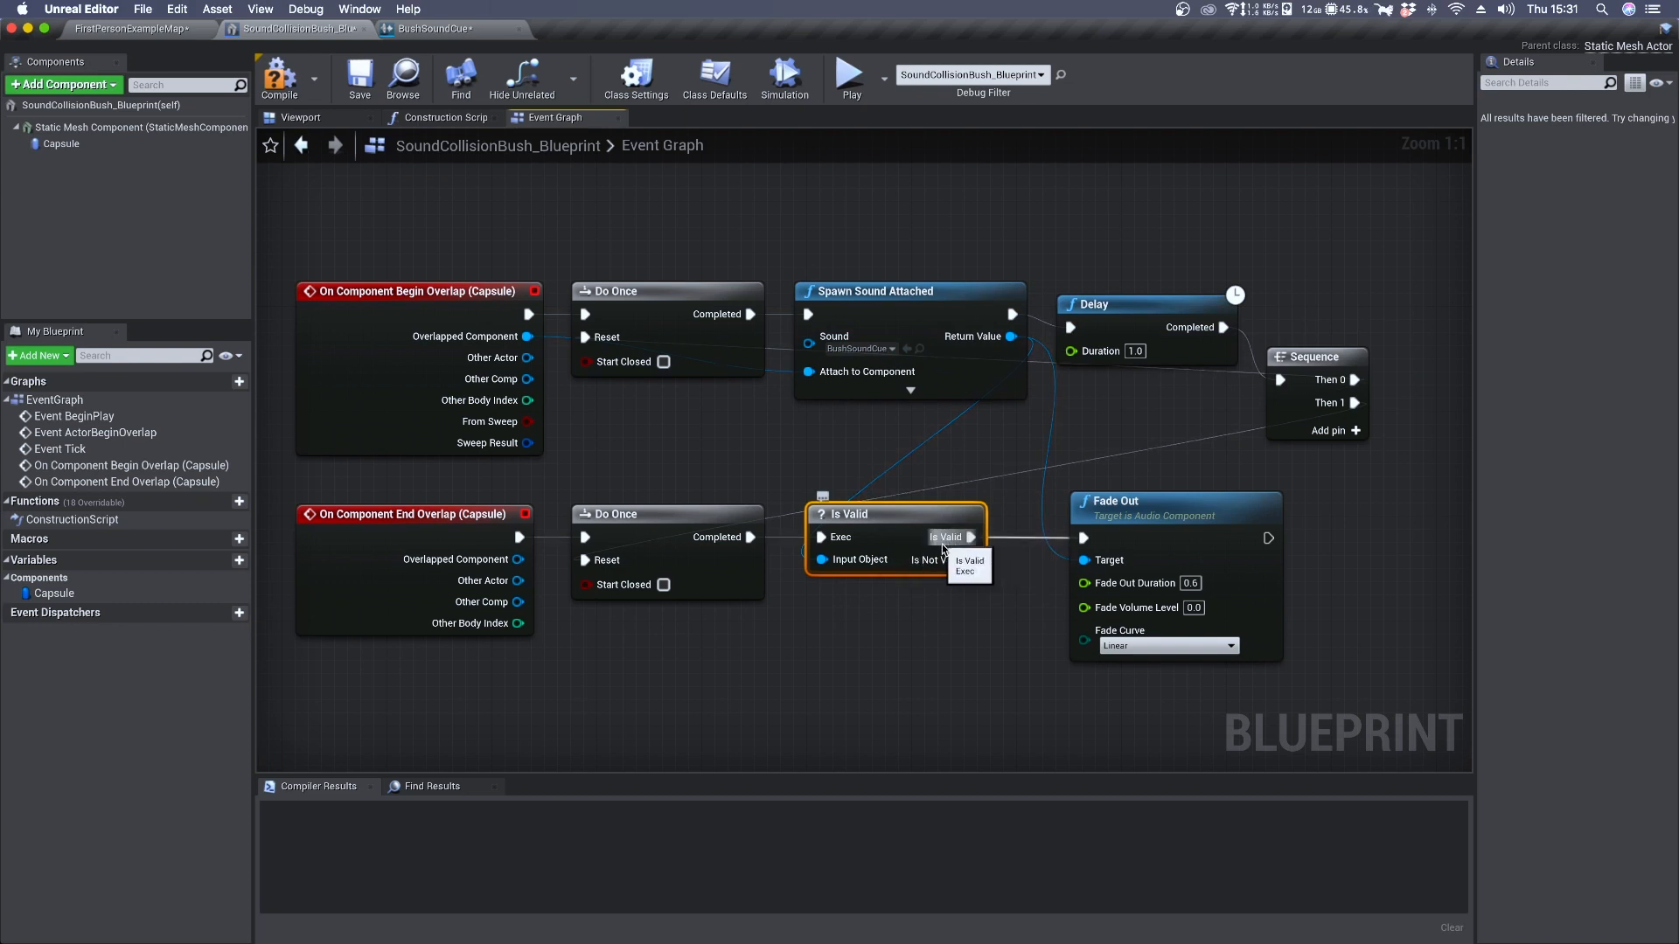
pyautogui.moveTo(1167, 515)
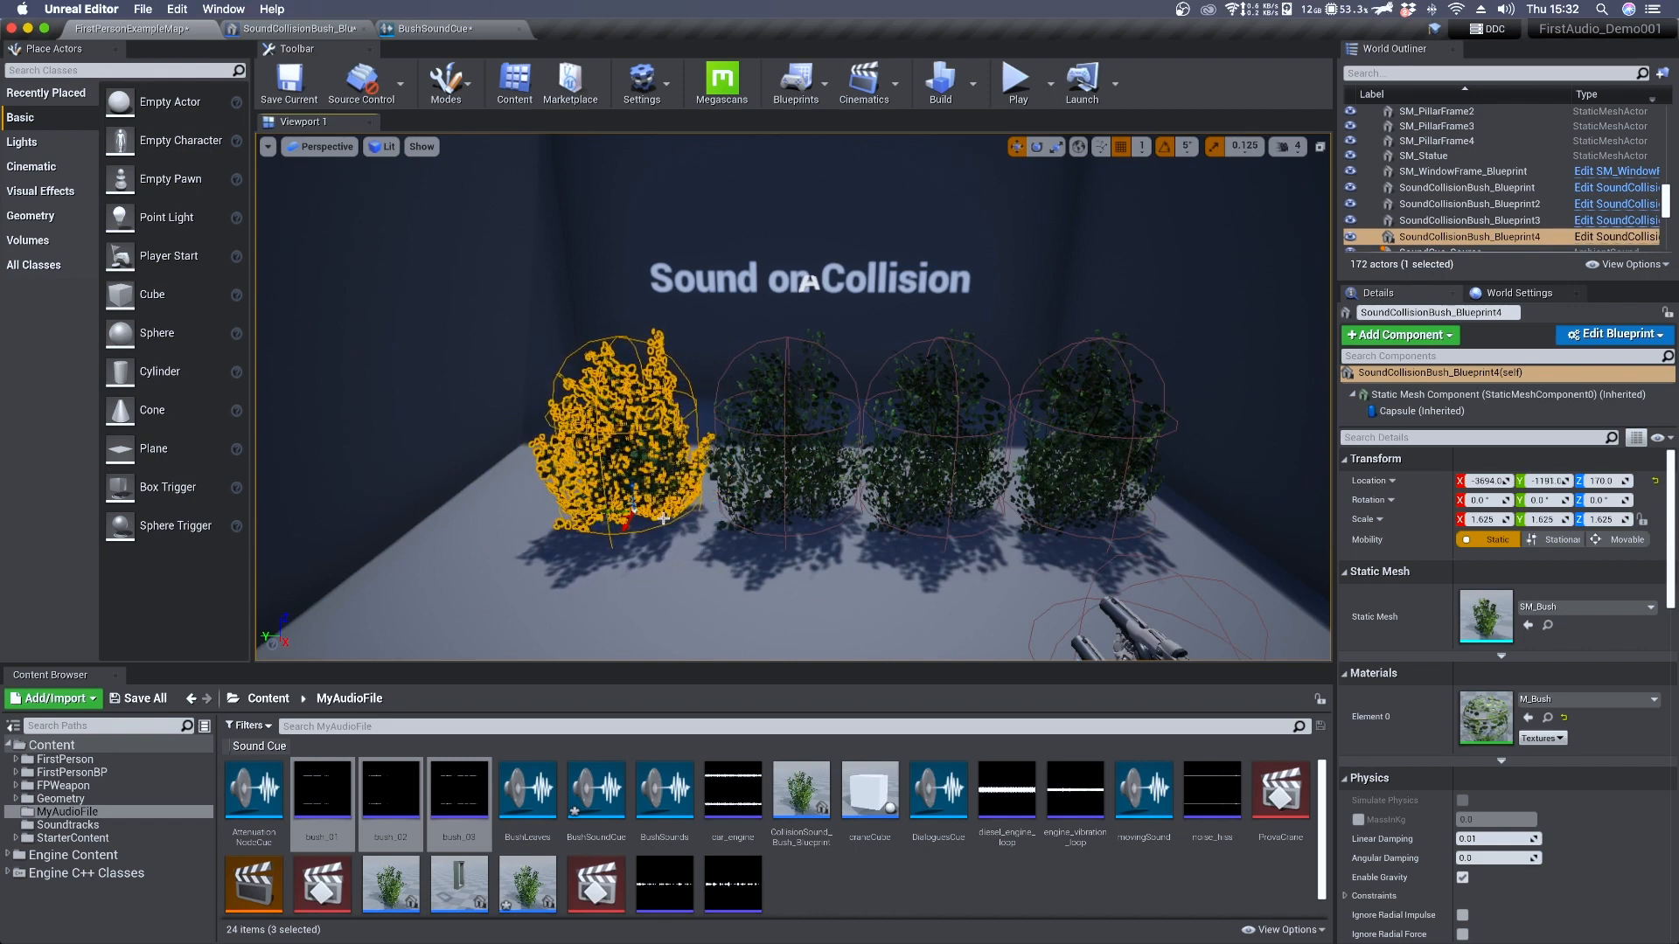
pyautogui.moveTo(1014, 83)
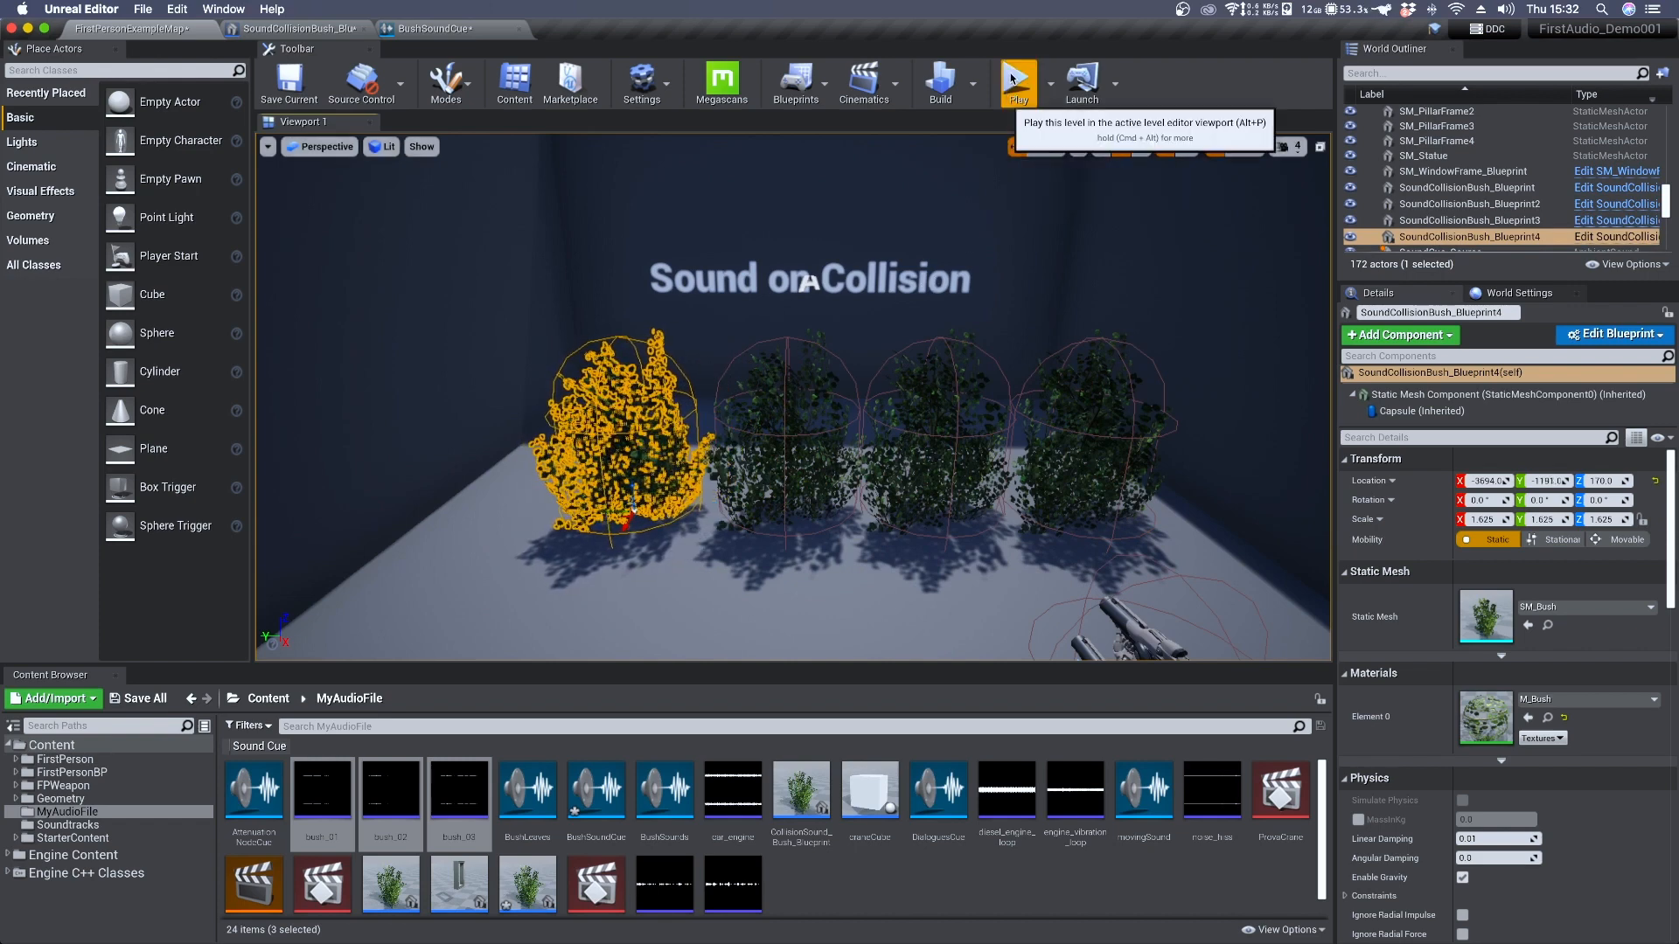
# Playtest walking through the row of bushes to confirm the fixed fade-out
pyautogui.click(1014, 82)
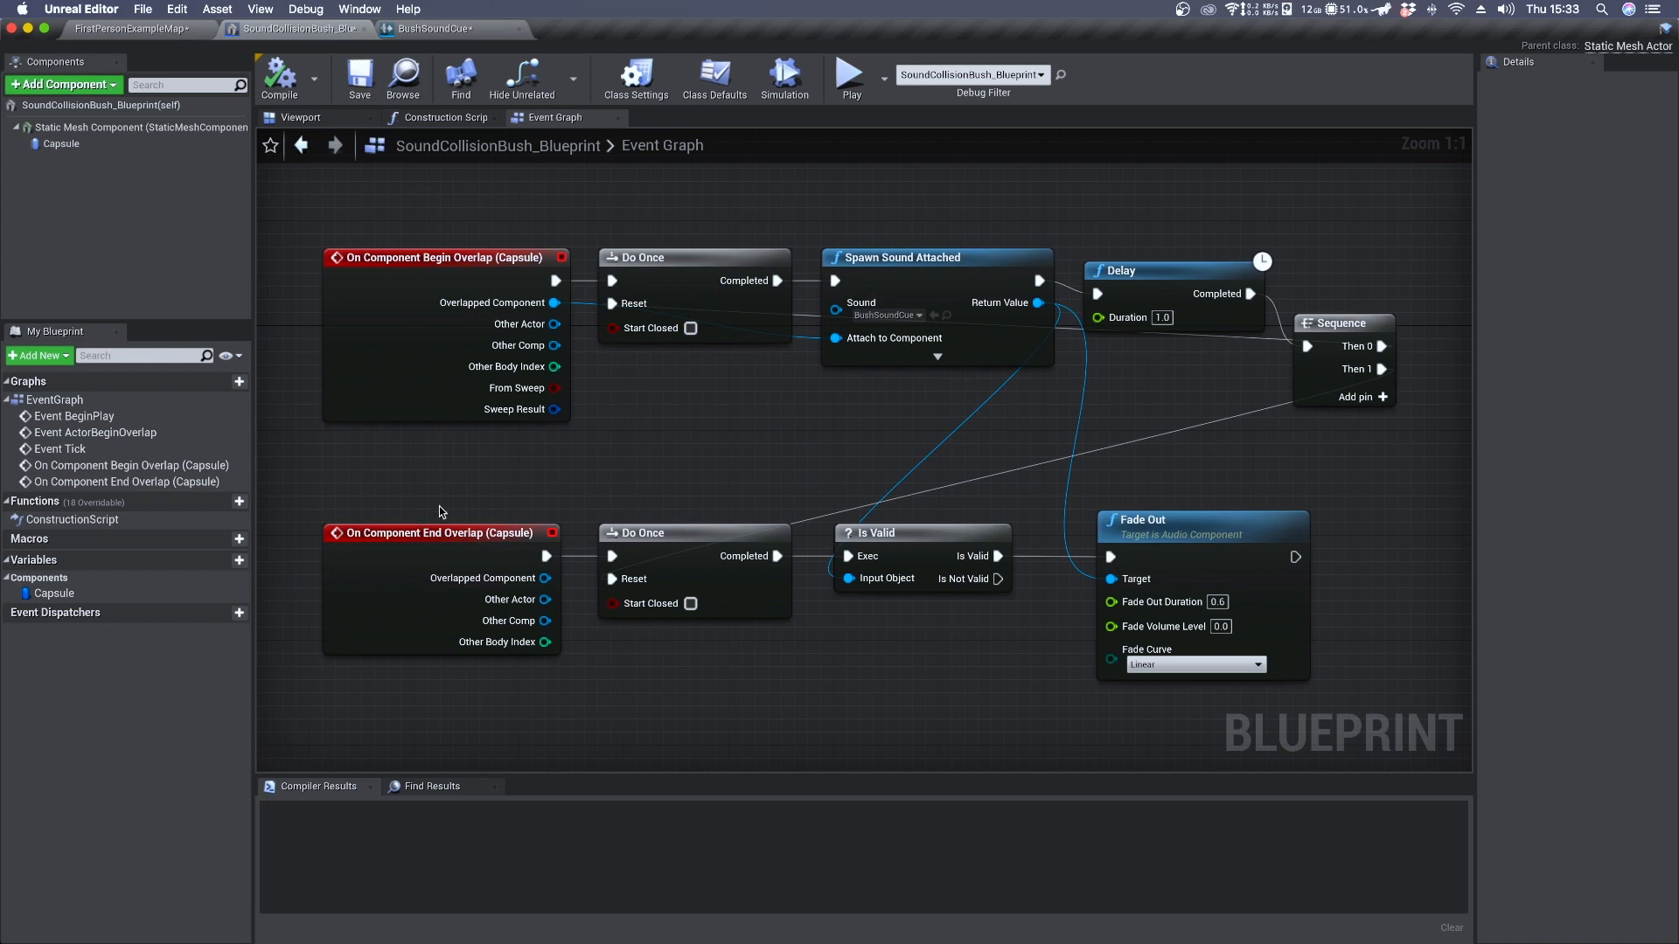
pyautogui.moveTo(434, 470)
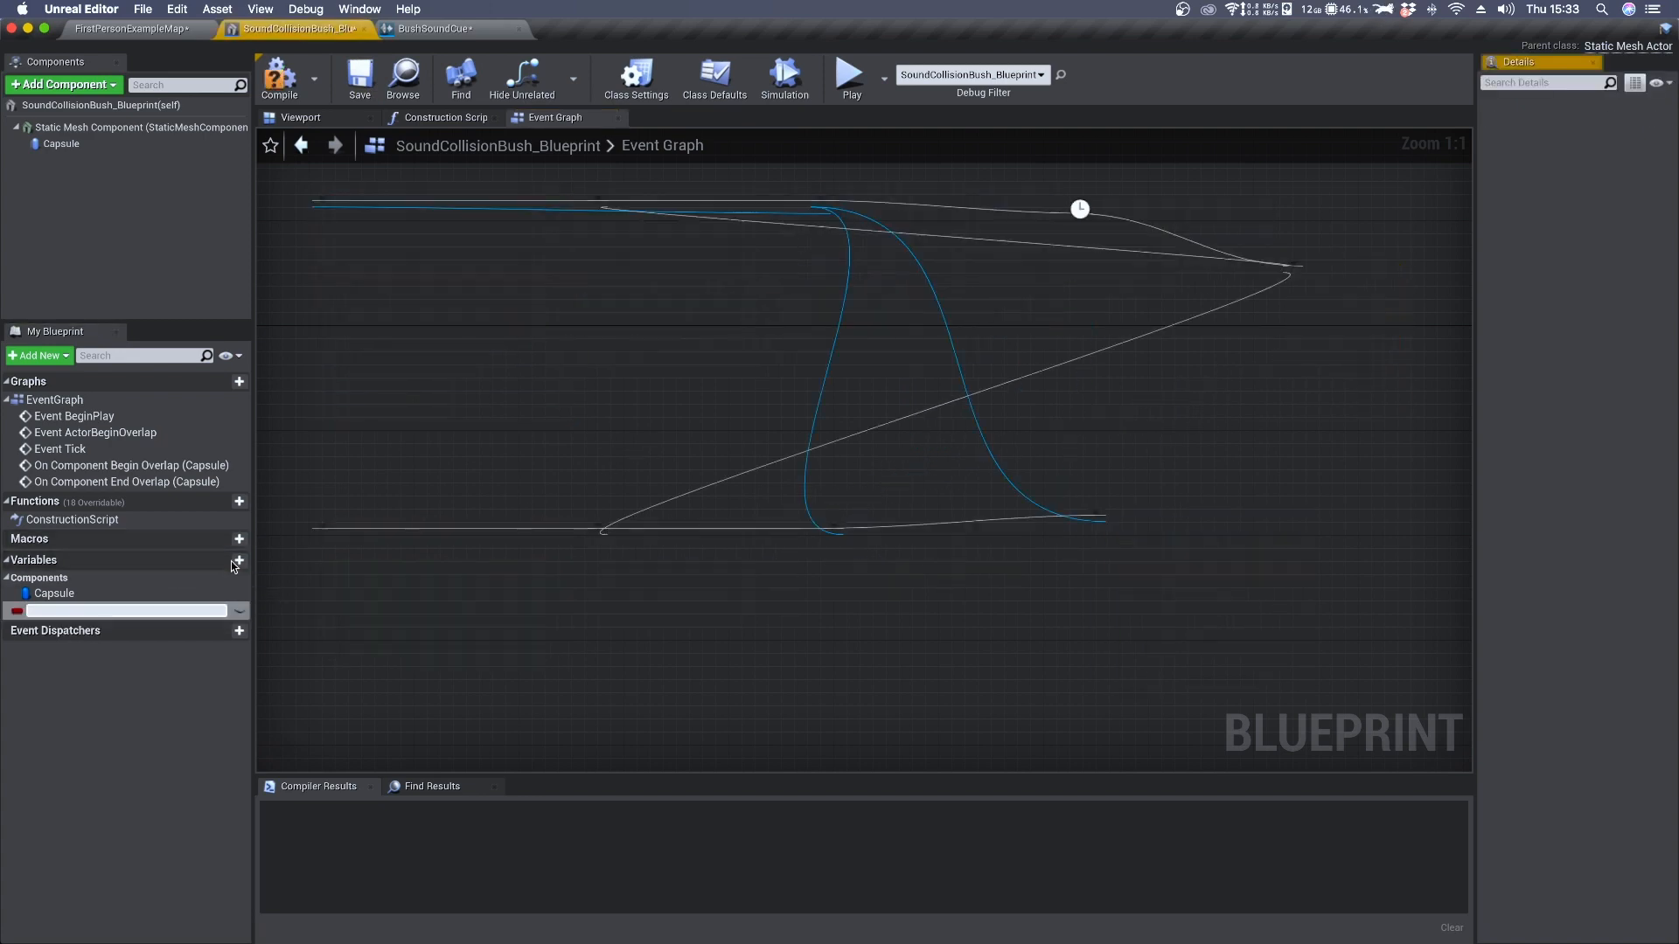
# Create variable MySoundCollision typed as a Sound Base object reference
pyautogui.click(222, 560)
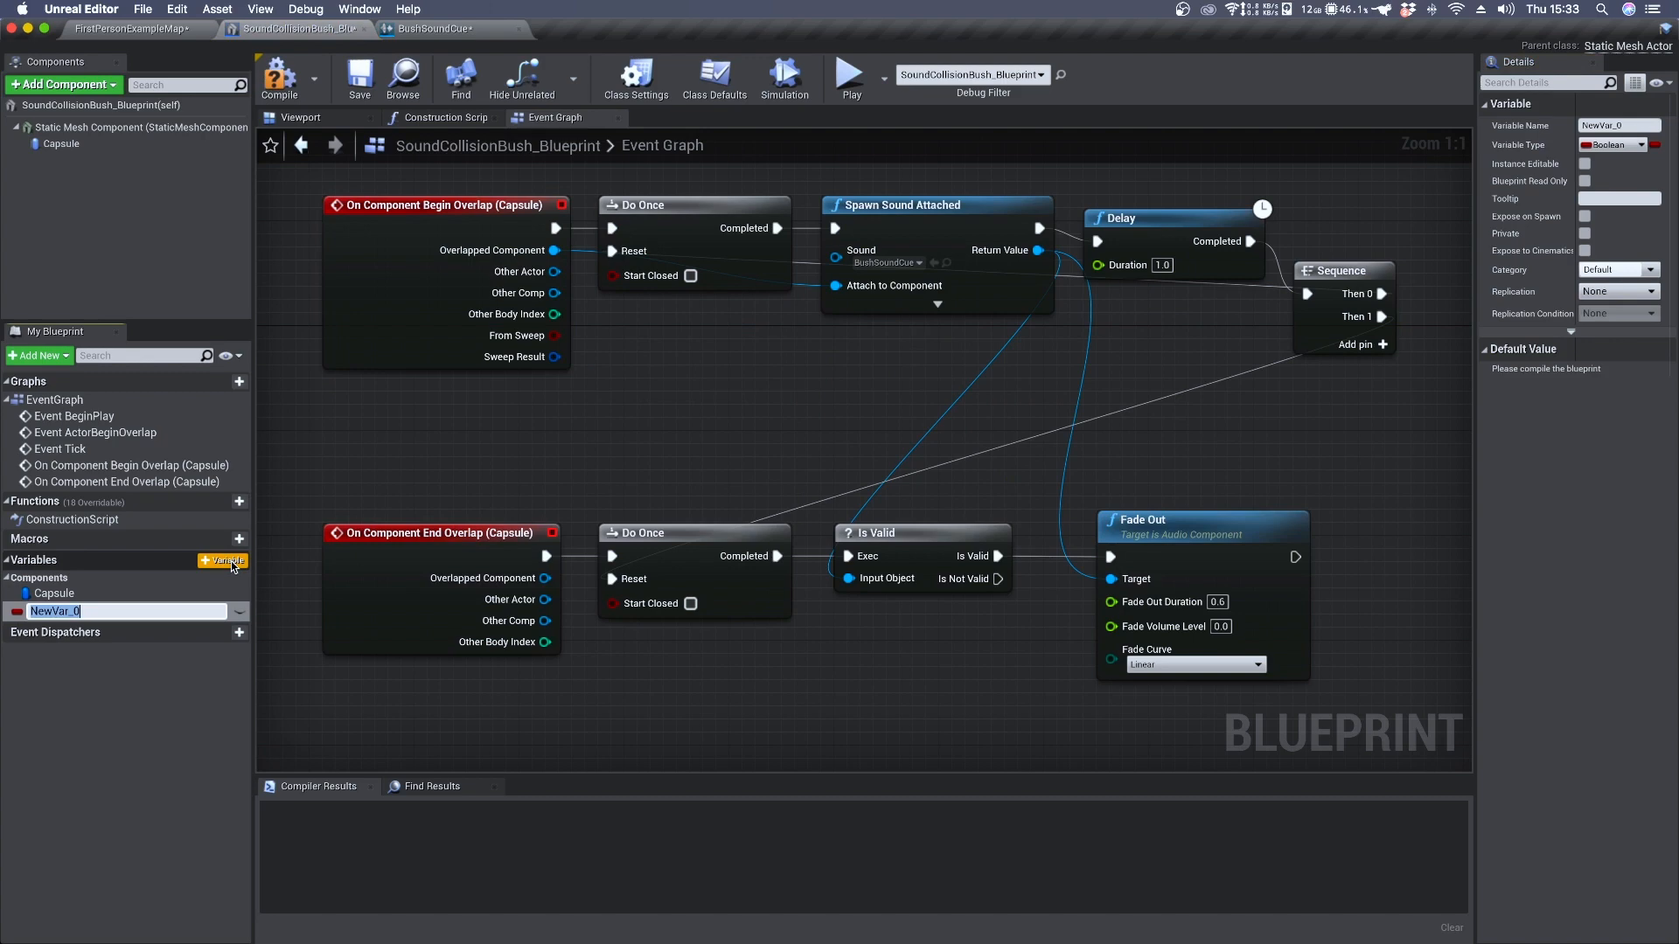
pyautogui.write('MySoundCollision')
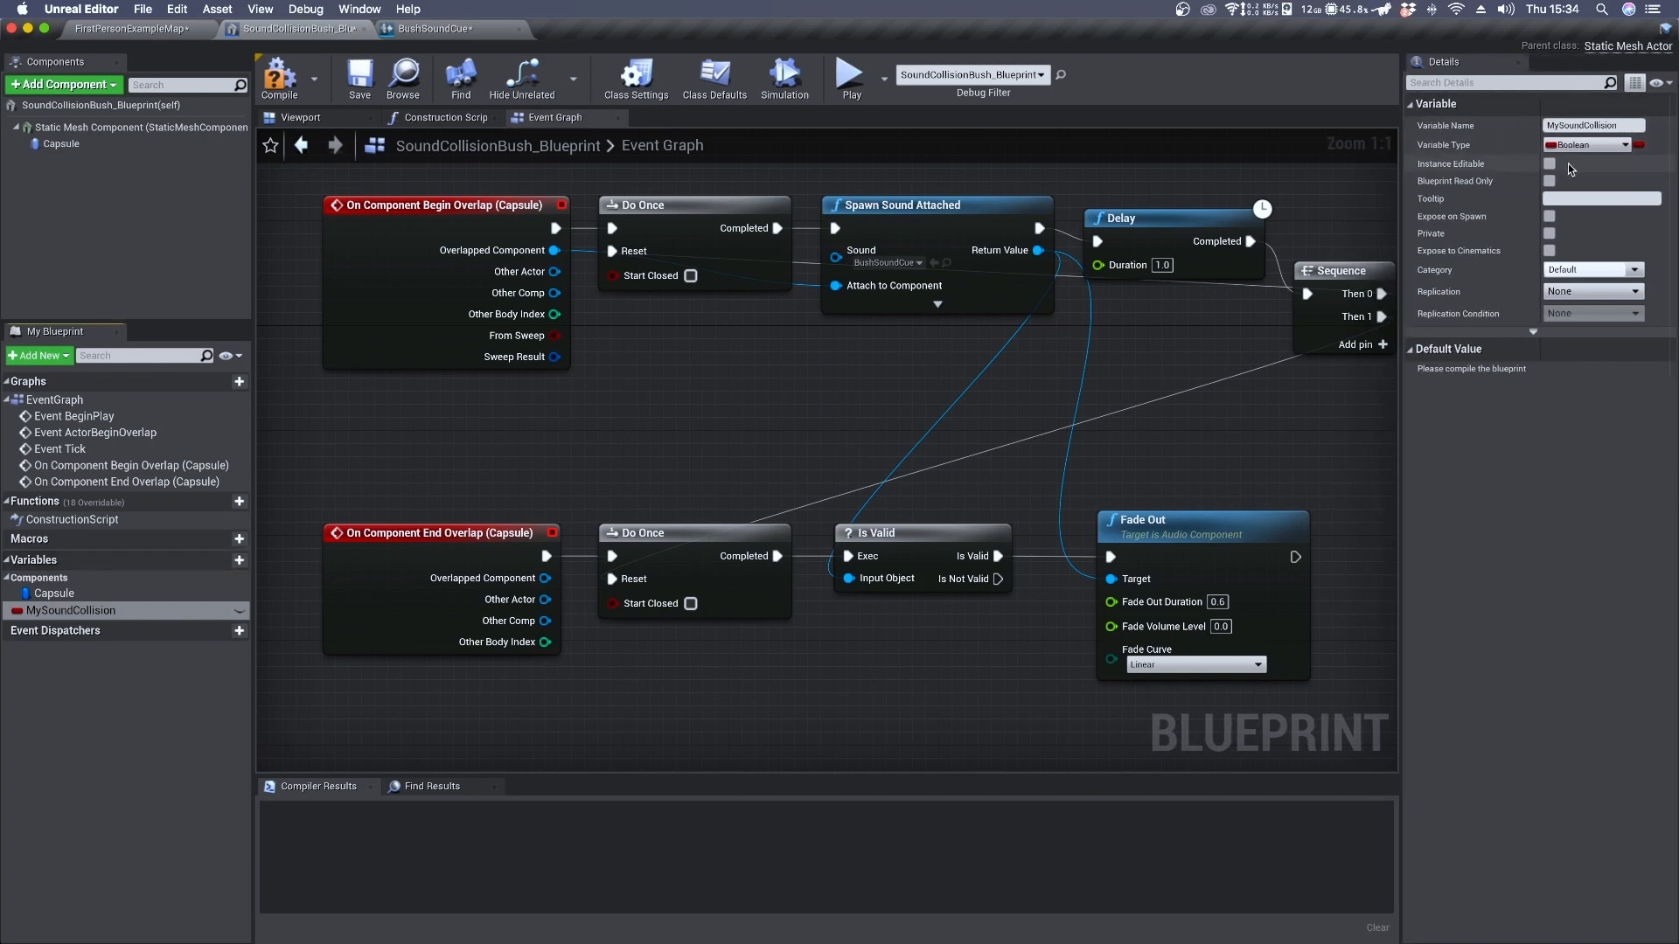
pyautogui.click(1590, 145)
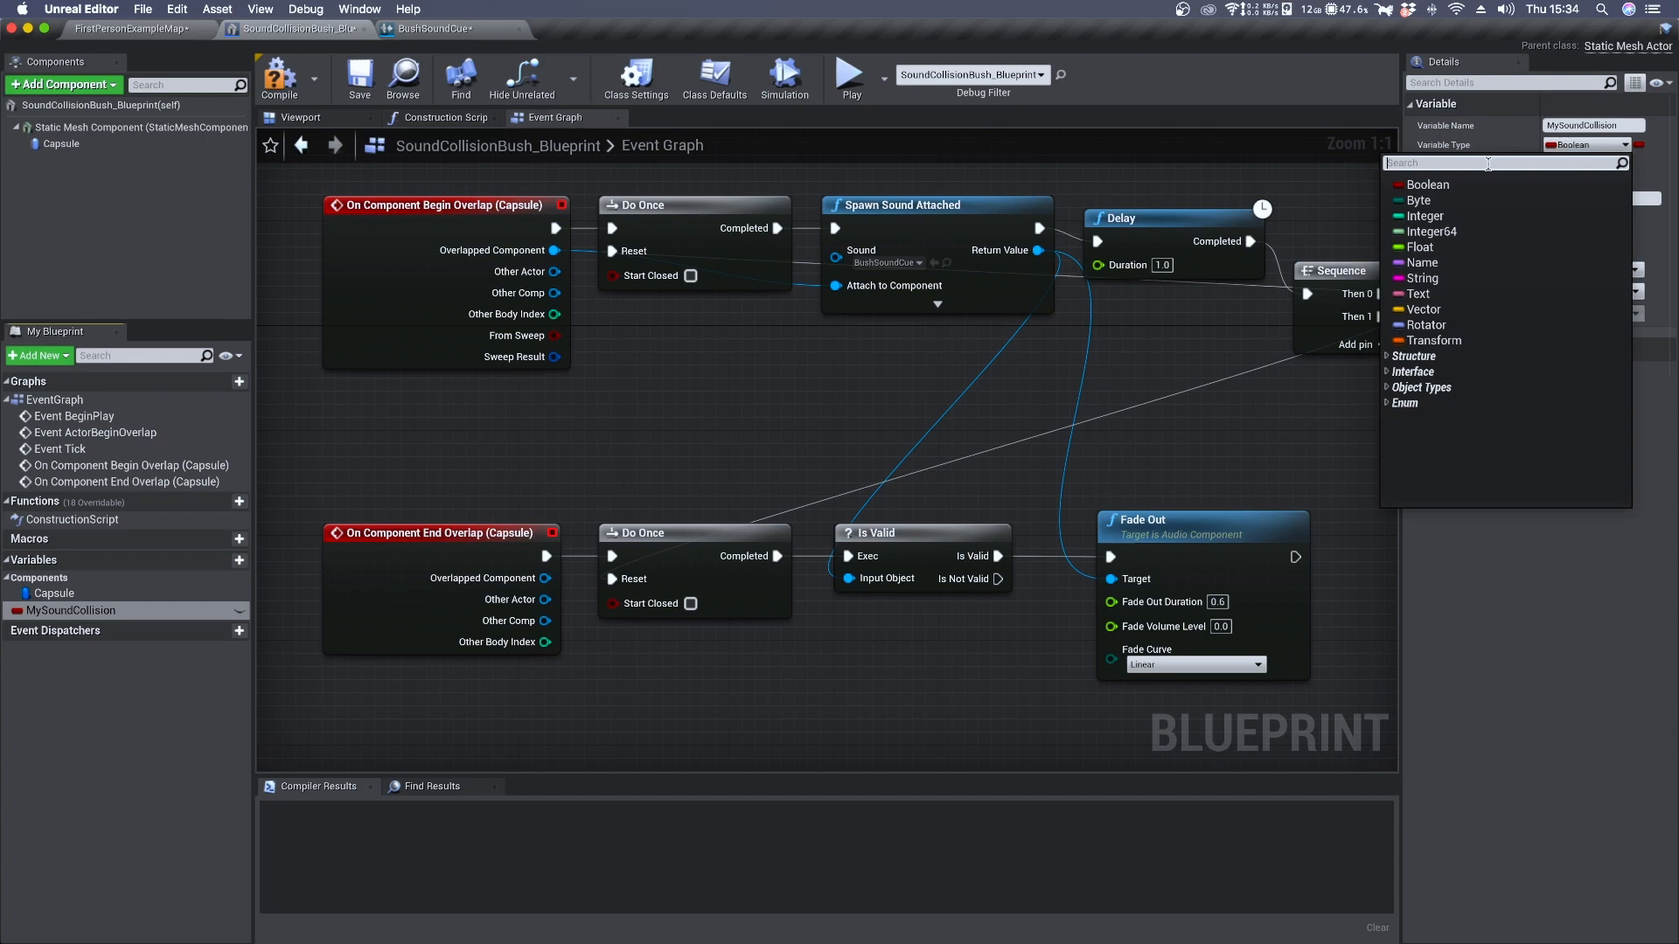
pyautogui.write('sound base')
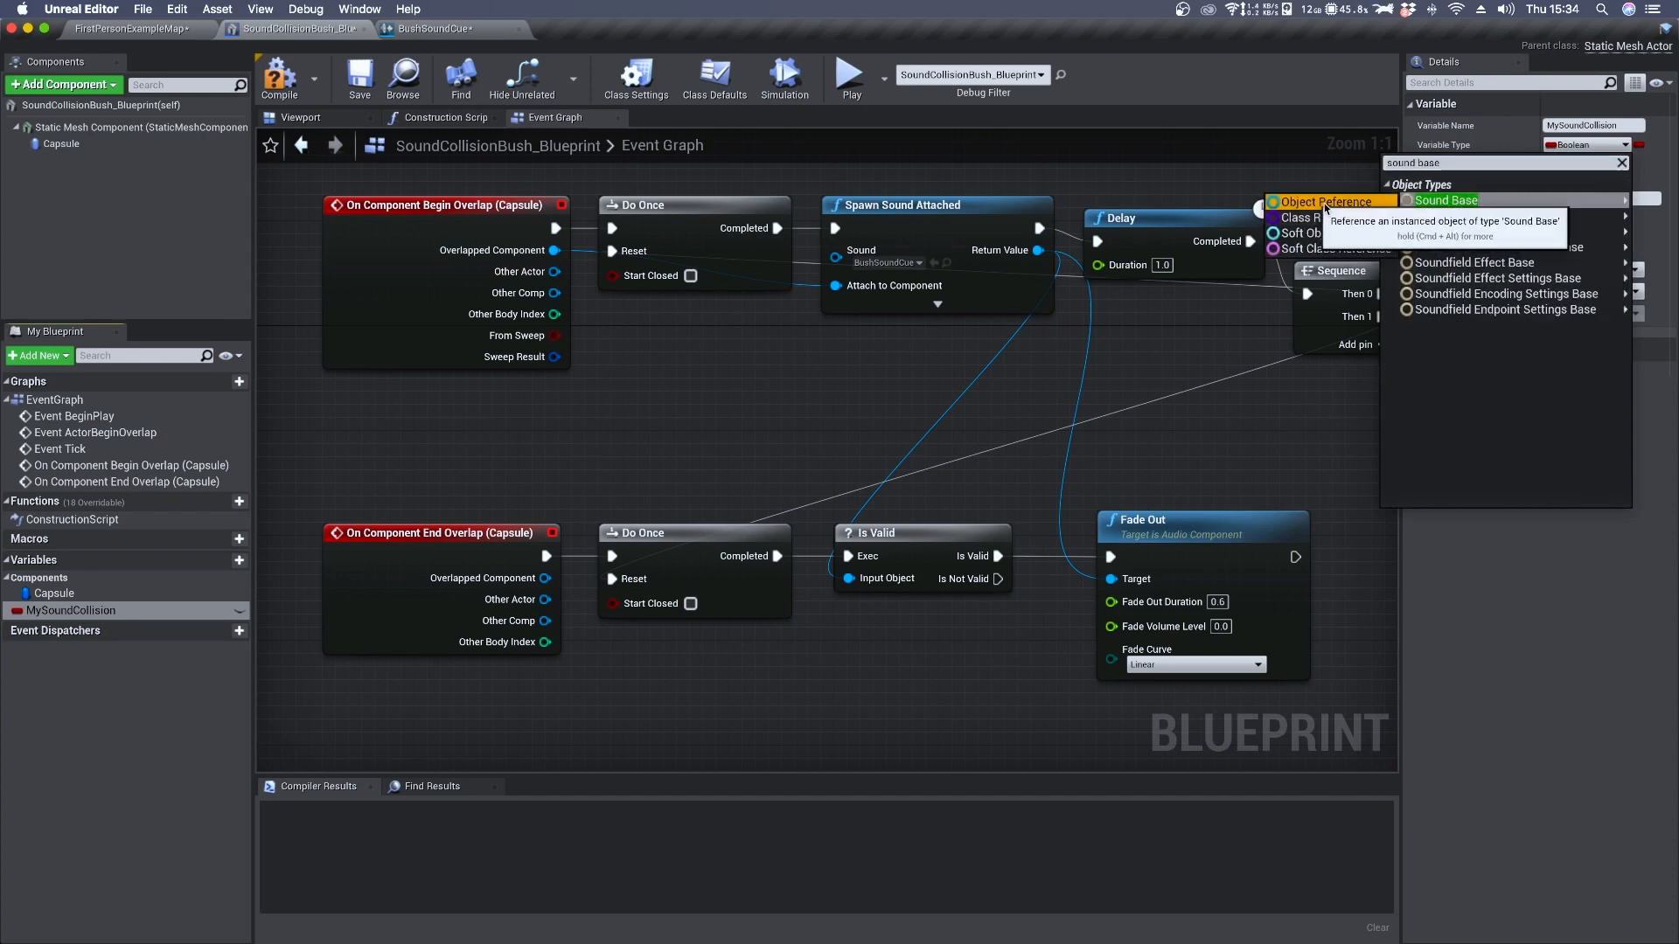
pyautogui.click(1446, 199)
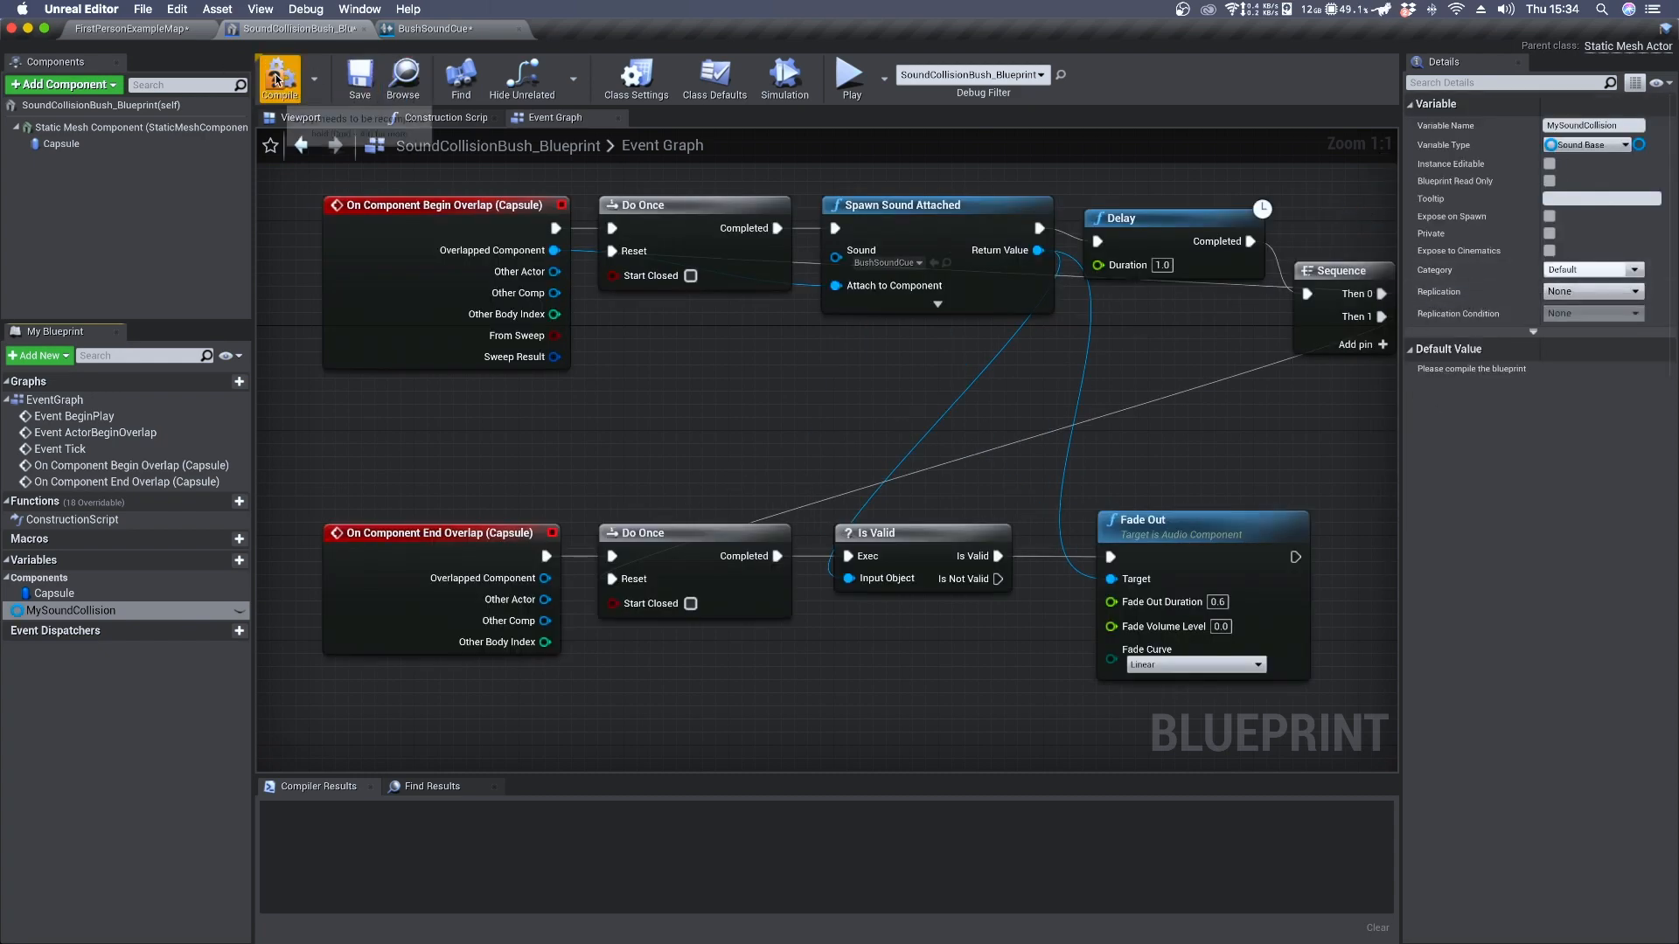
# Compile, default MySoundCollision to BushSoundCue, and feed its getter into Spawn Sound Attached's Sound pin
pyautogui.click(280, 76)
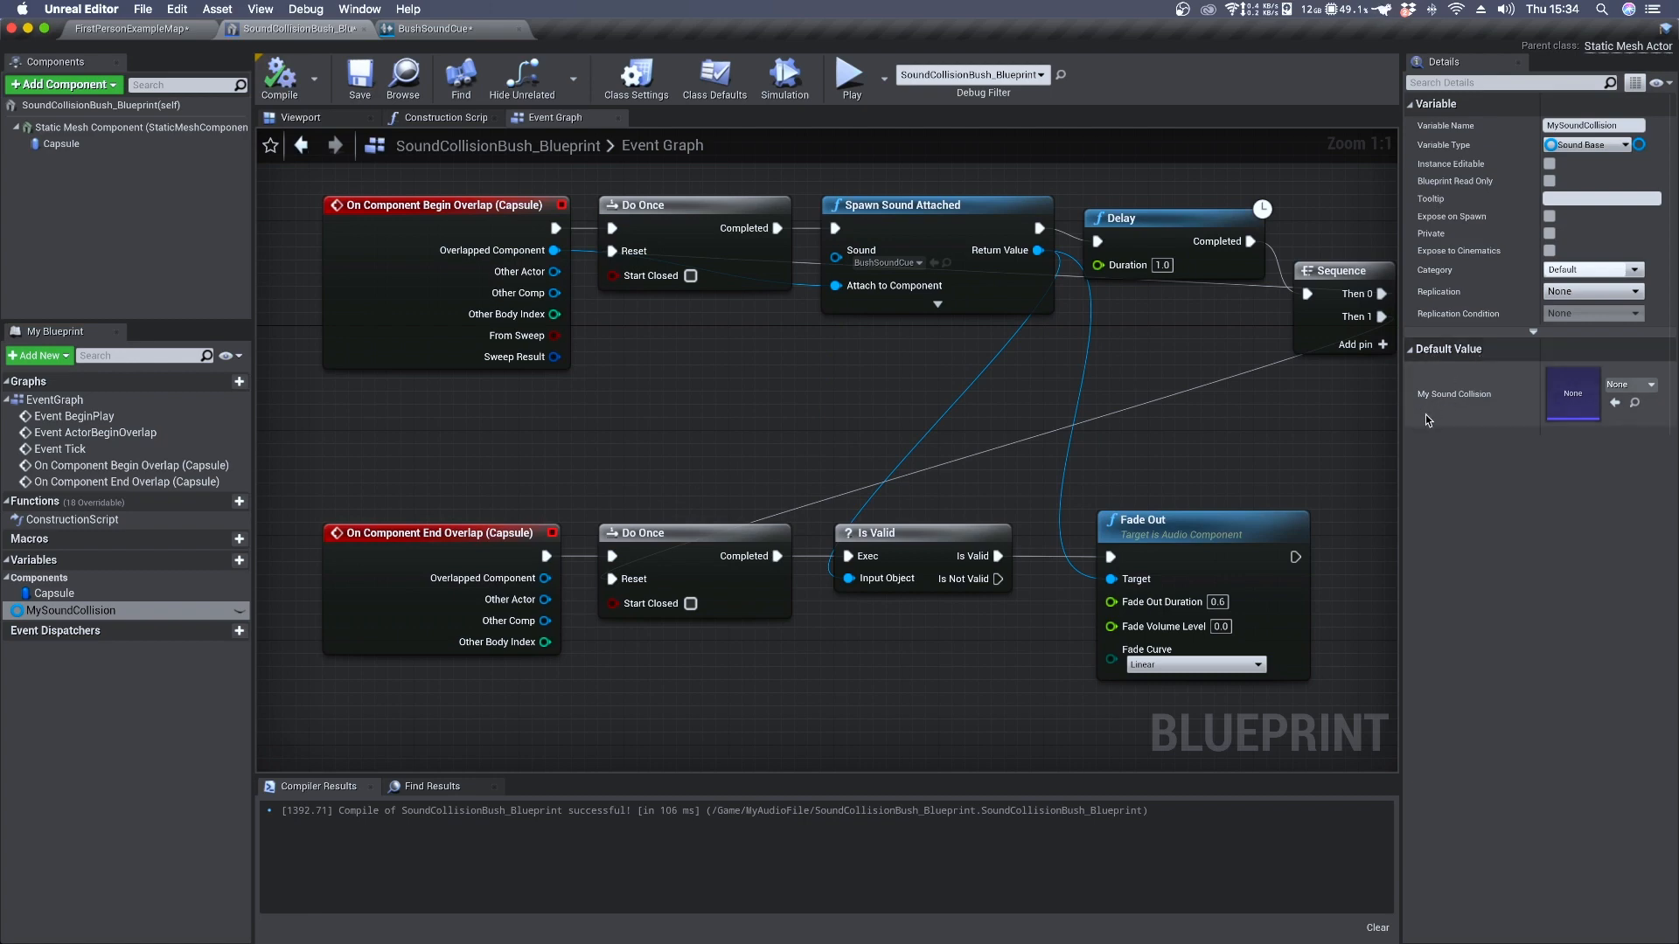
pyautogui.moveTo(1469, 413)
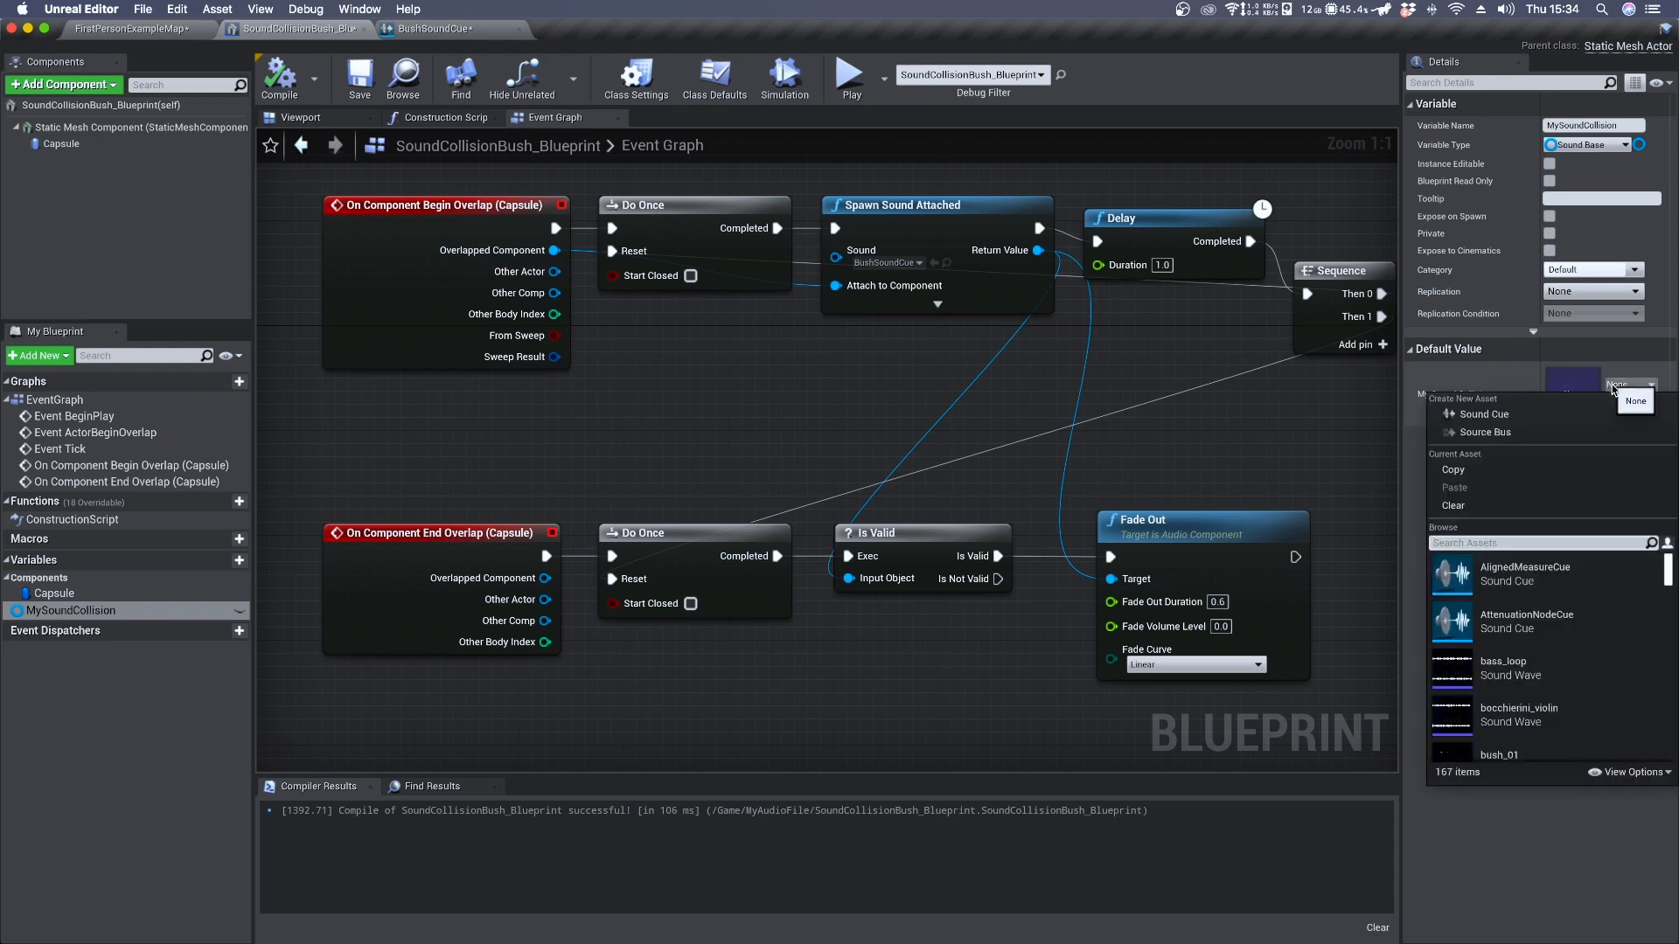
pyautogui.write('bush sound')
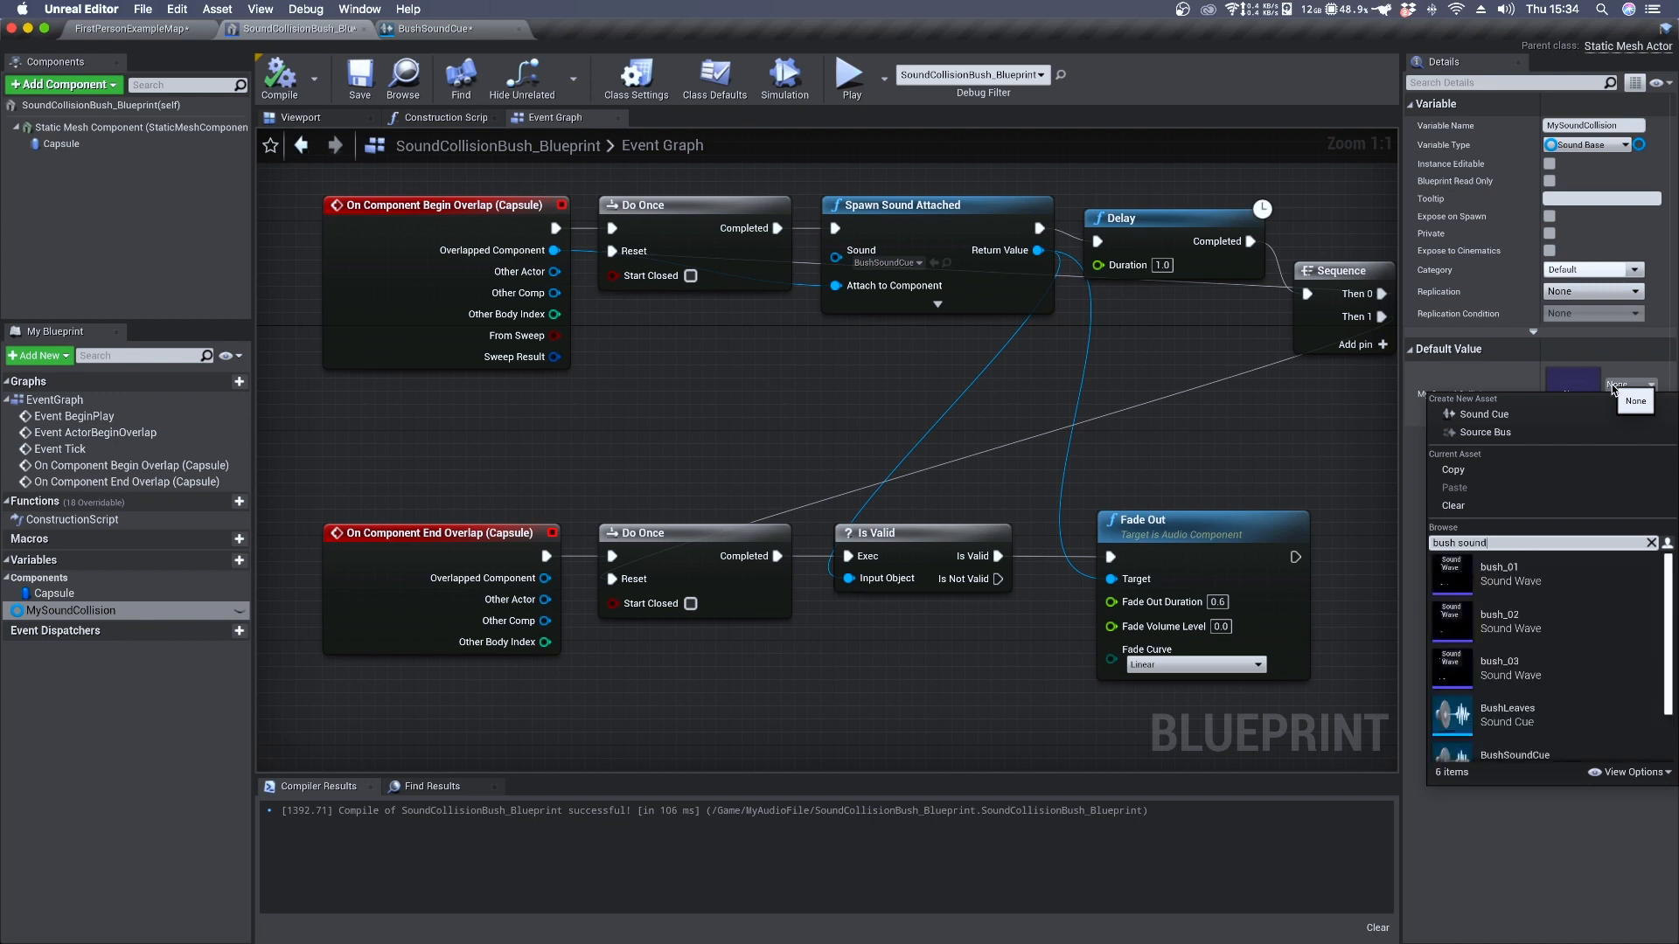
pyautogui.click(1514, 755)
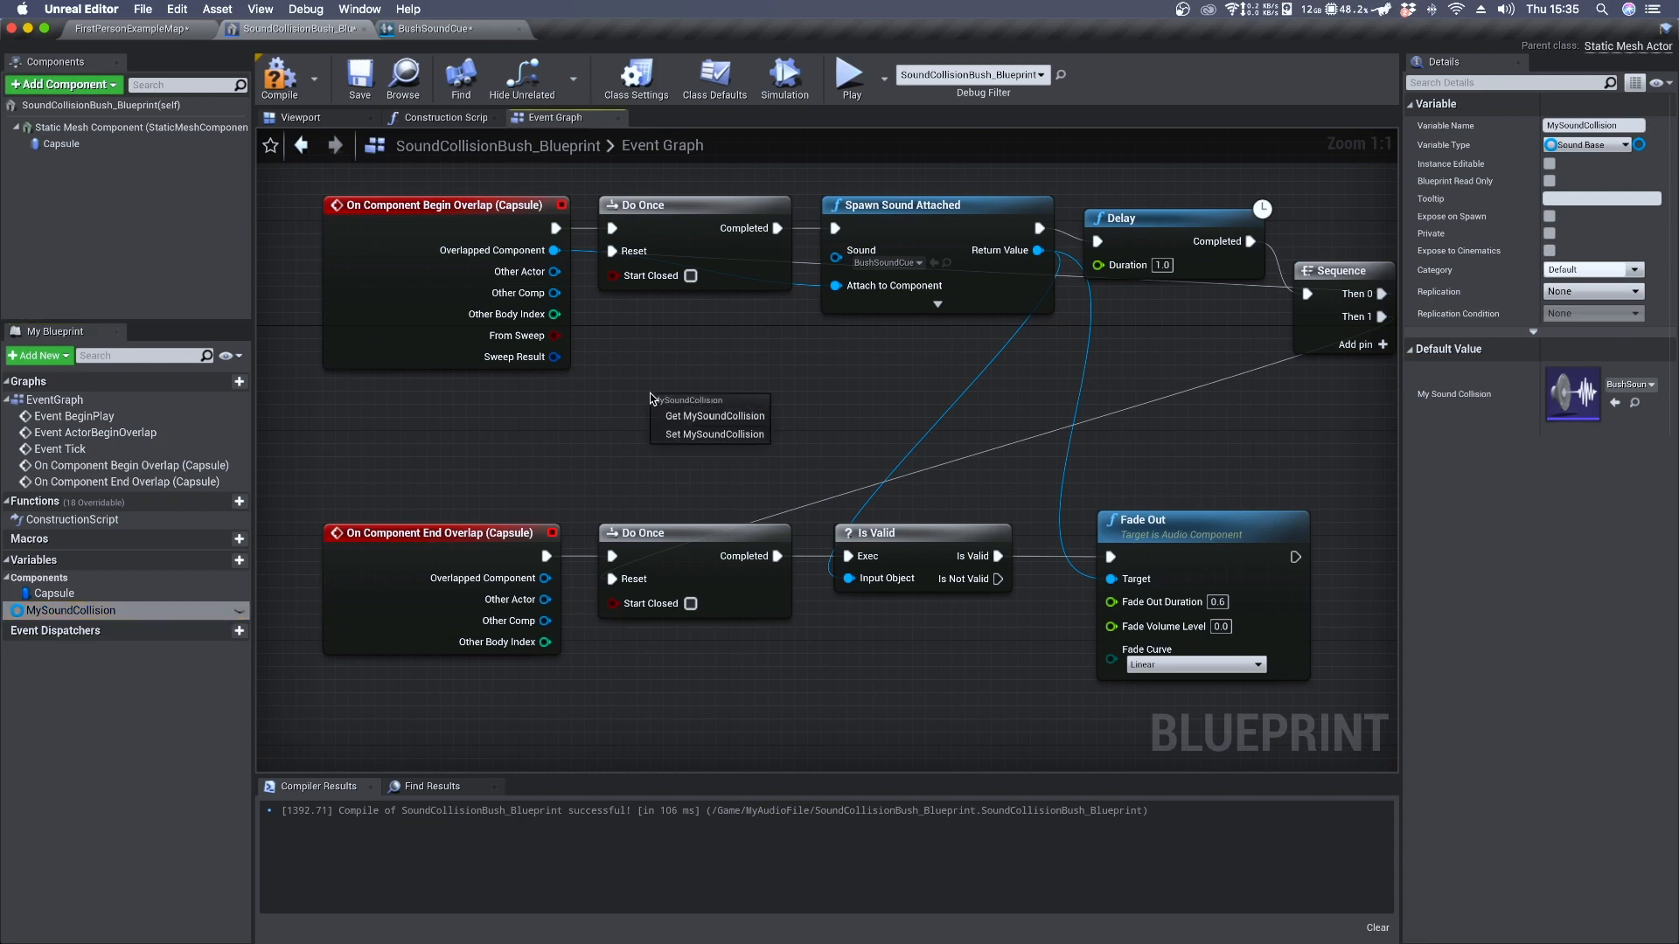
pyautogui.moveTo(714, 416)
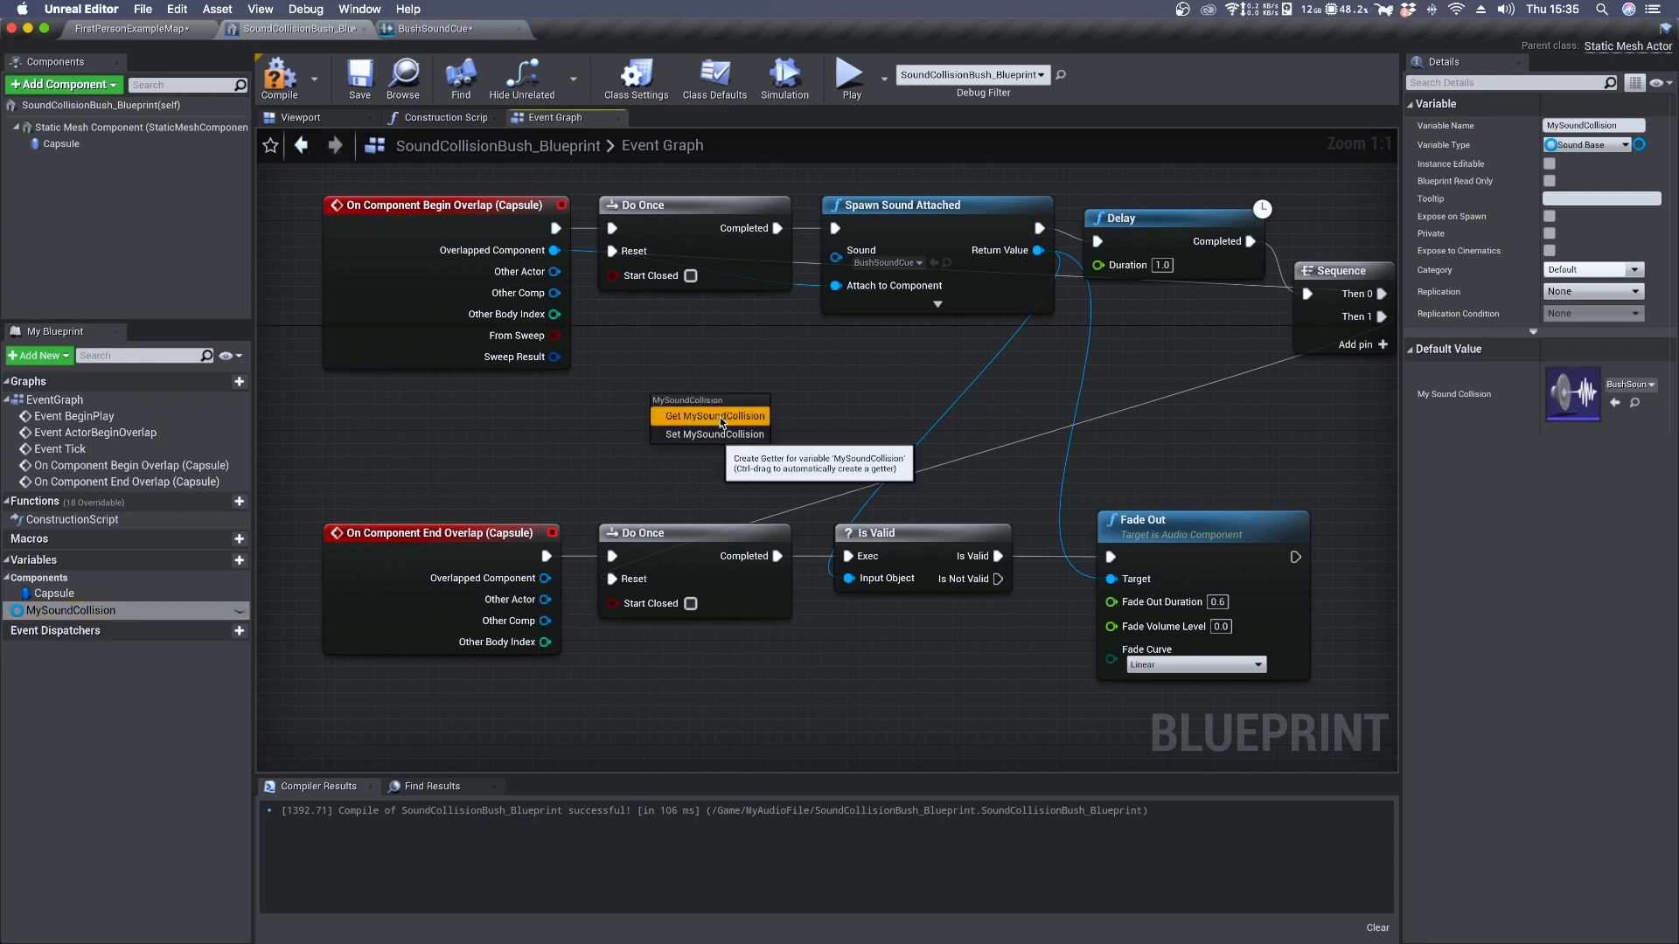
pyautogui.click(714, 416)
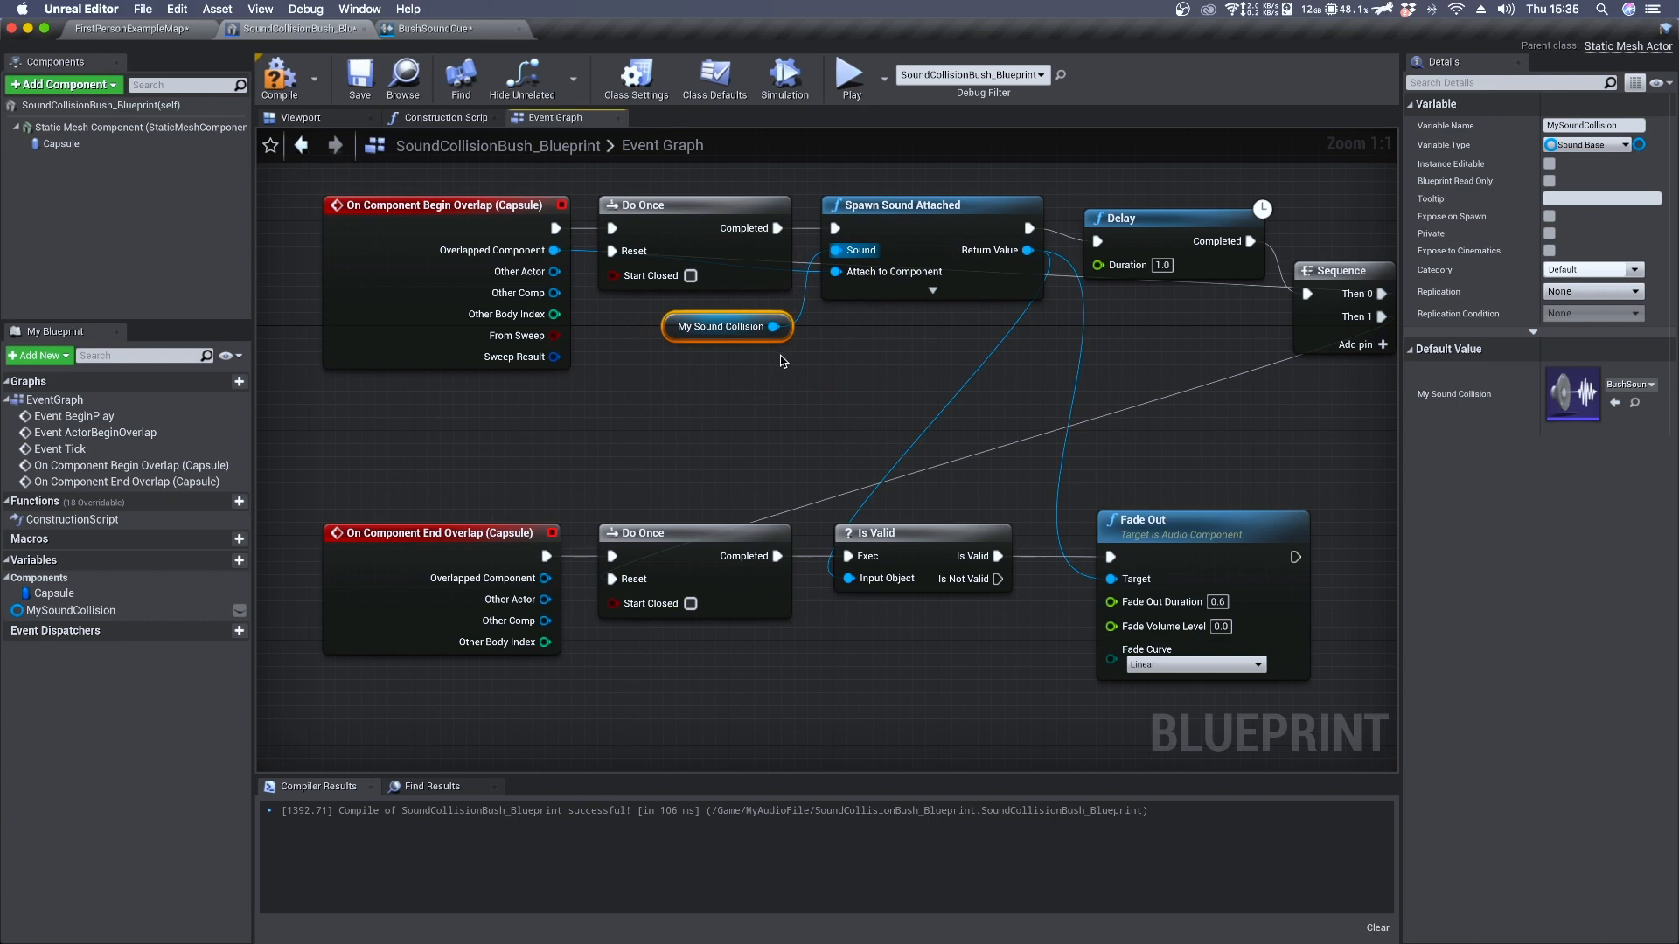
# Make MySoundCollision public and instance-editable, then save the blueprint
pyautogui.click(70, 610)
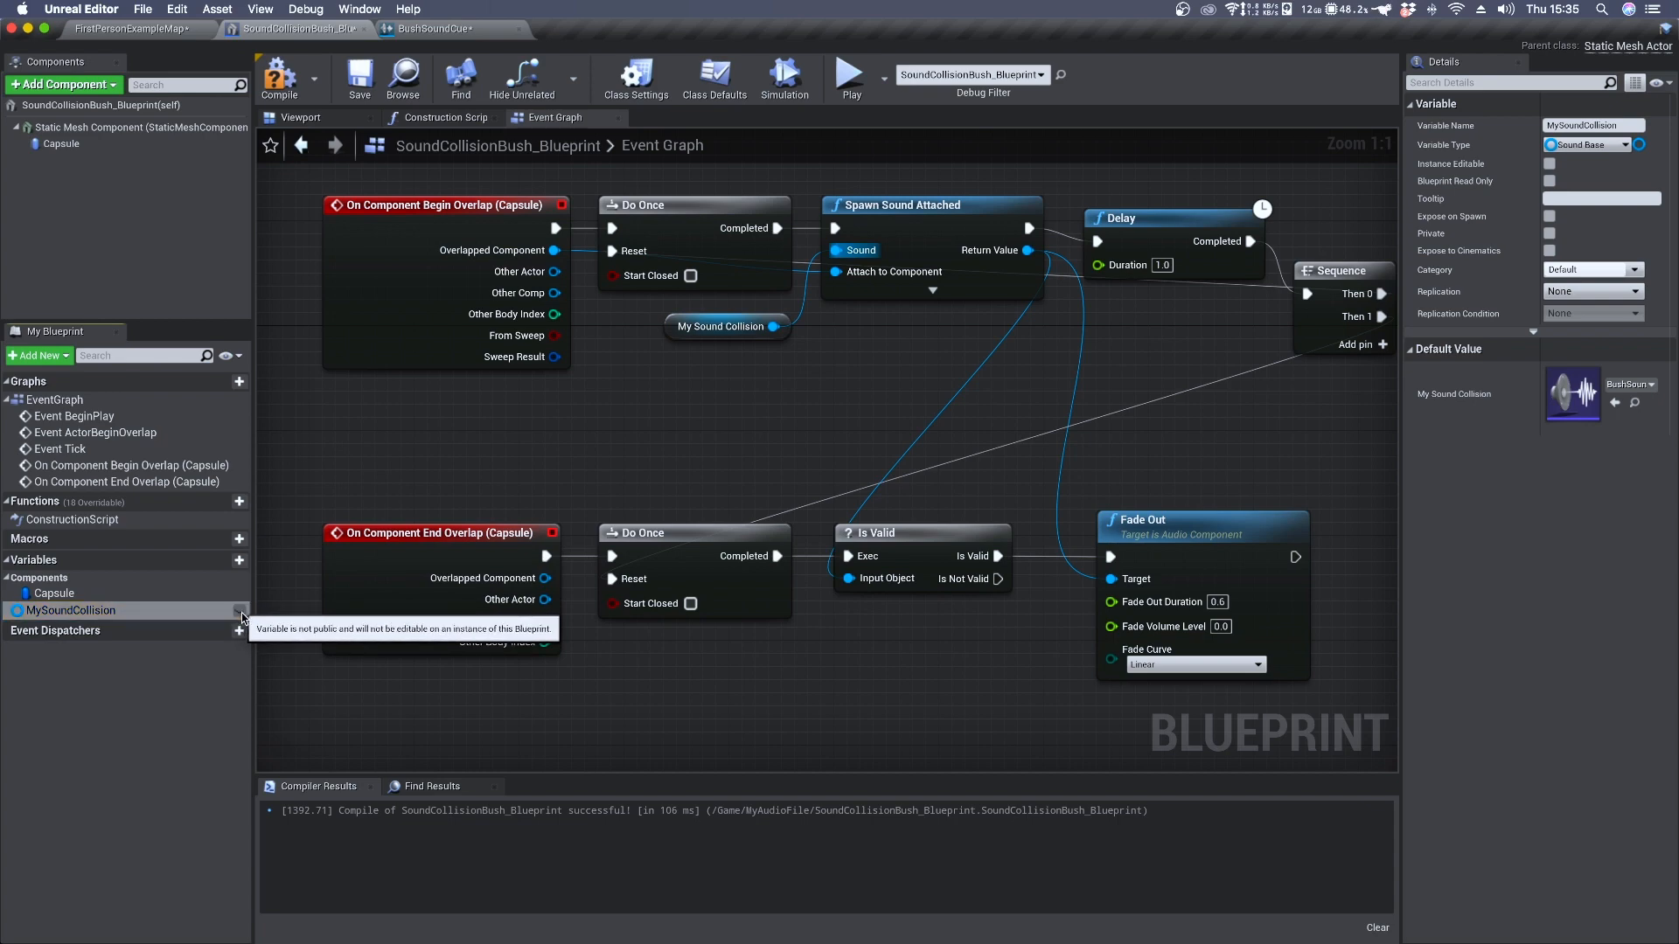
pyautogui.click(238, 610)
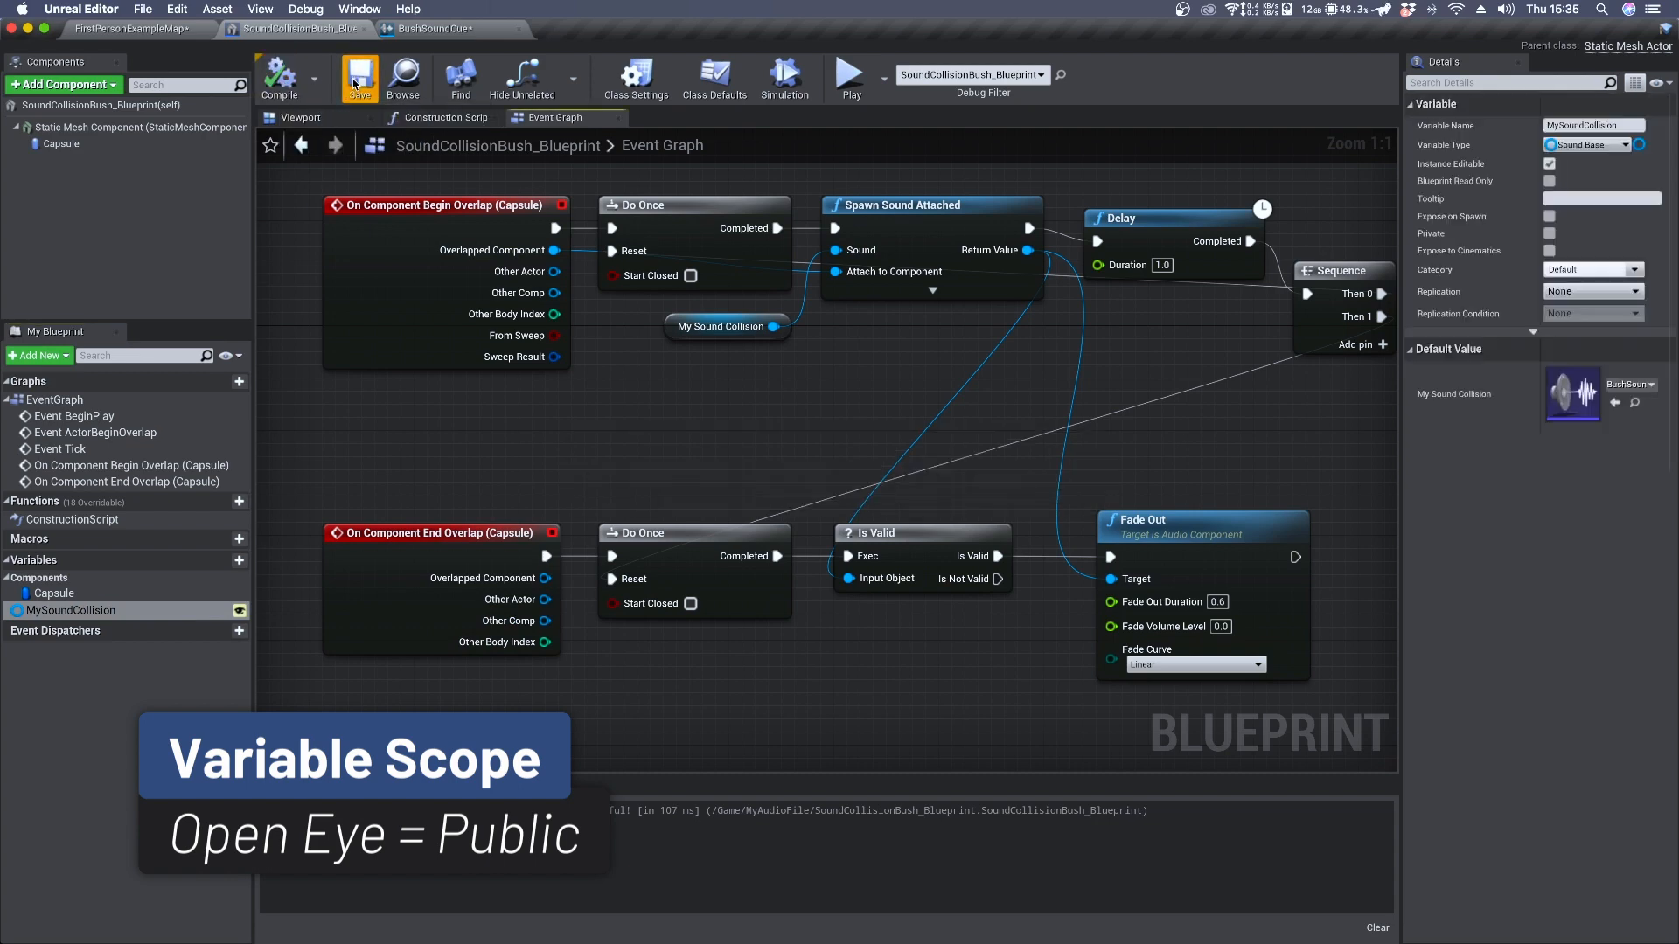
pyautogui.click(133, 30)
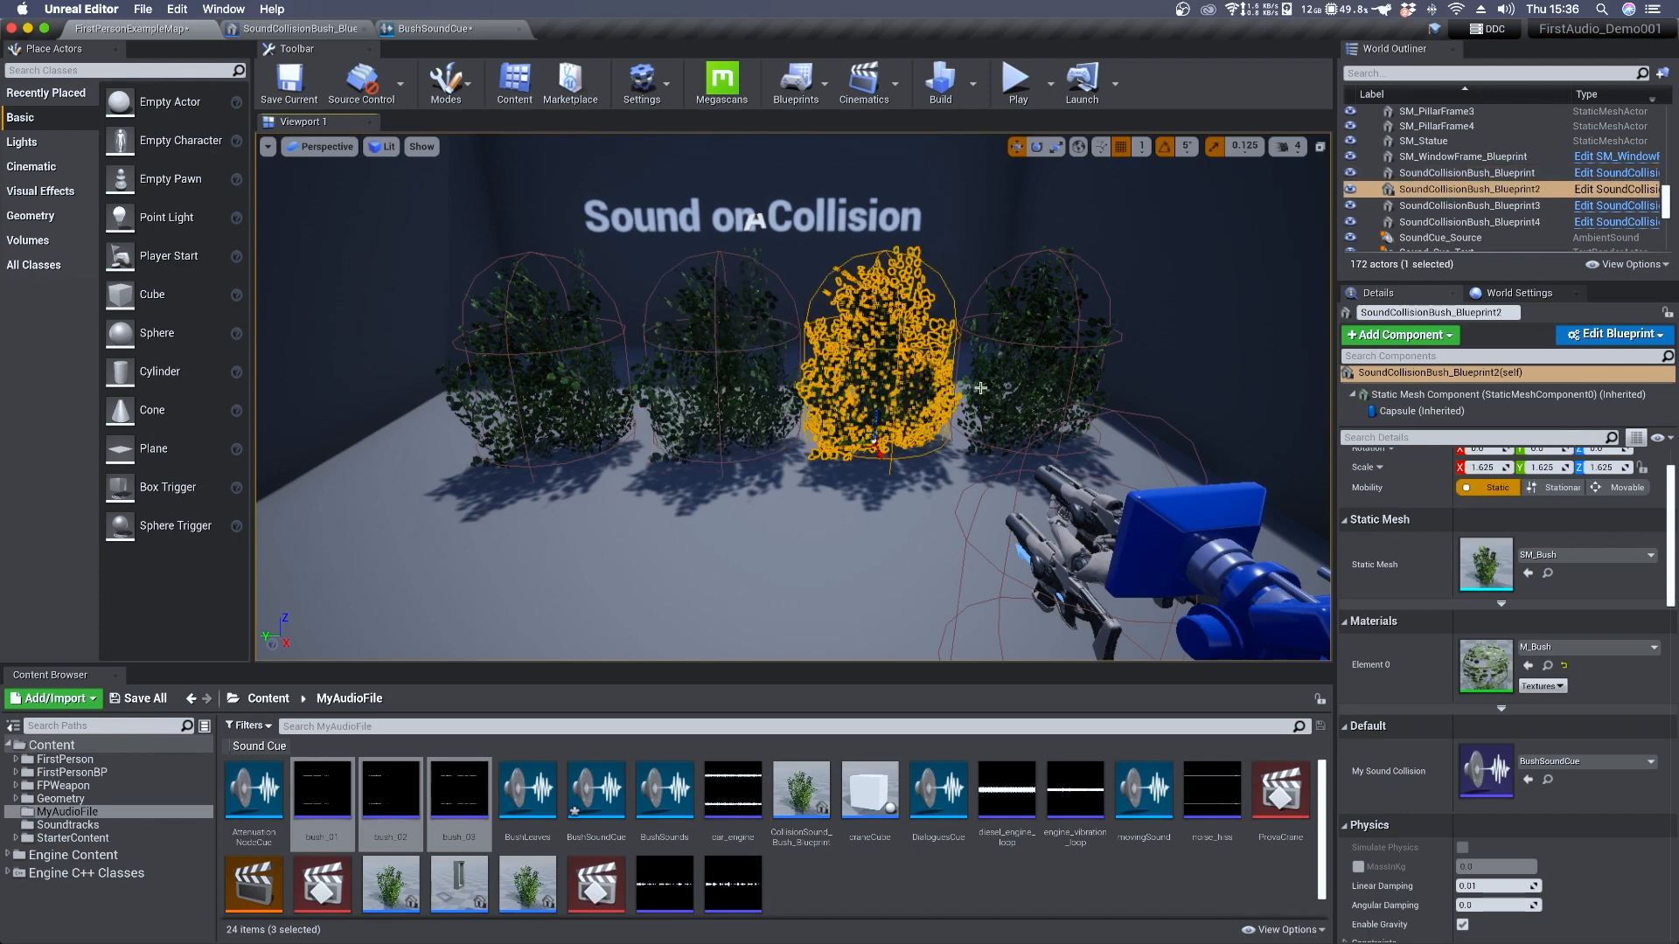
# Select SoundCollisionBush_Blueprint3 and confirm its My Sound Collision is set to BushSoundCue
pyautogui.click(1472, 204)
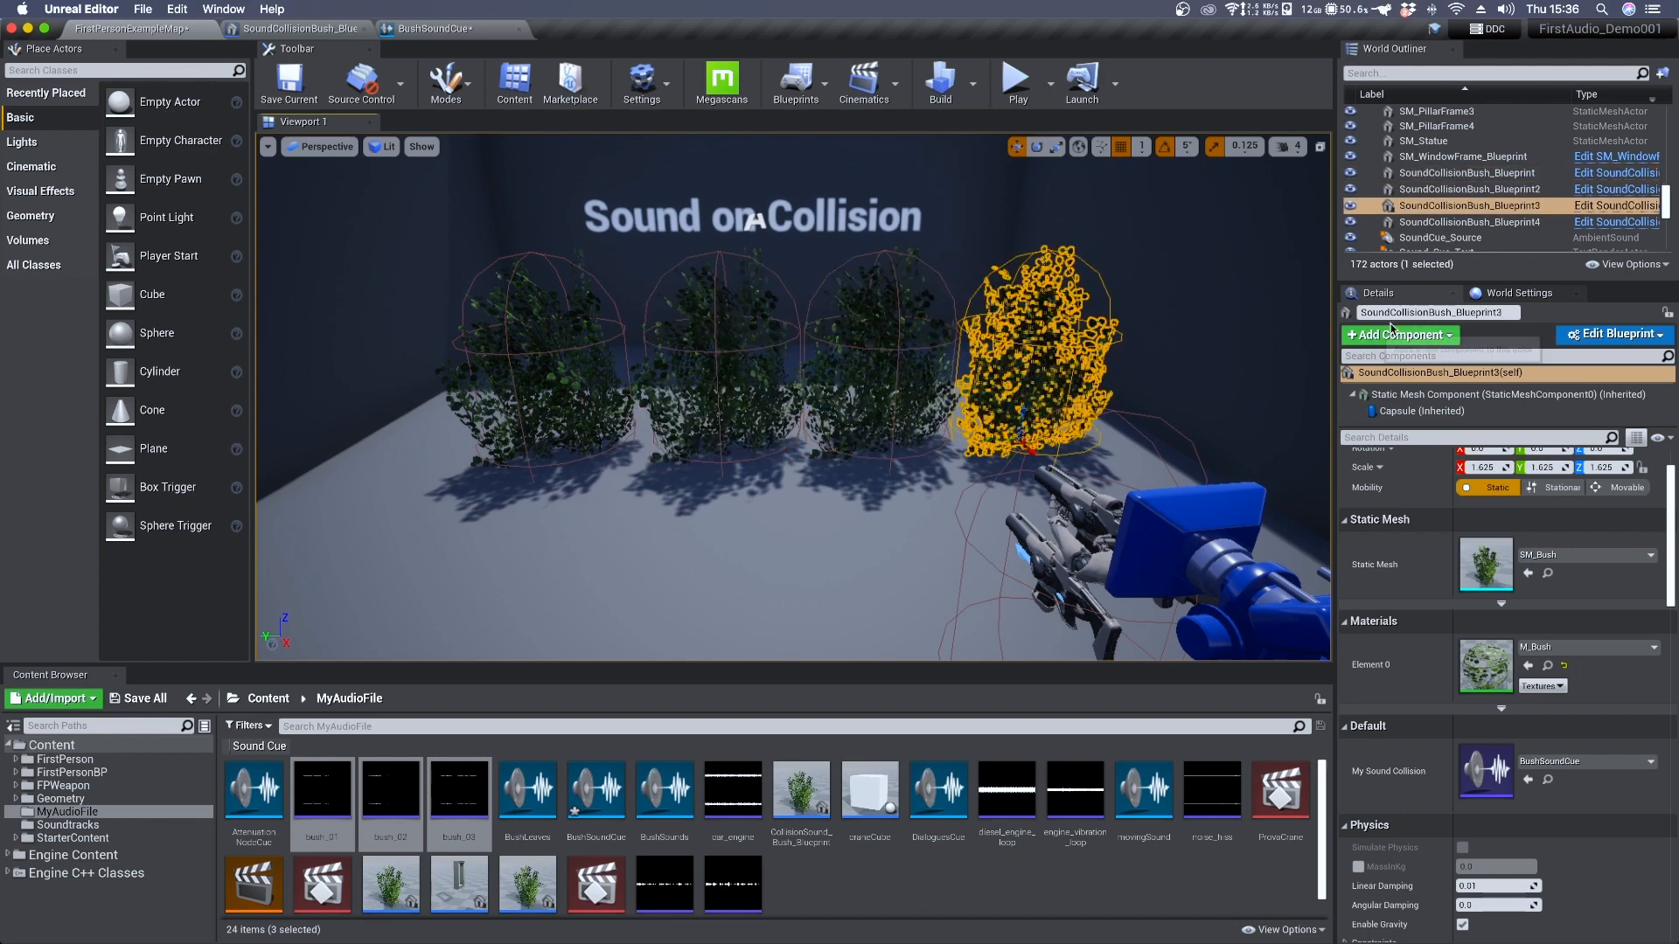